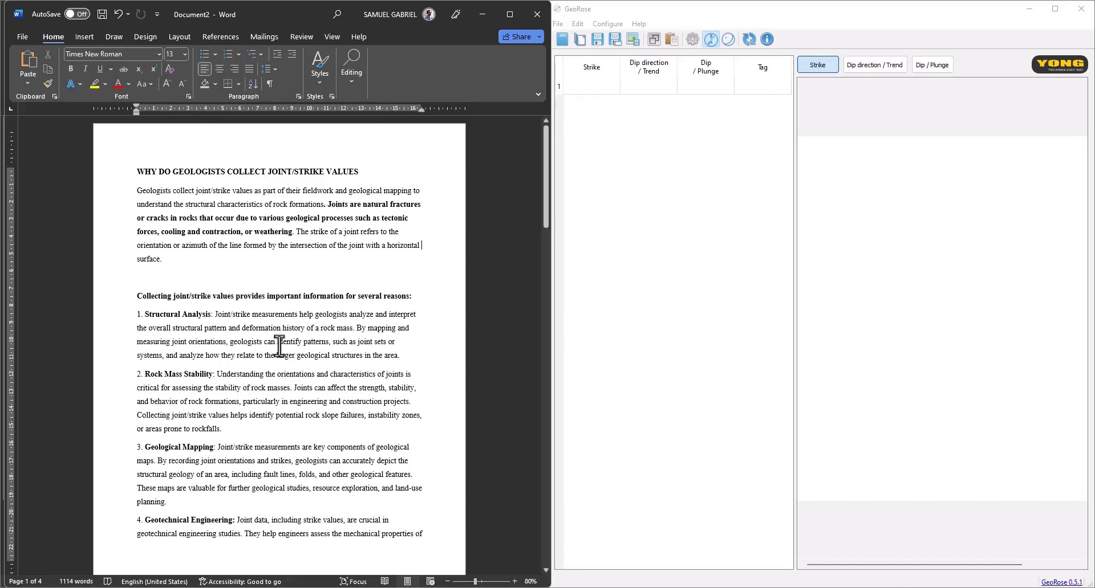
{"action": "mouse_move", "coordinate": [200, 323]}
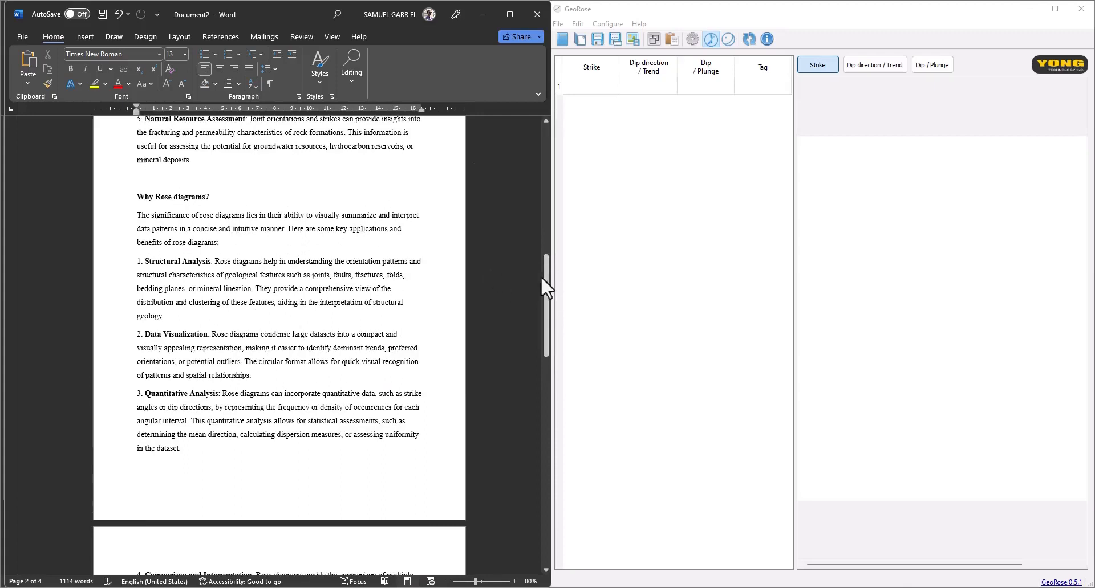
Scroll the Word document down until the strike value table on pages 2–3 is visible.
{"action": "left_click_drag", "start_coordinate": [545, 286], "coordinate": [545, 299]}
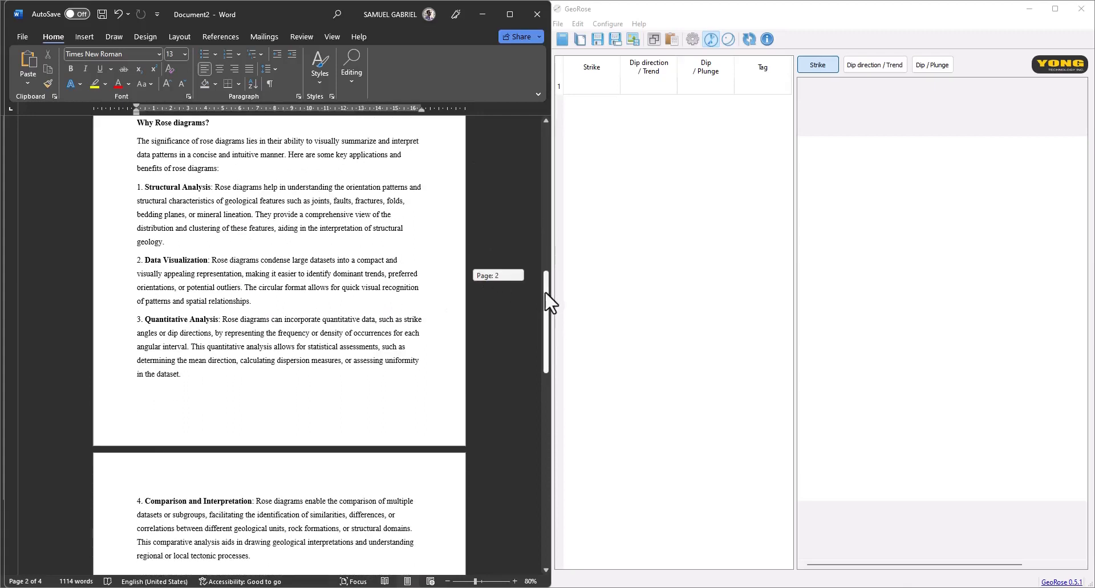
{"action": "scroll", "scroll_direction": "down", "scroll_amount": 3}
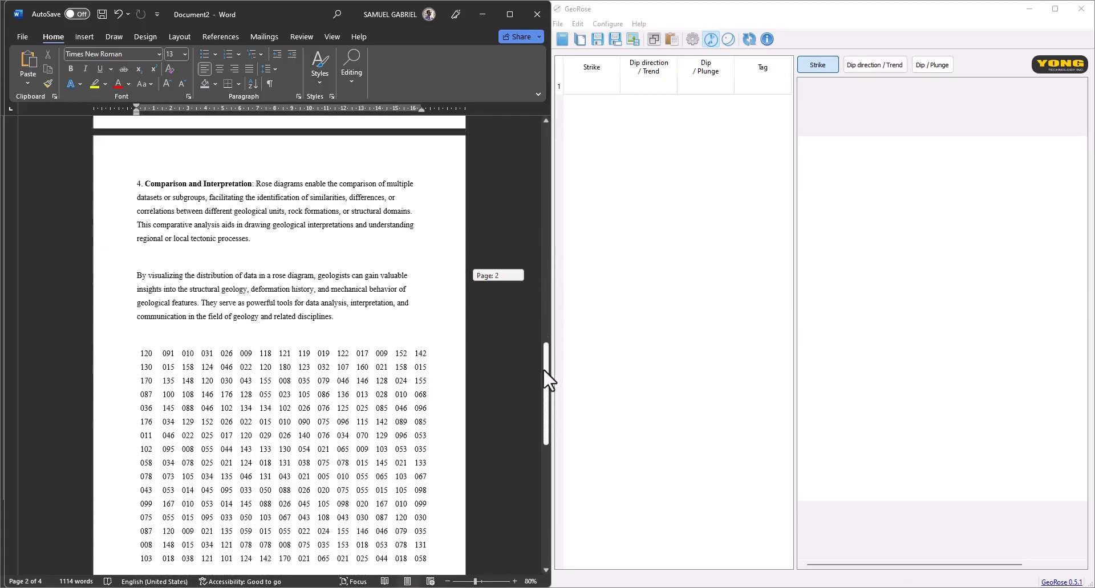
{"action": "scroll", "scroll_direction": "down", "scroll_amount": 3}
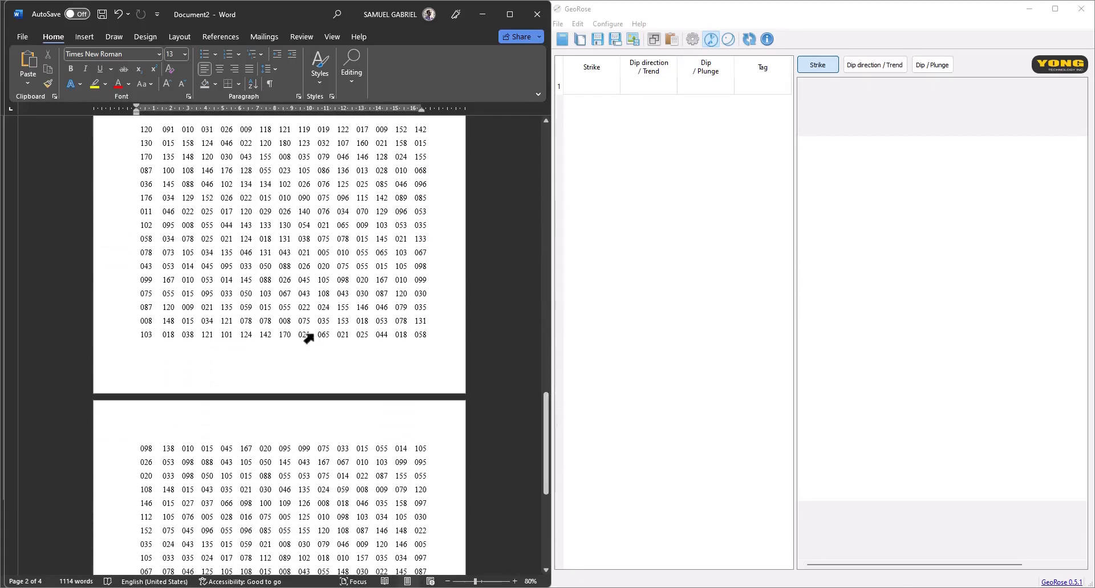
{"action": "scroll", "scroll_direction": "down", "scroll_amount": 3}
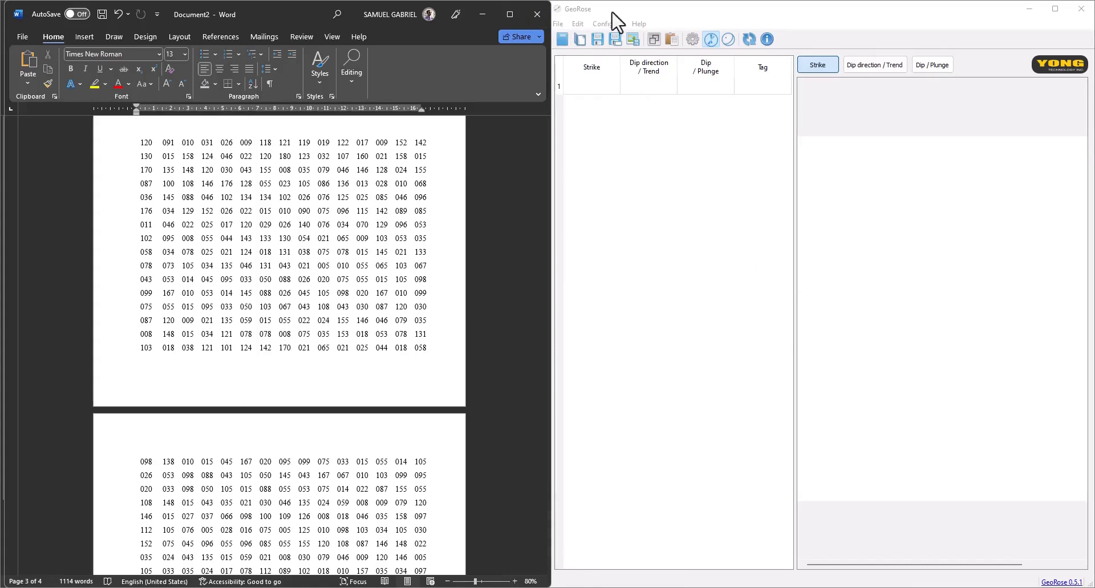
{"action": "mouse_move", "coordinate": [586, 22]}
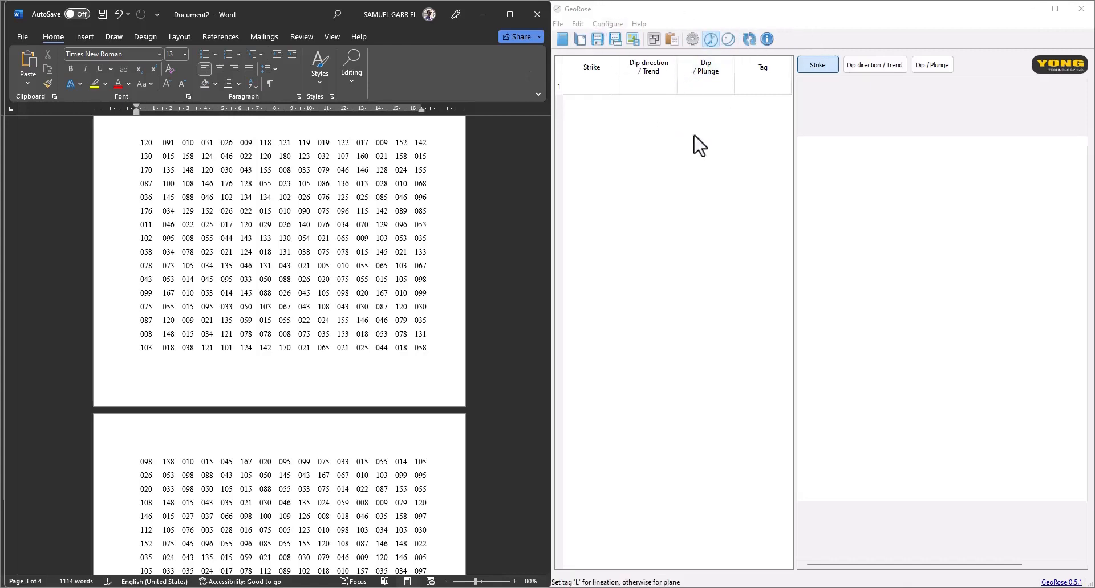
{"action": "mouse_move", "coordinate": [670, 233]}
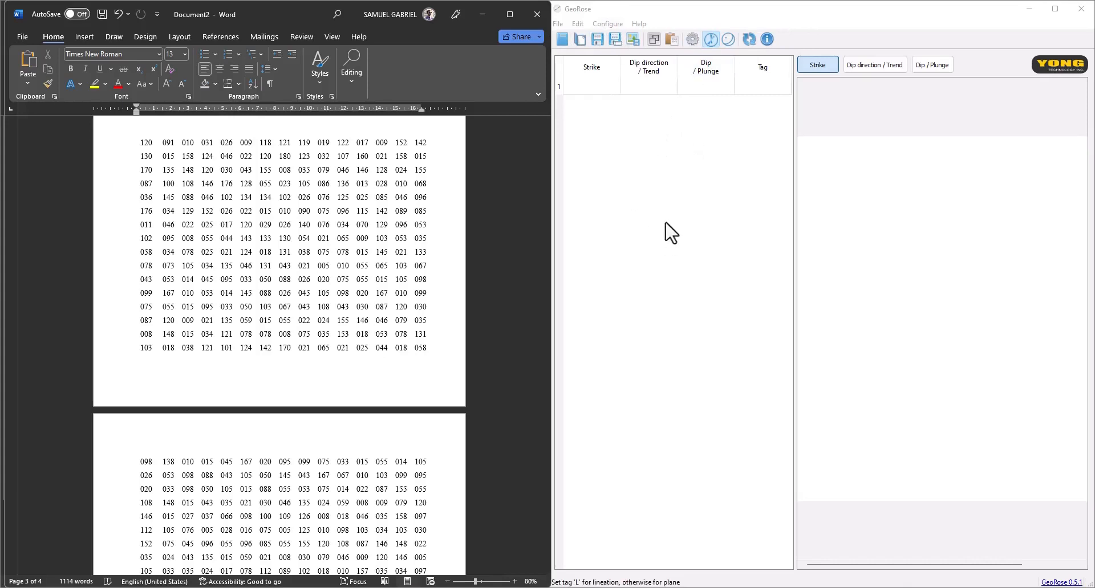
{"action": "mouse_move", "coordinate": [674, 229]}
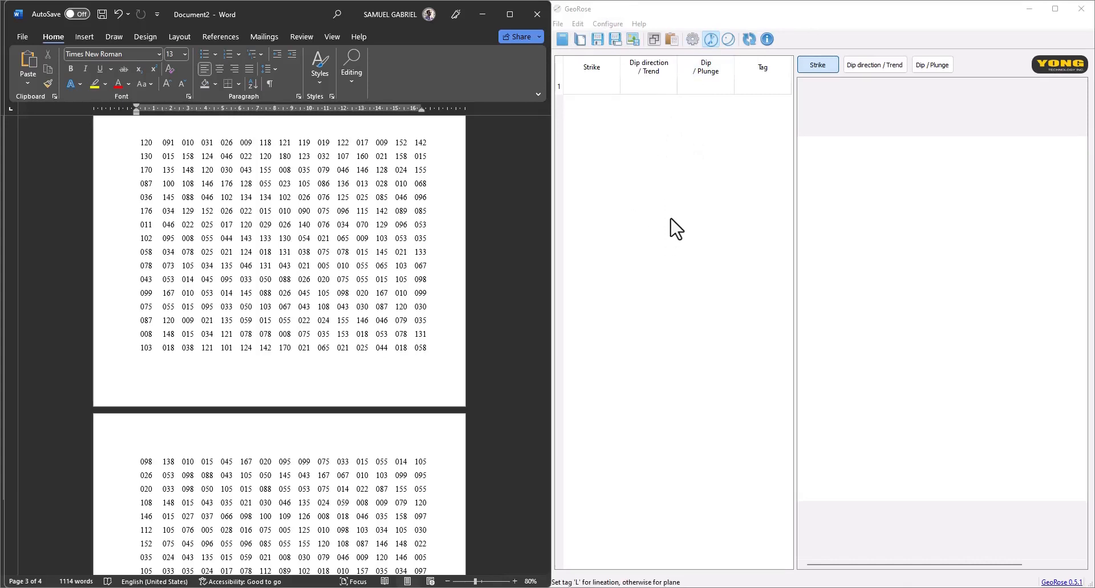
{"action": "mouse_move", "coordinate": [611, 182]}
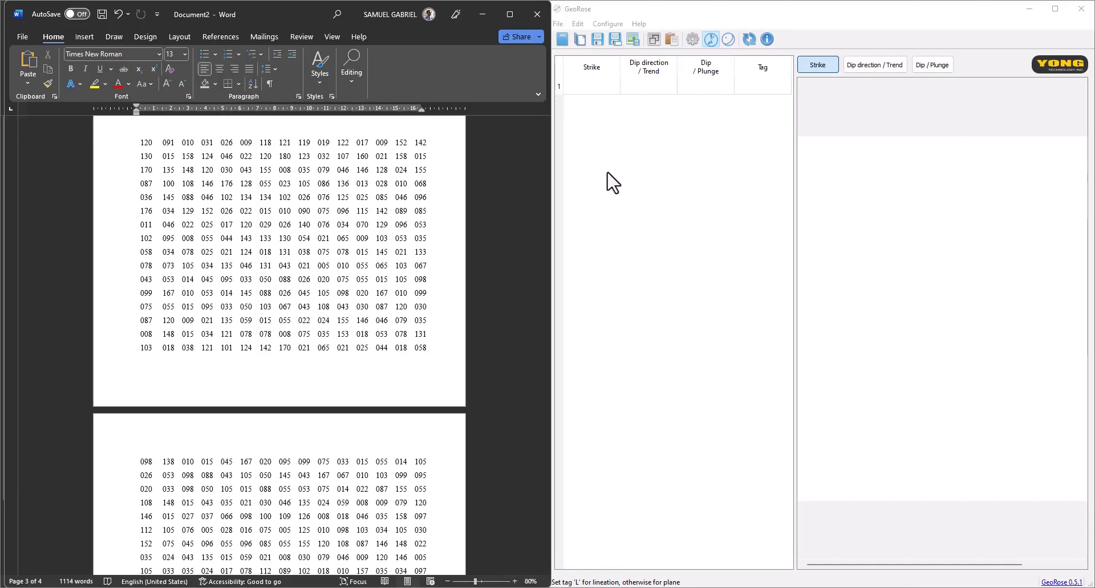
{"action": "left_click", "coordinate": [596, 39]}
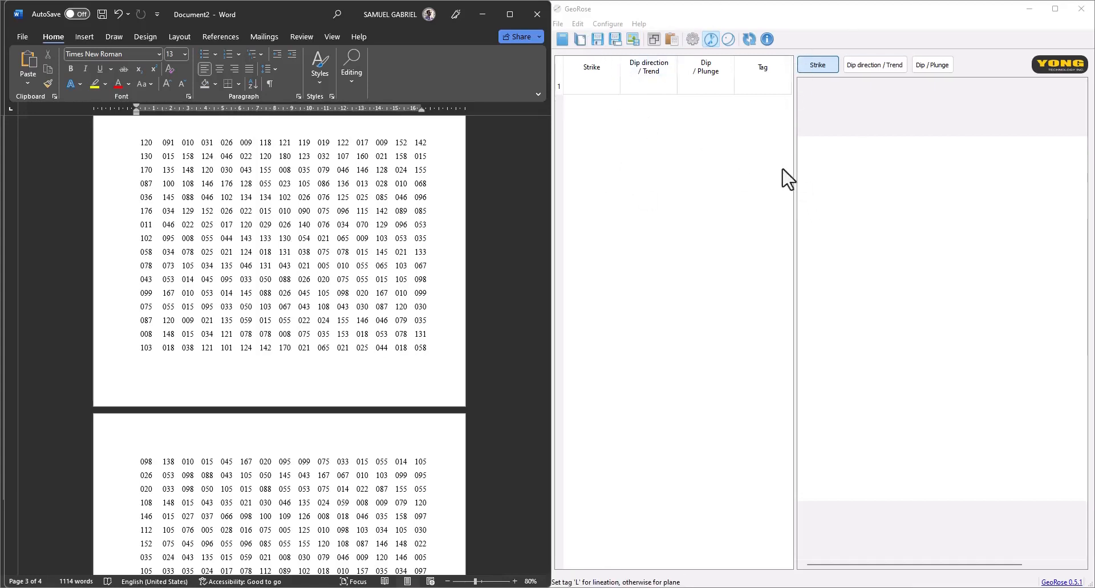
{"action": "mouse_move", "coordinate": [729, 154]}
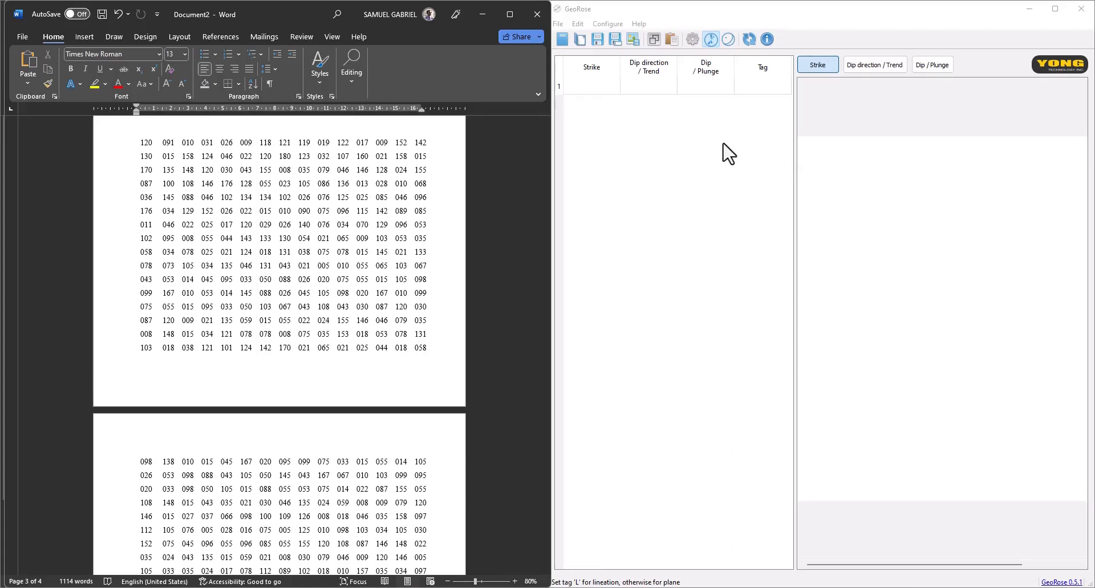
{"action": "mouse_move", "coordinate": [673, 138]}
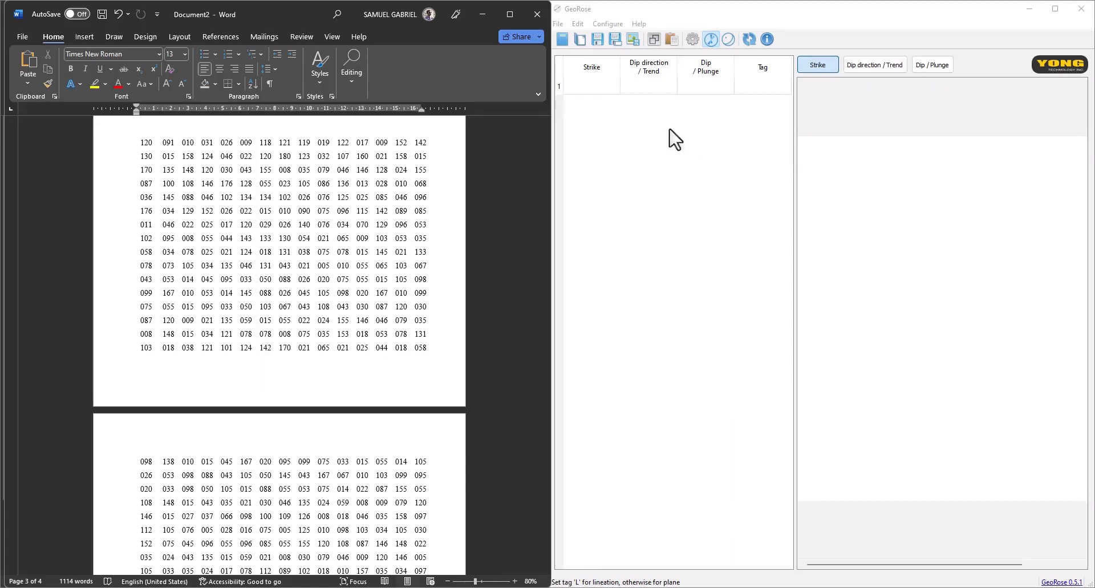
{"action": "mouse_move", "coordinate": [624, 189]}
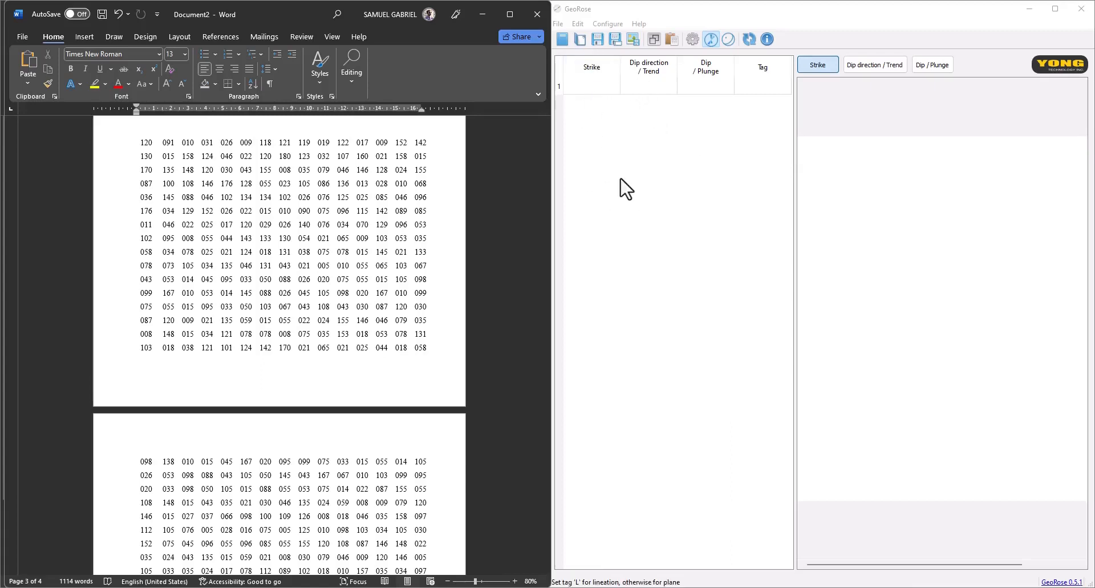
{"action": "mouse_move", "coordinate": [942, 343]}
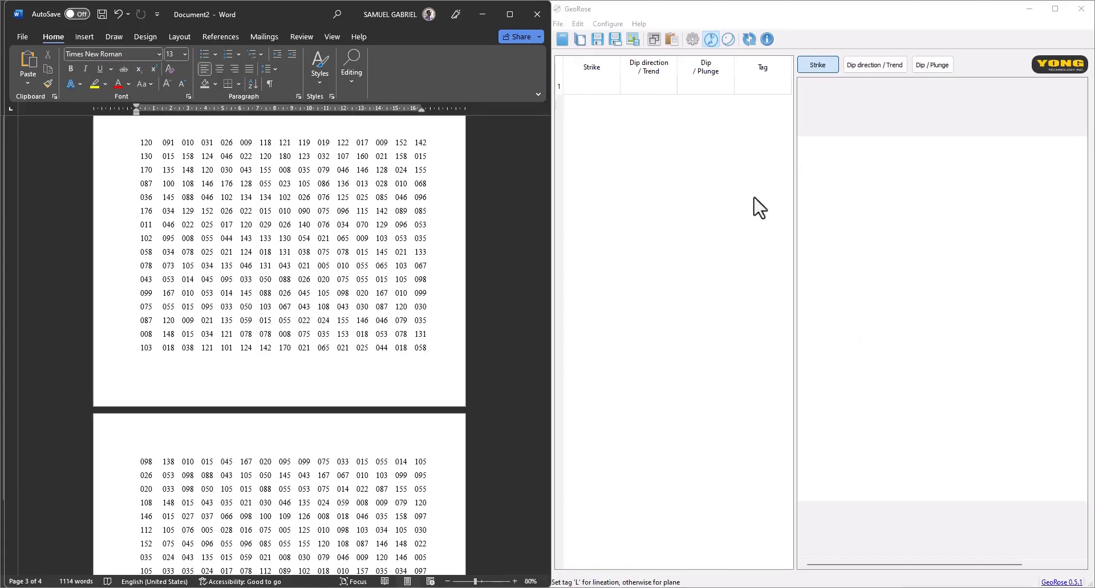
{"action": "mouse_move", "coordinate": [945, 284]}
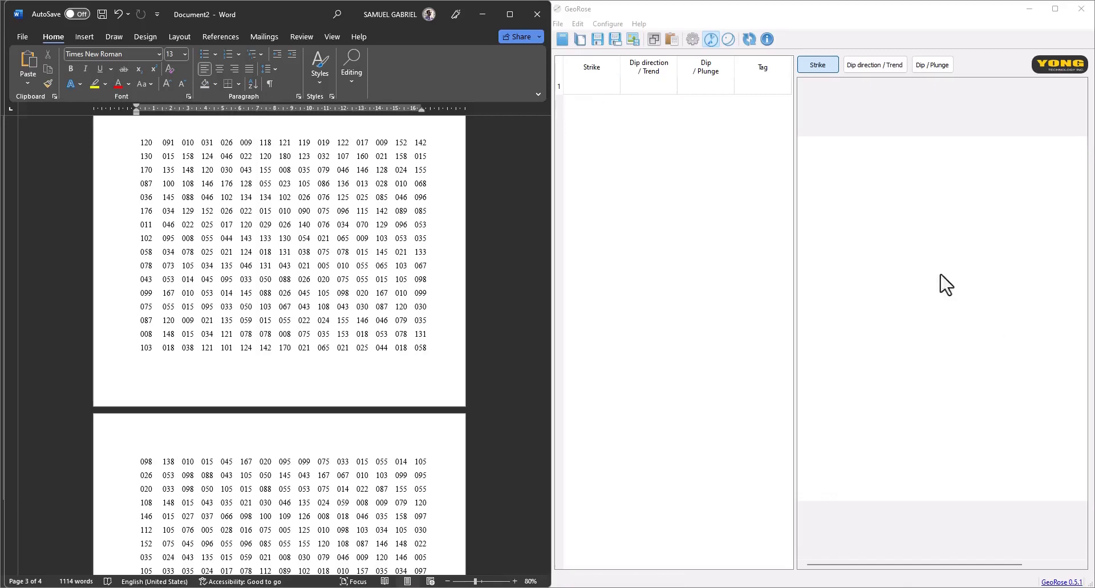
{"action": "mouse_move", "coordinate": [923, 342]}
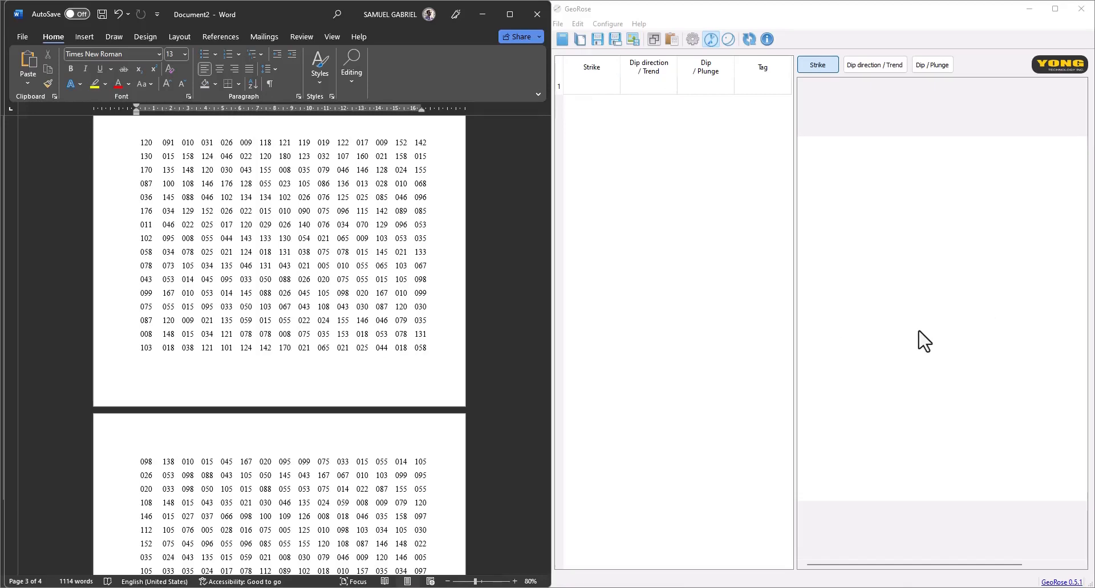
{"action": "mouse_move", "coordinate": [937, 323]}
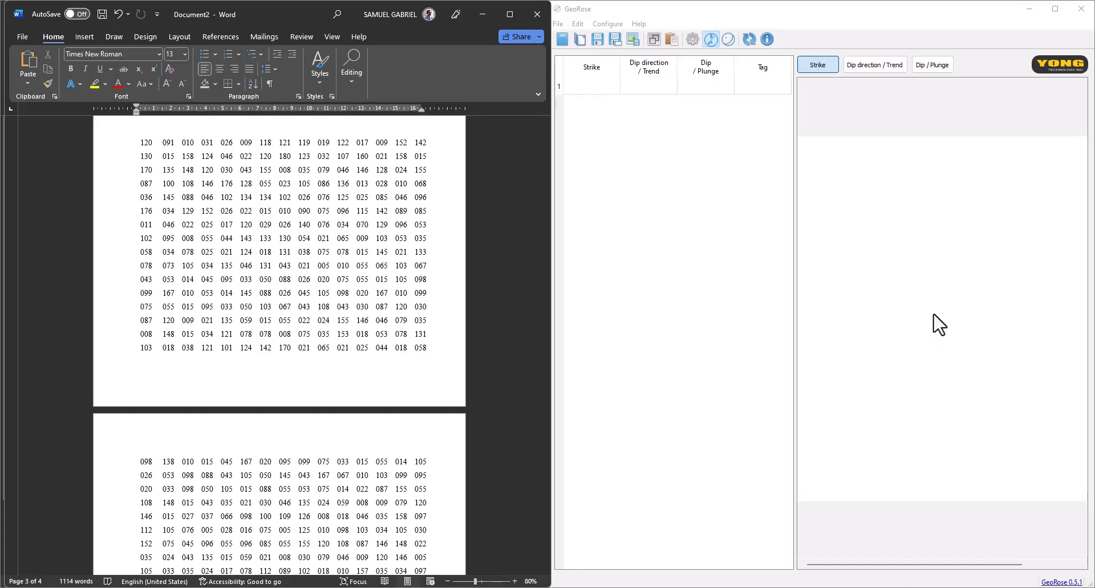
{"action": "mouse_move", "coordinate": [857, 235]}
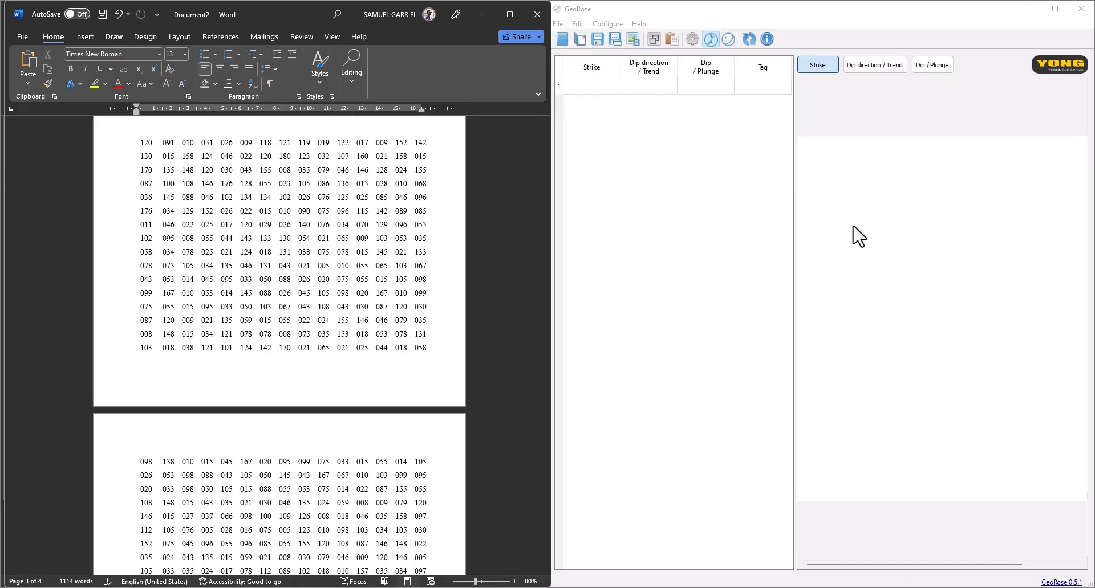
{"action": "mouse_move", "coordinate": [866, 247]}
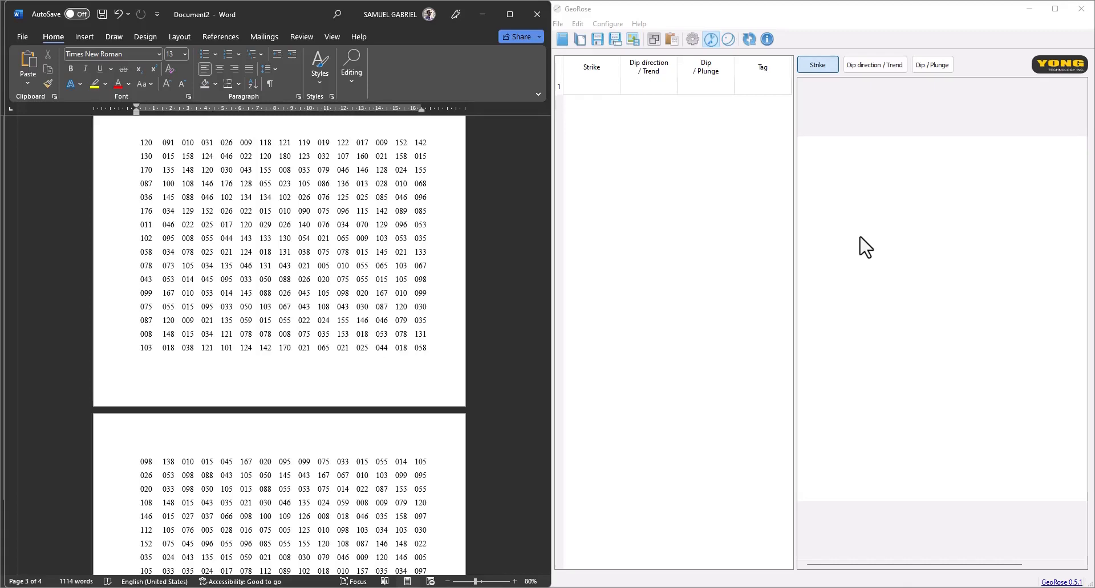
{"action": "mouse_move", "coordinate": [842, 283]}
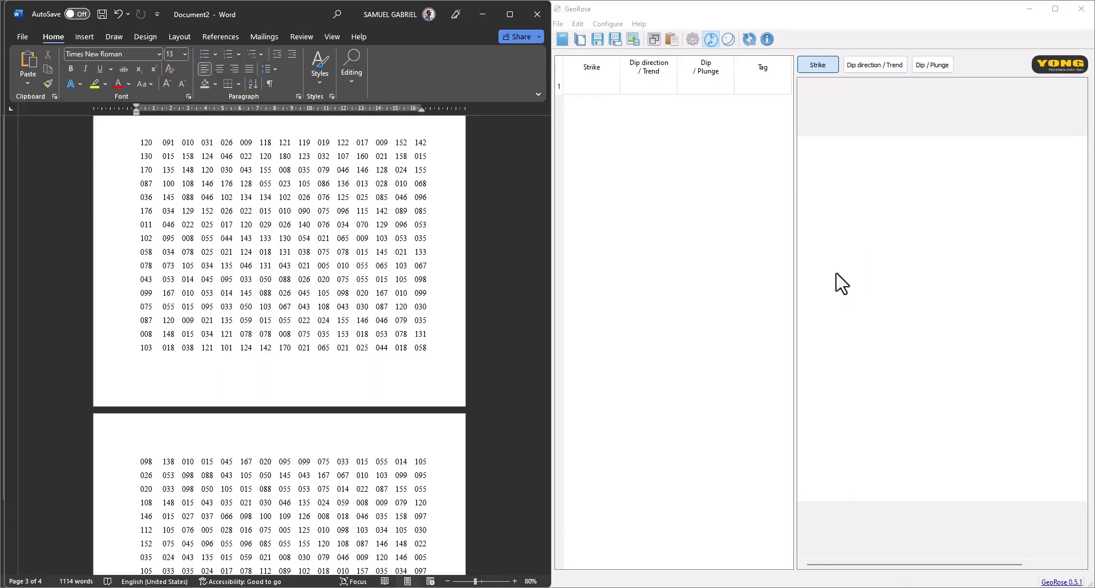
{"action": "mouse_move", "coordinate": [1003, 319]}
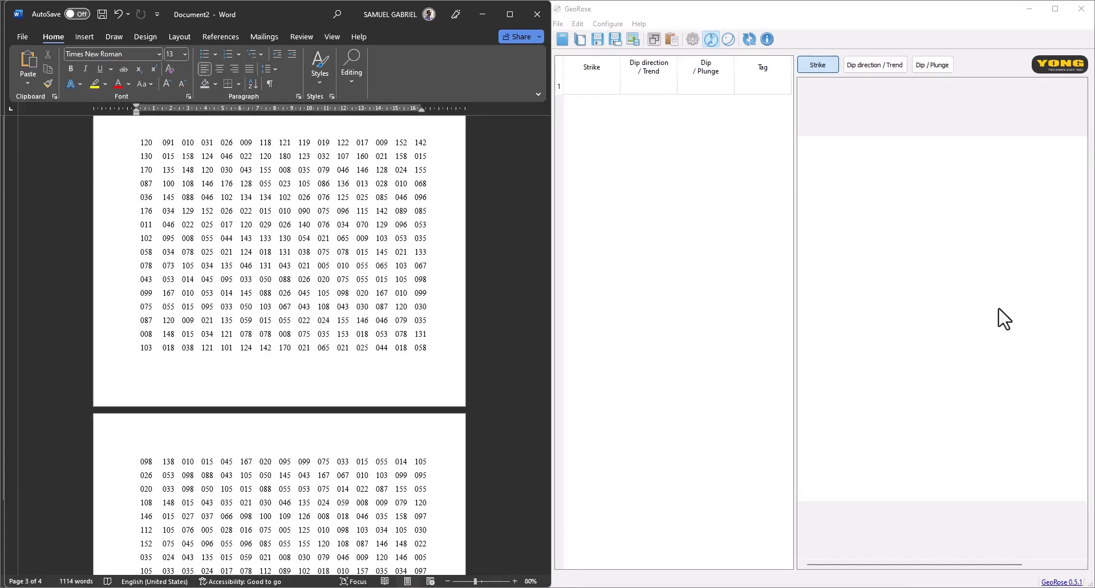
{"action": "mouse_move", "coordinate": [942, 288]}
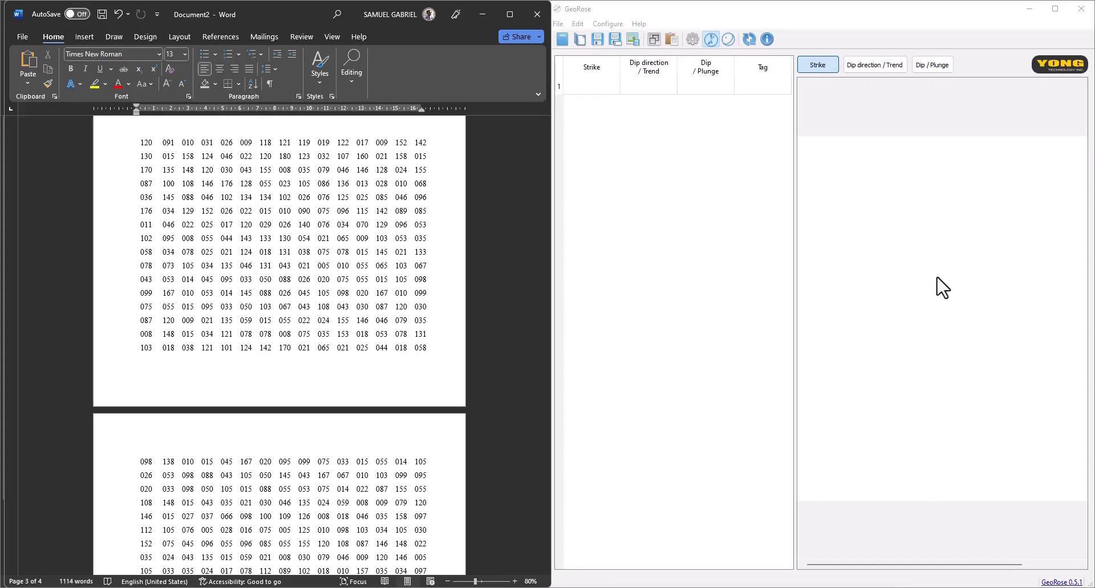
{"action": "mouse_move", "coordinate": [859, 264]}
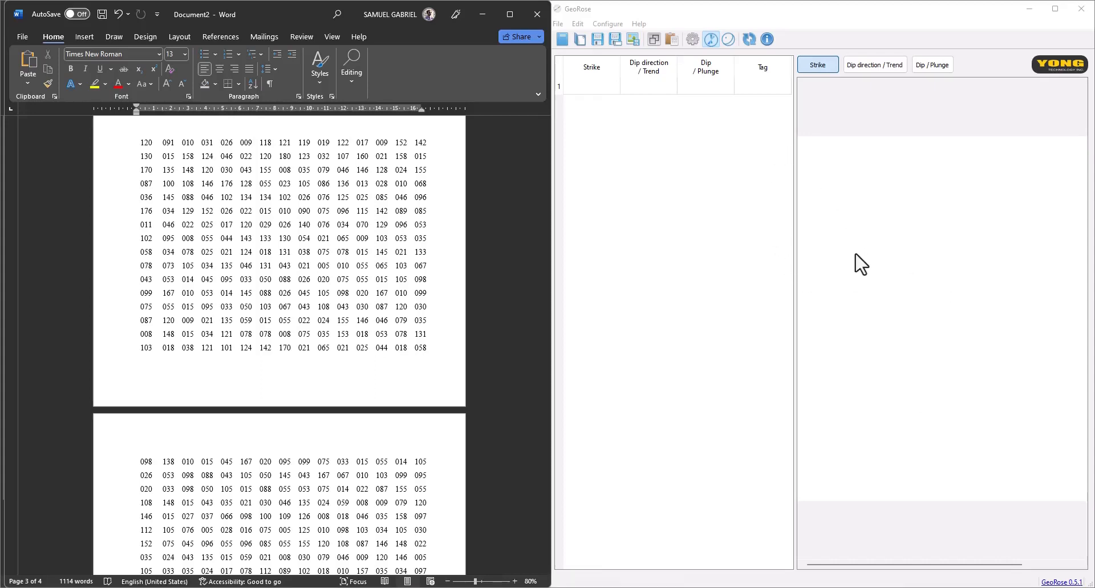
{"action": "mouse_move", "coordinate": [816, 219]}
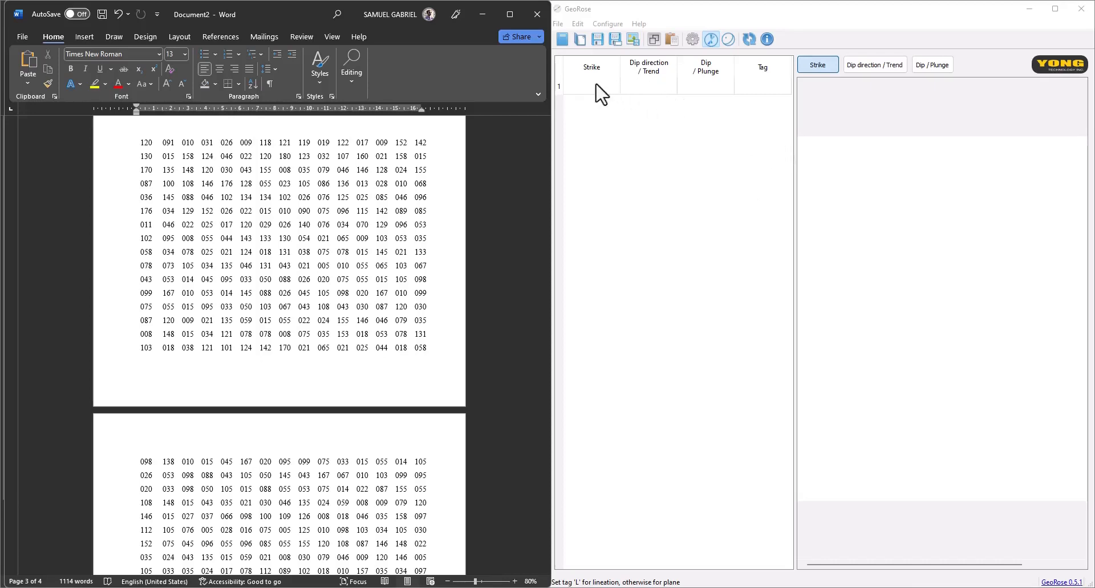
{"action": "left_click", "coordinate": [592, 86]}
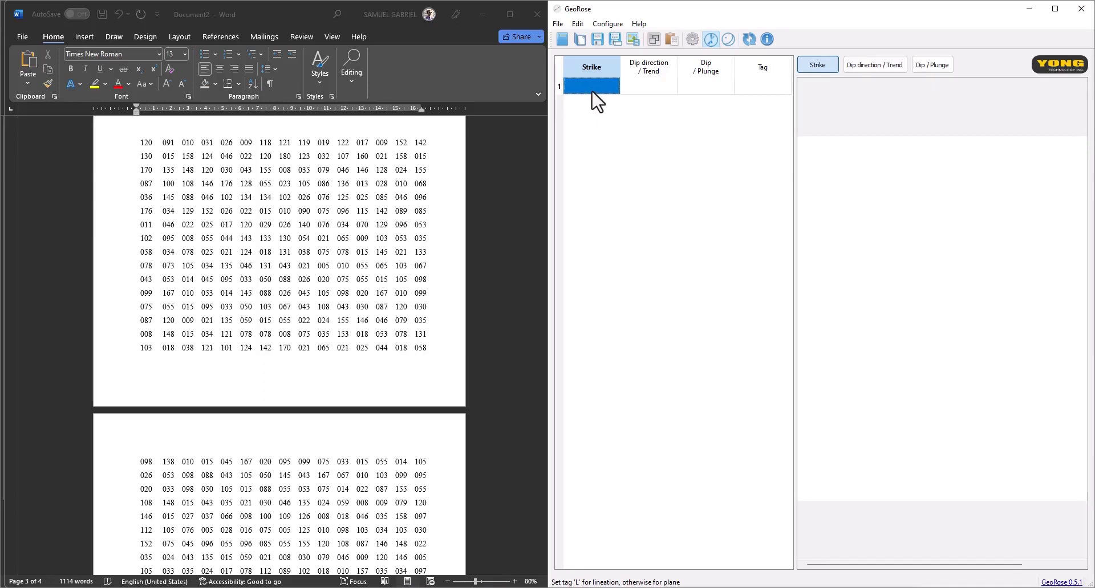
{"action": "mouse_move", "coordinate": [299, 199]}
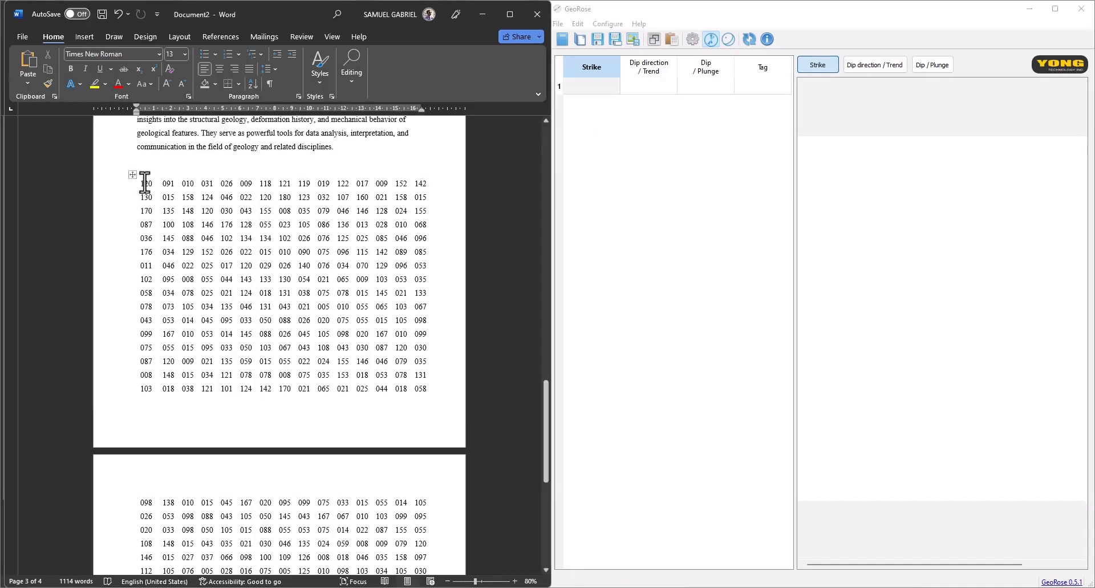
{"action": "left_click", "coordinate": [169, 184]}
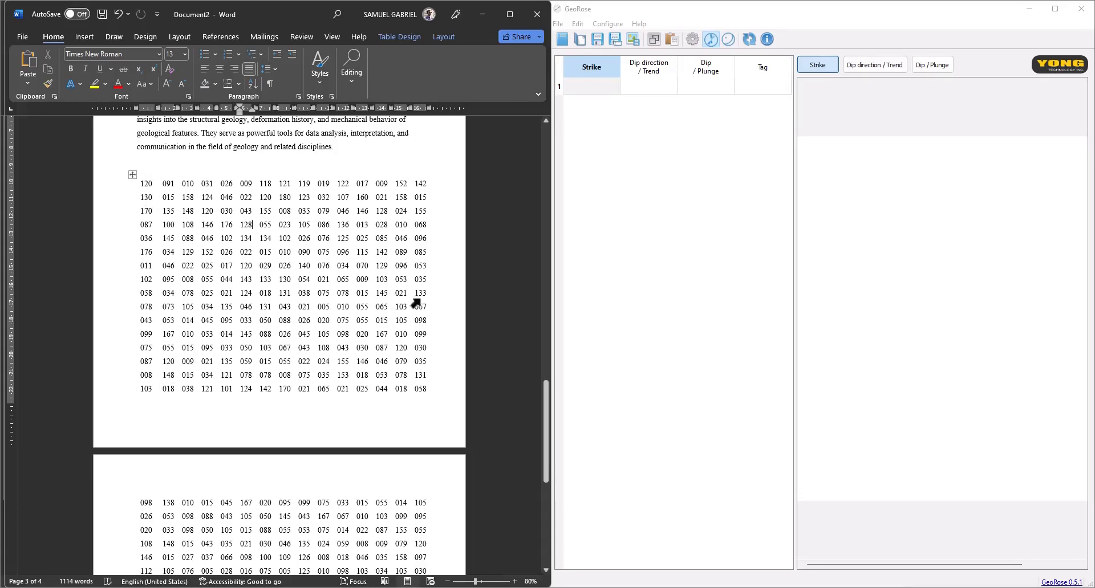
{"action": "left_click", "coordinate": [591, 85]}
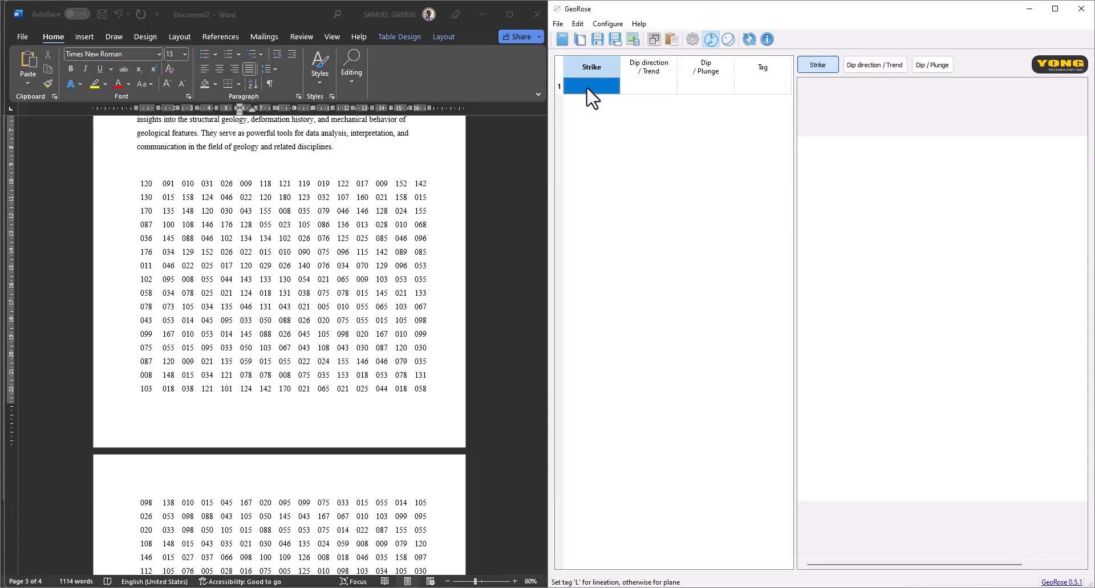
Enter strike values 20 and 300 in the first two rows of the GeoRose table.
{"action": "type", "text": "20"}
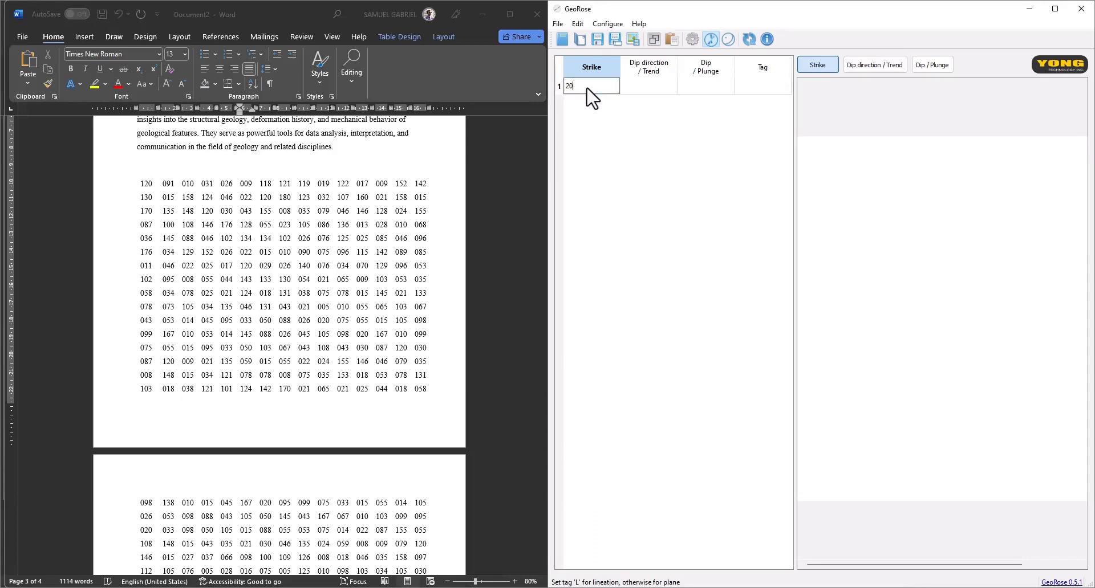
{"action": "key", "text": "enter"}
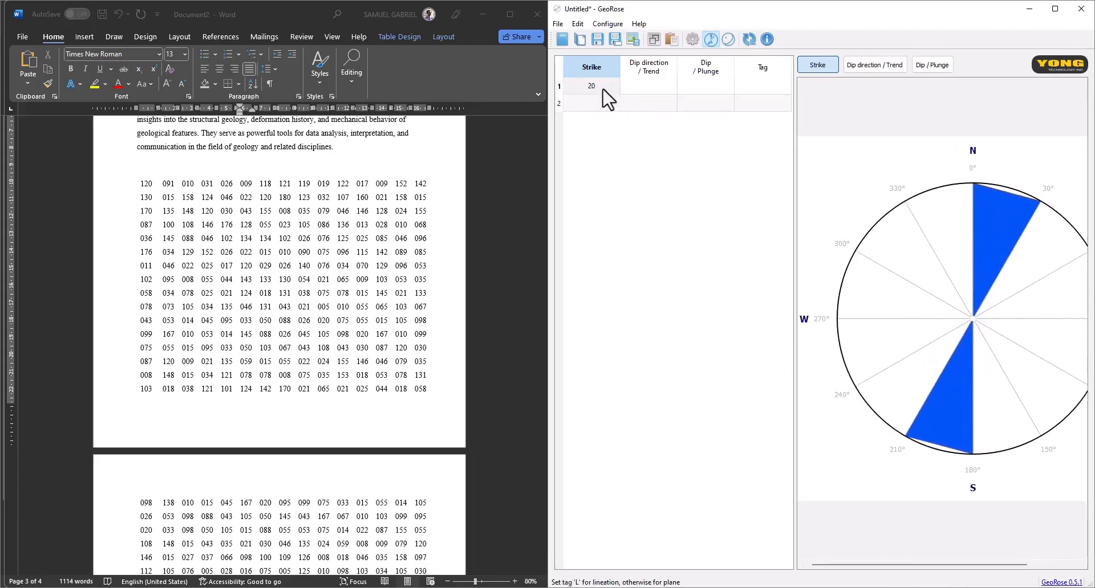
{"action": "left_click", "coordinate": [591, 104]}
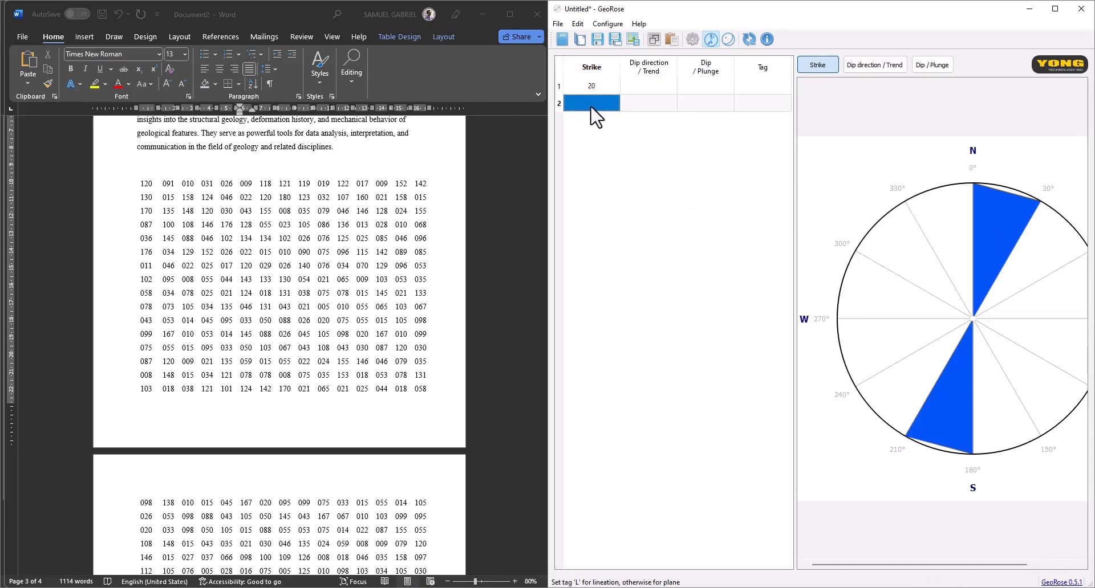
{"action": "type", "text": "120"}
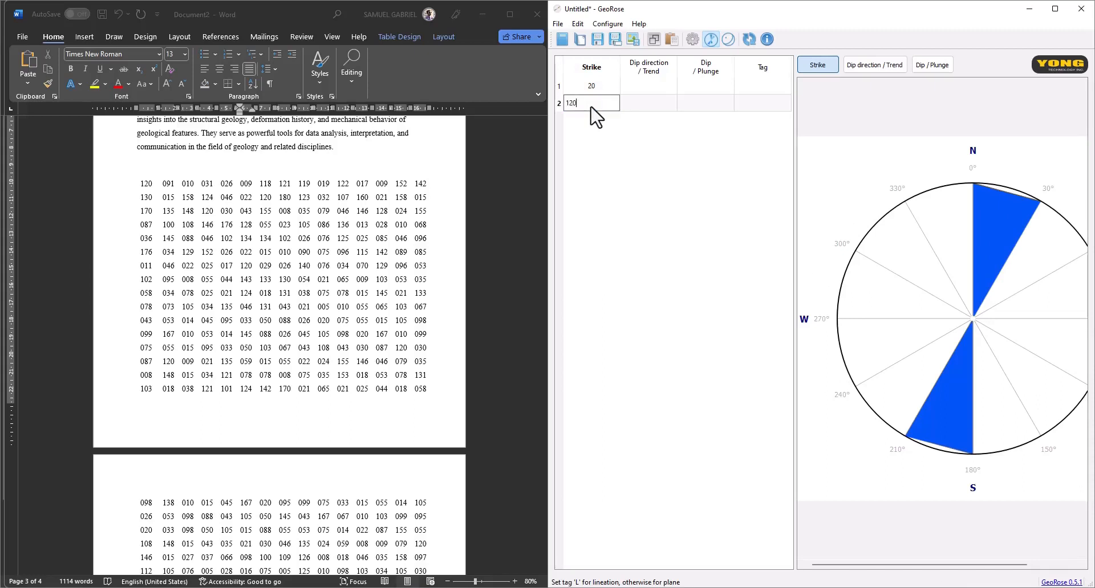
{"action": "type", "text": "300"}
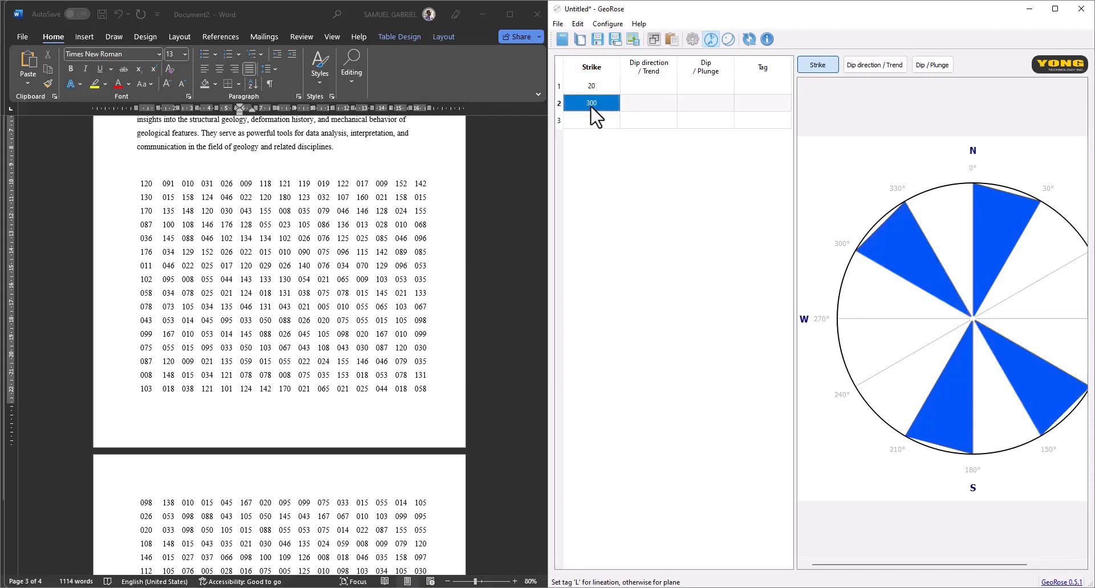
{"action": "left_click", "coordinate": [591, 120]}
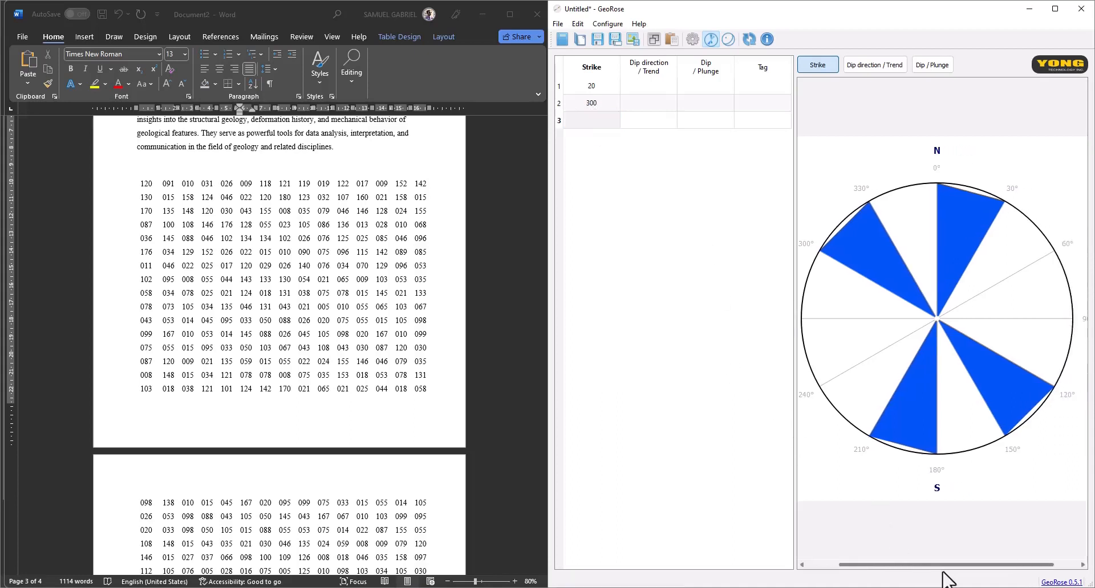
{"action": "mouse_move", "coordinate": [979, 346]}
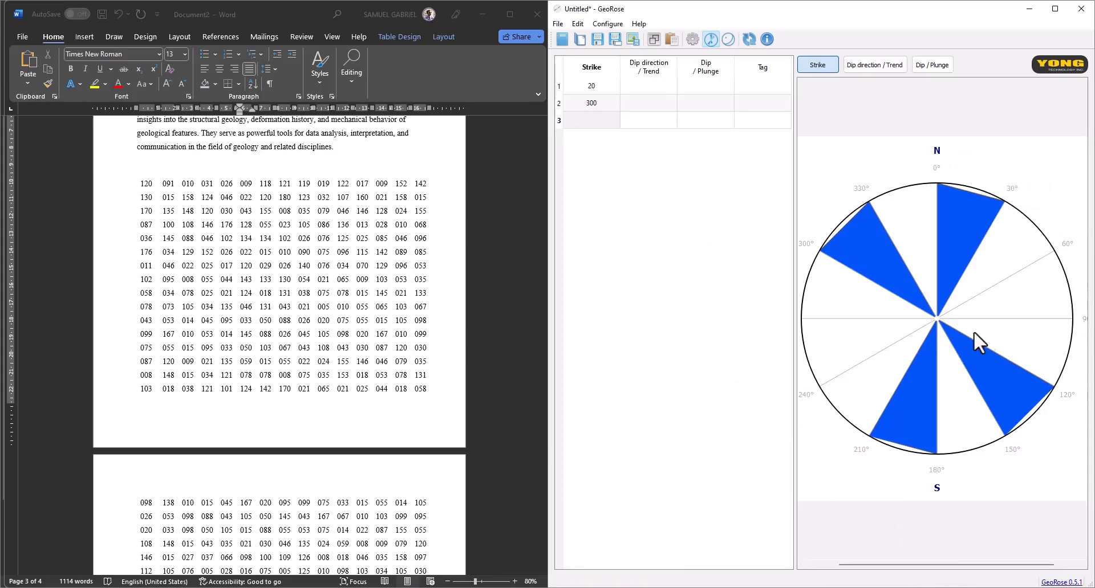
{"action": "mouse_move", "coordinate": [881, 300]}
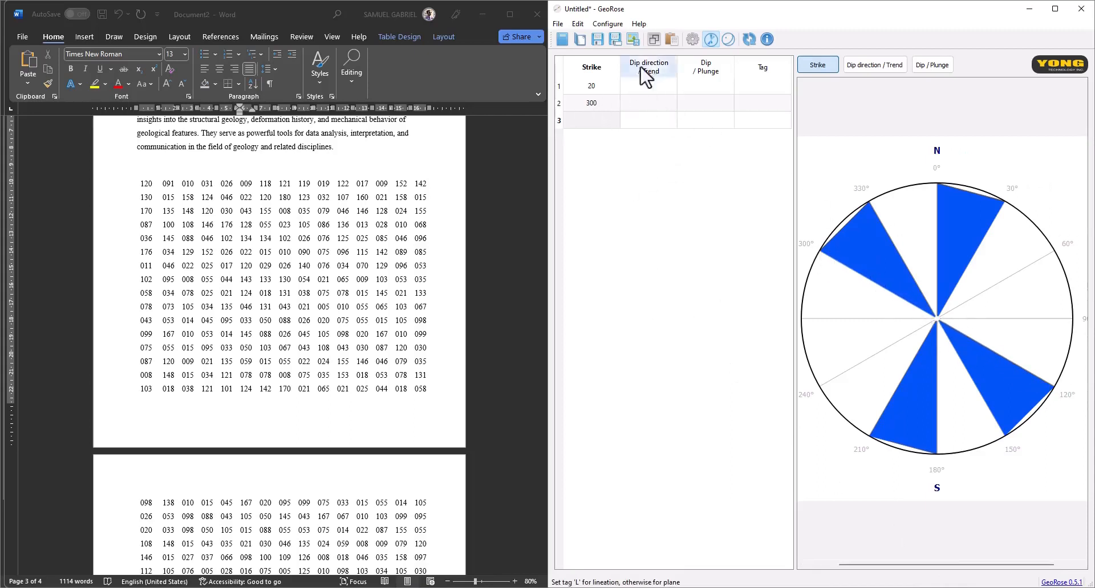
Enter strike values 80 and 28 in rows three and four so the rose plots four petals.
{"action": "left_click", "coordinate": [591, 119]}
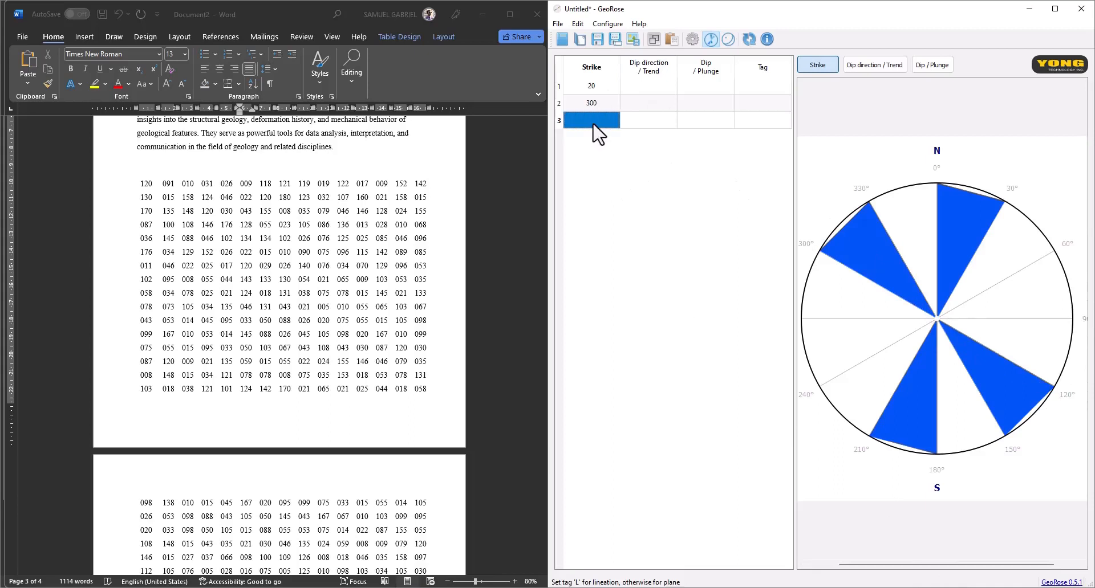
{"action": "mouse_move", "coordinate": [602, 136]}
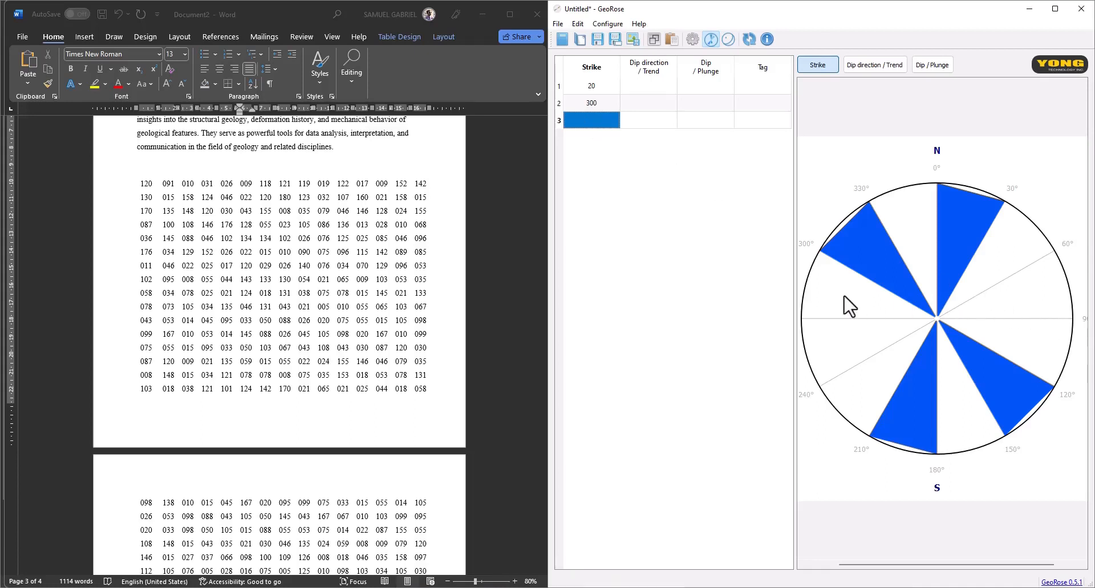
{"action": "mouse_move", "coordinate": [1045, 356]}
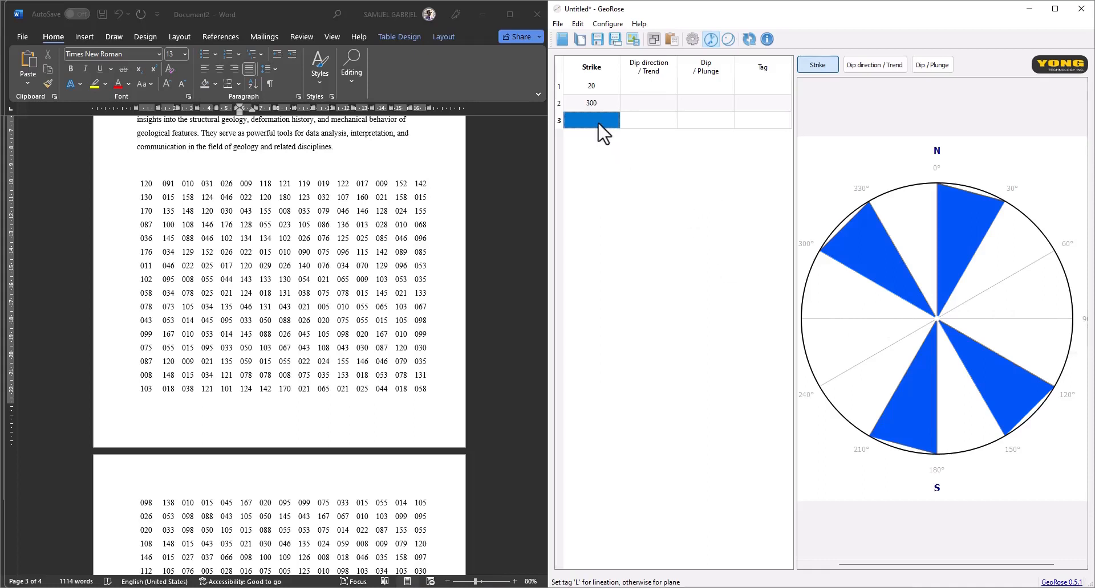
{"action": "type", "text": "80"}
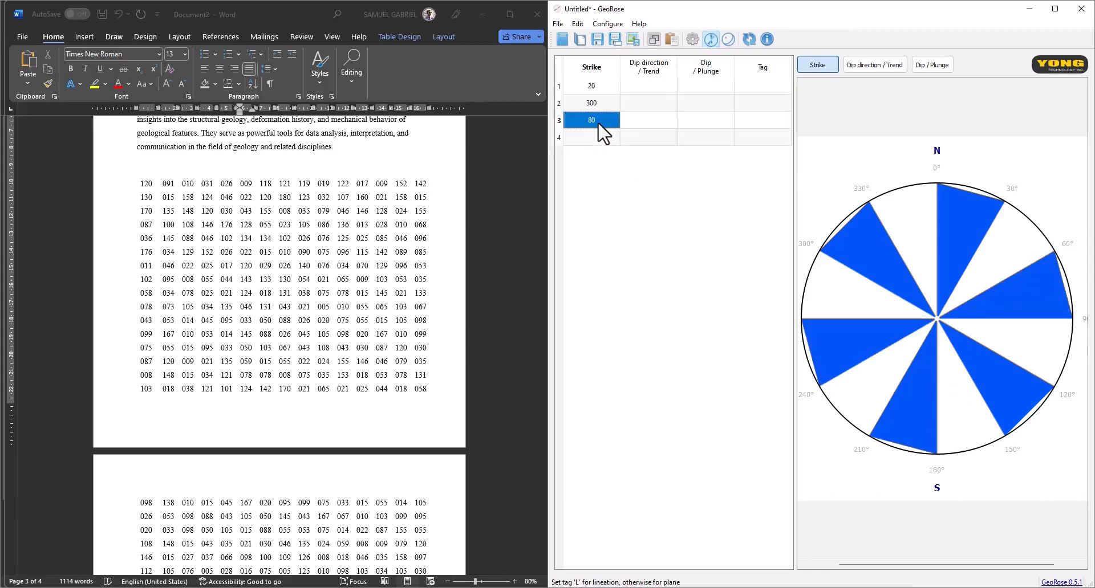
{"action": "left_click", "coordinate": [591, 138]}
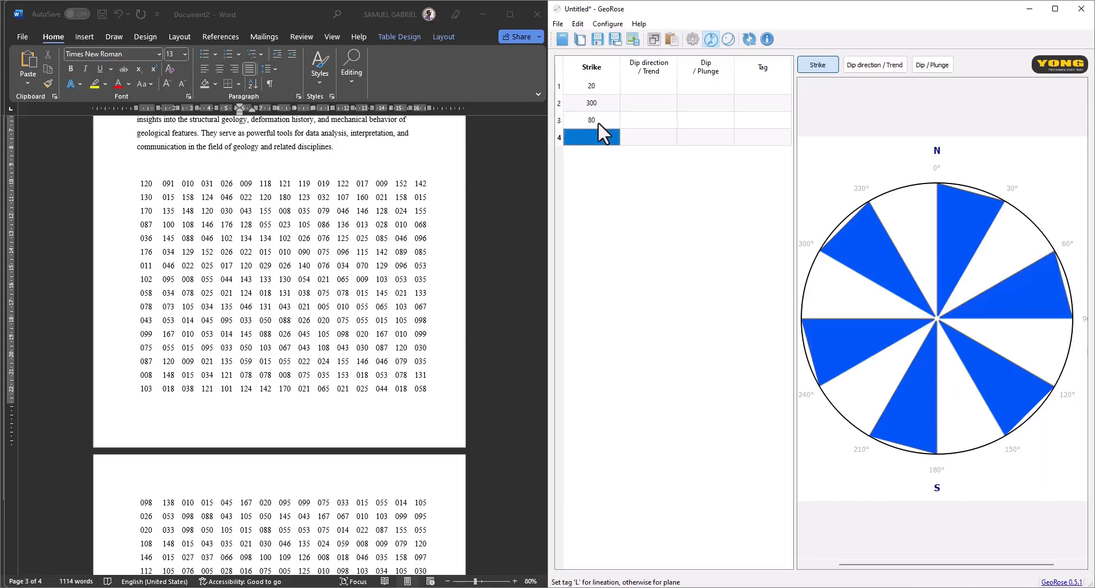
{"action": "type", "text": "28"}
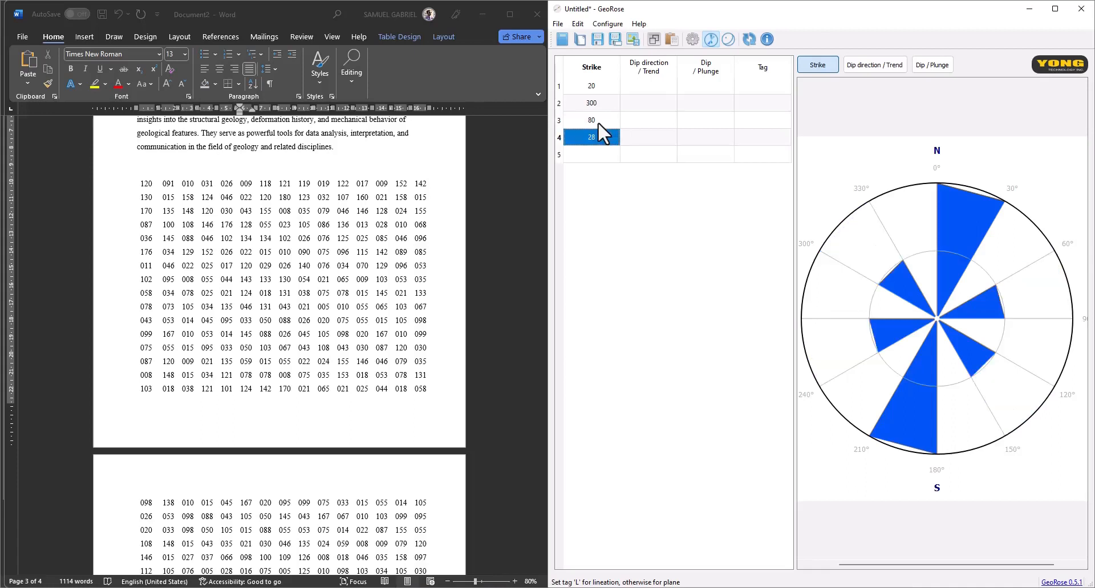
{"action": "mouse_move", "coordinate": [883, 398]}
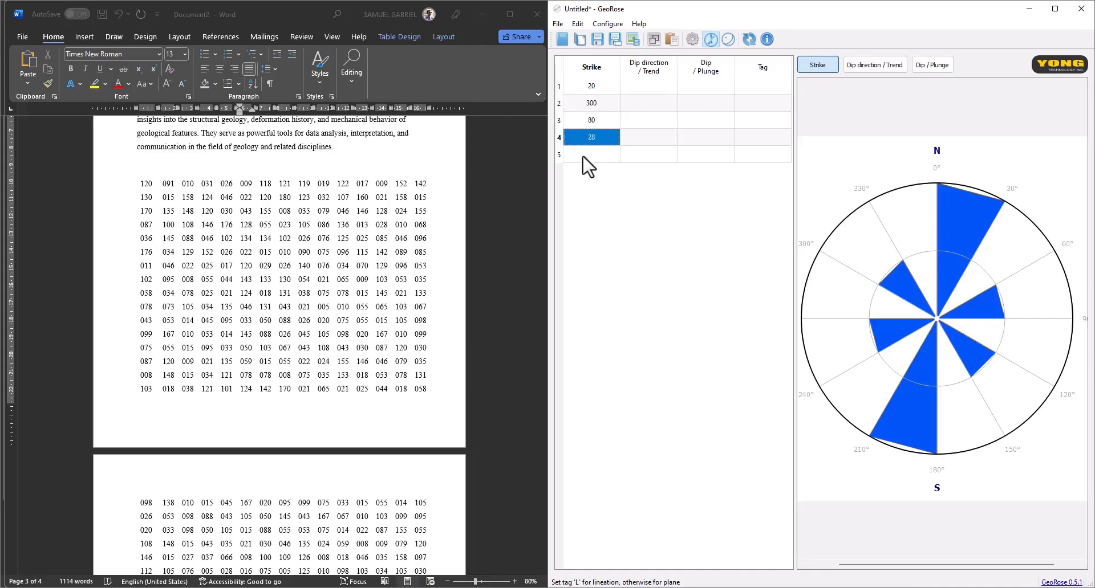
{"action": "mouse_move", "coordinate": [592, 174]}
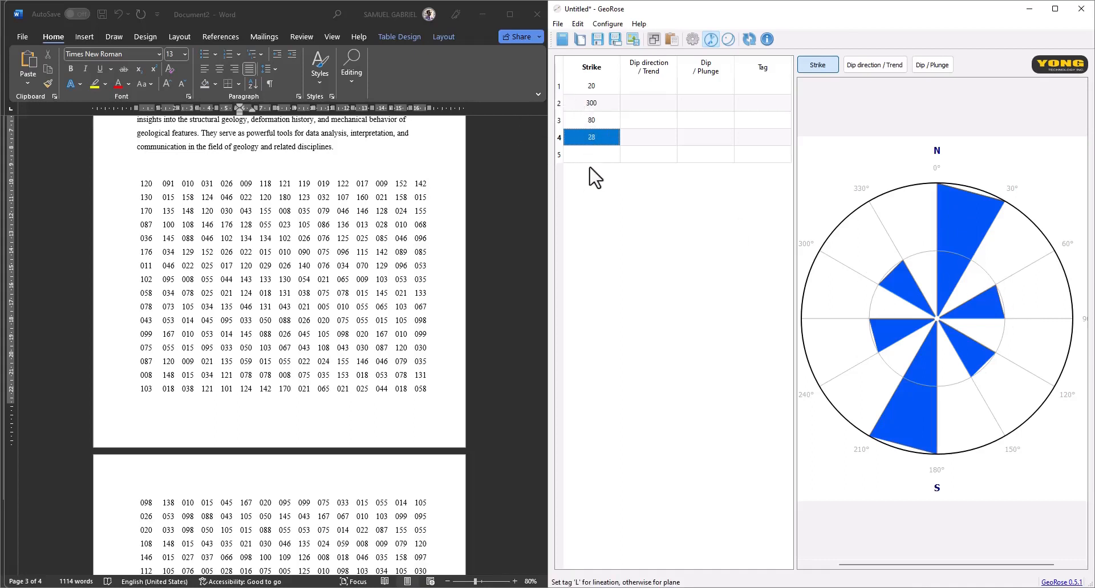
{"action": "mouse_move", "coordinate": [145, 213]}
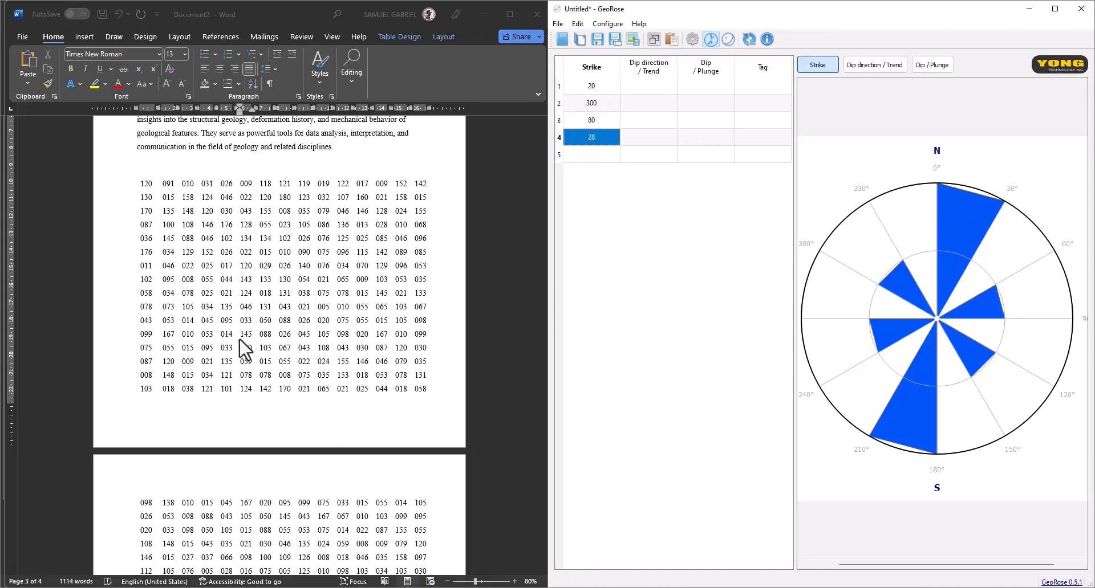
{"action": "mouse_move", "coordinate": [819, 194]}
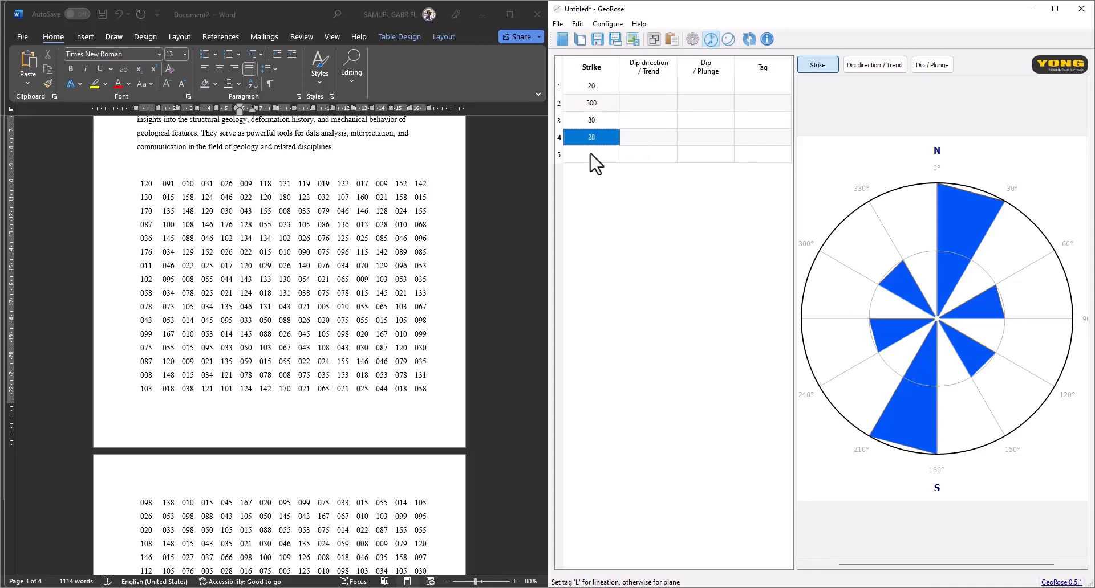
{"action": "mouse_move", "coordinate": [165, 230]}
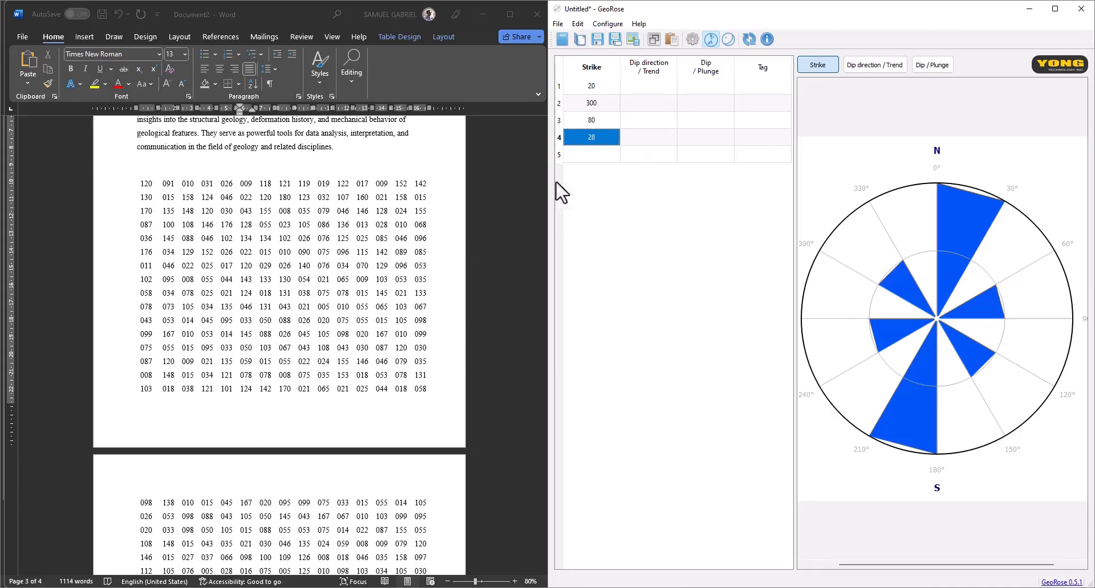
Clear the trial values, paste Word's first table column into the Strike column, and select the next column.
{"action": "left_click", "coordinate": [590, 86]}
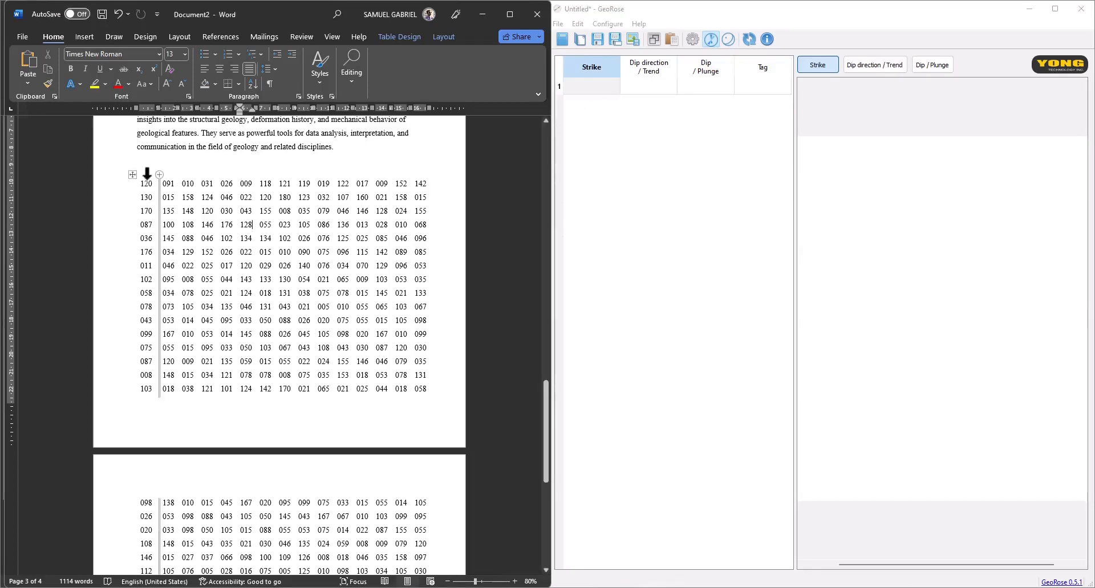
{"action": "left_click", "coordinate": [147, 183]}
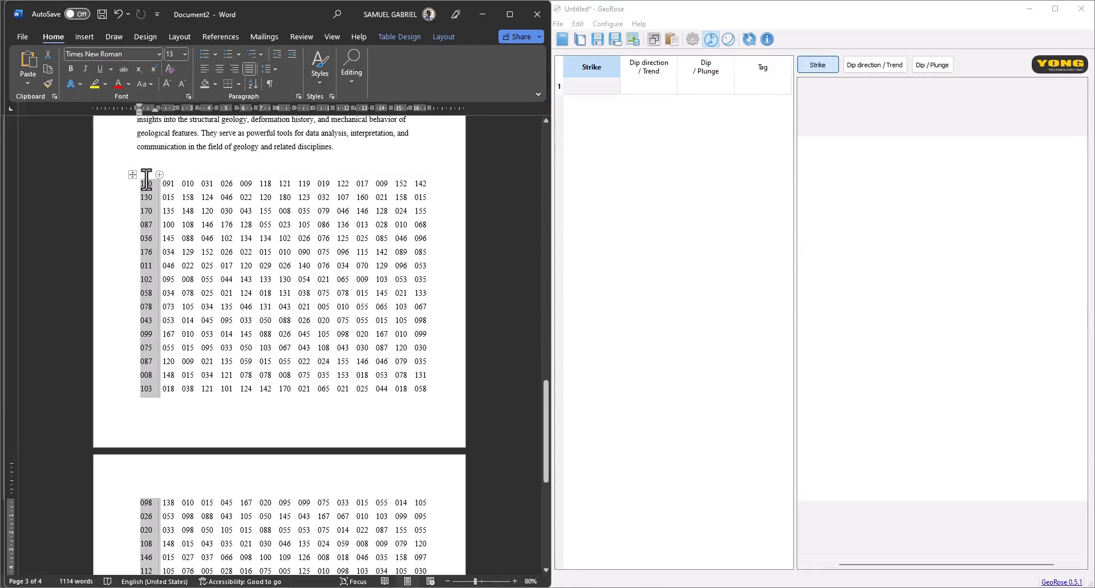
{"action": "left_click", "coordinate": [592, 86]}
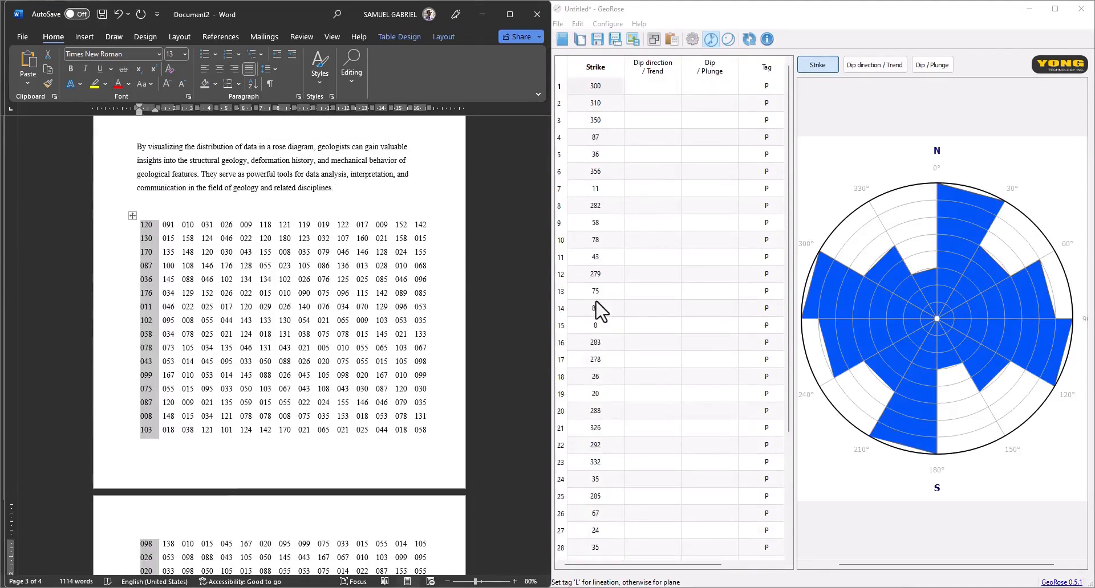
{"action": "scroll", "scroll_direction": "down", "scroll_amount": 3}
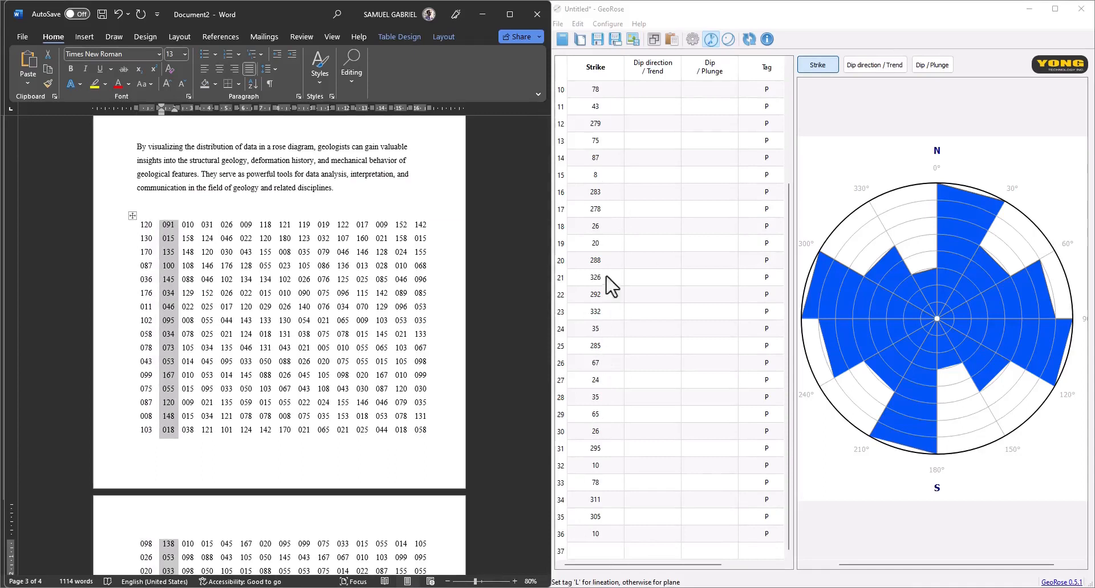
{"action": "left_click", "coordinate": [594, 552]}
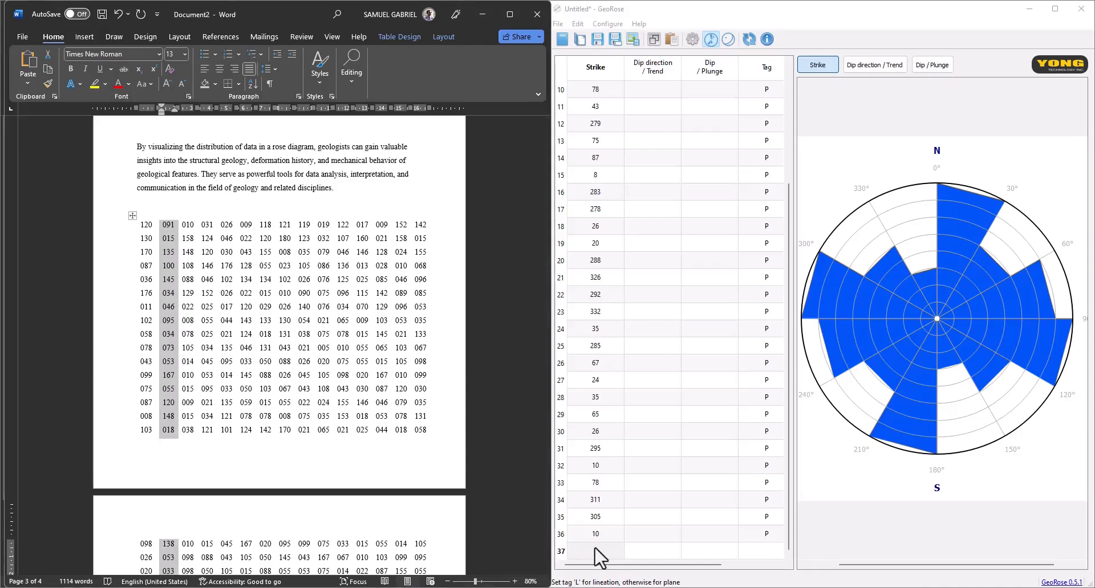
Append the second Word column of readings starting 271 at the first empty Strike row.
{"action": "left_click", "coordinate": [594, 552]}
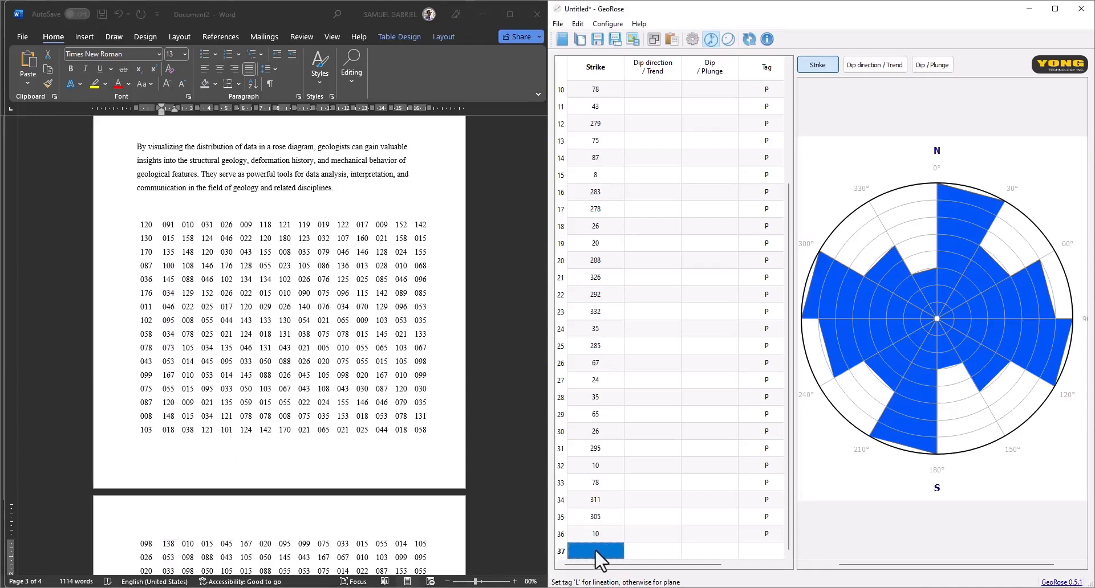
{"action": "type", "text": "271"}
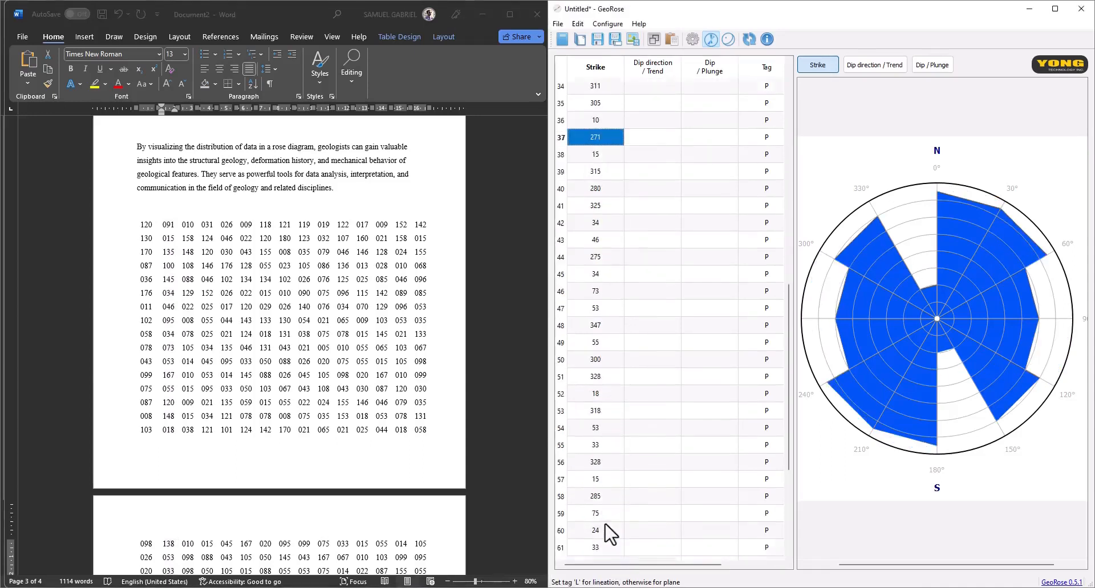
{"action": "scroll", "scroll_direction": "down", "scroll_amount": 3}
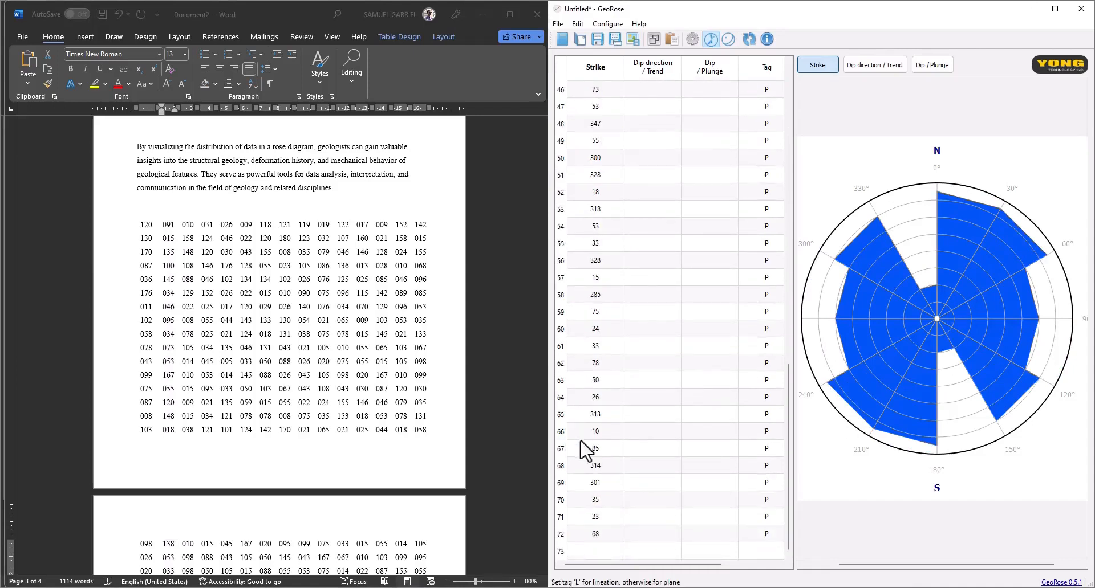
{"action": "mouse_move", "coordinate": [596, 559]}
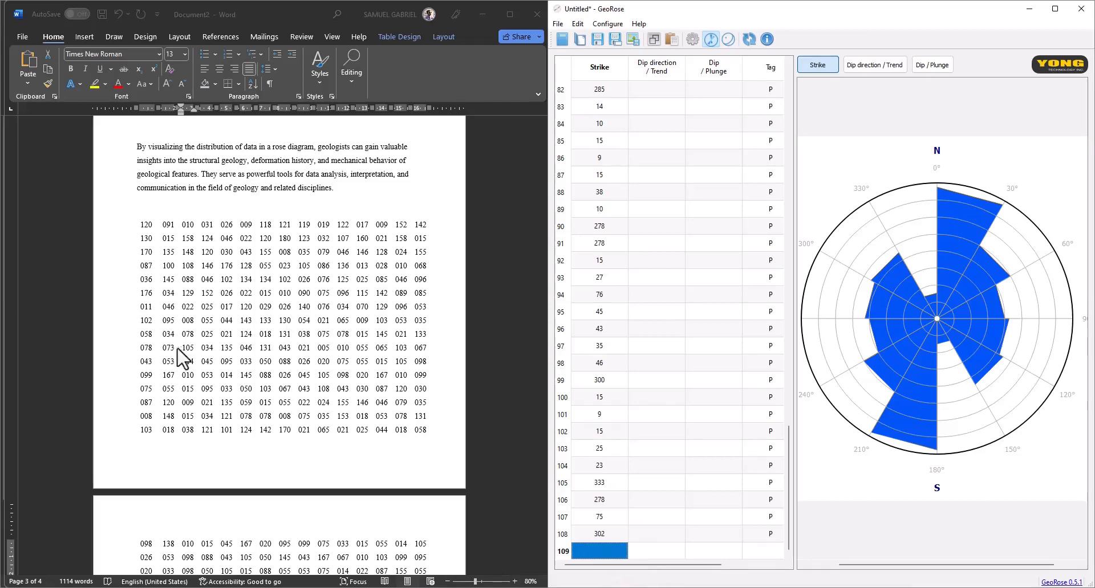
{"action": "mouse_move", "coordinate": [183, 272]}
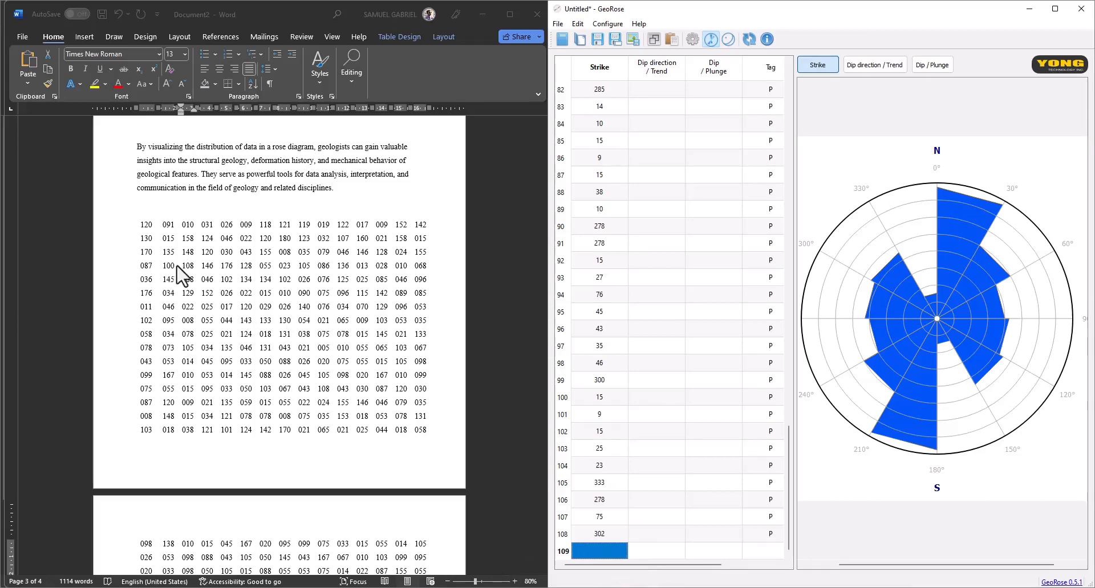
{"action": "mouse_move", "coordinate": [207, 300]}
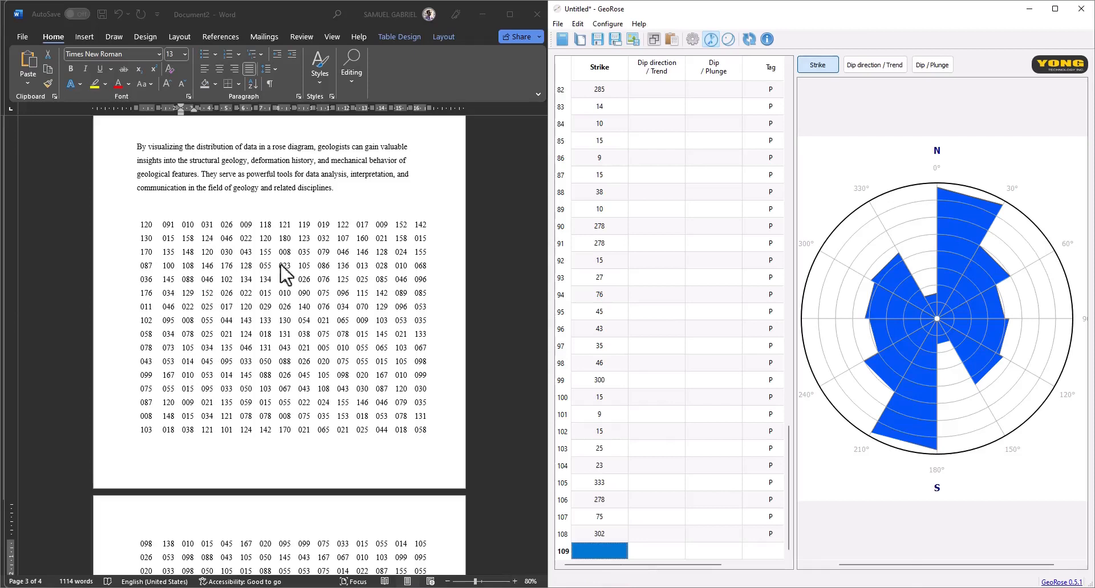
{"action": "mouse_move", "coordinate": [250, 323]}
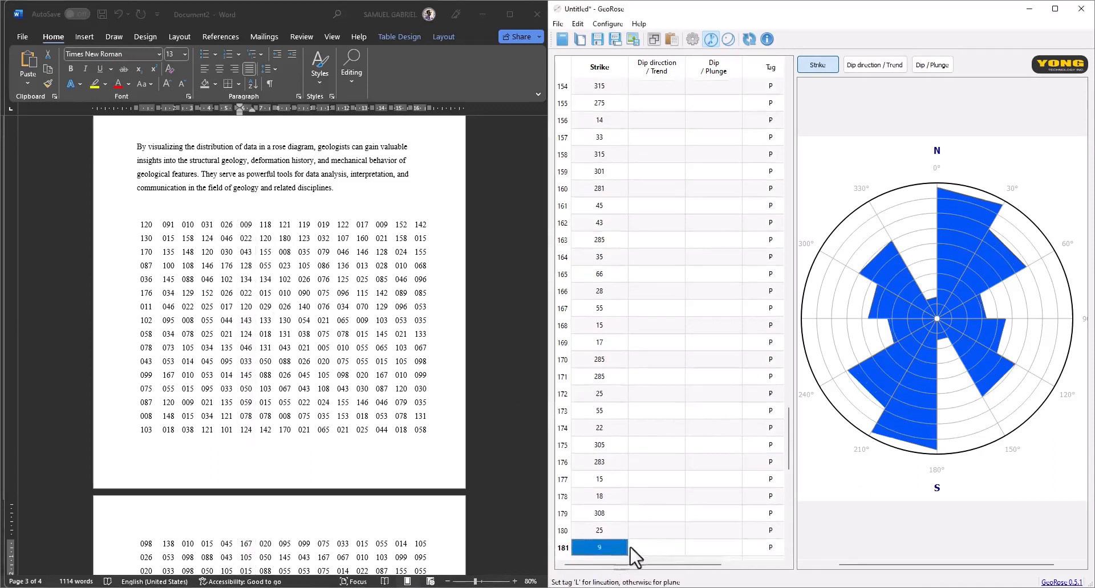
Paste the Word columns starting 118 and 121 into the next empty Strike rows.
{"action": "scroll", "scroll_direction": "down", "scroll_amount": 3}
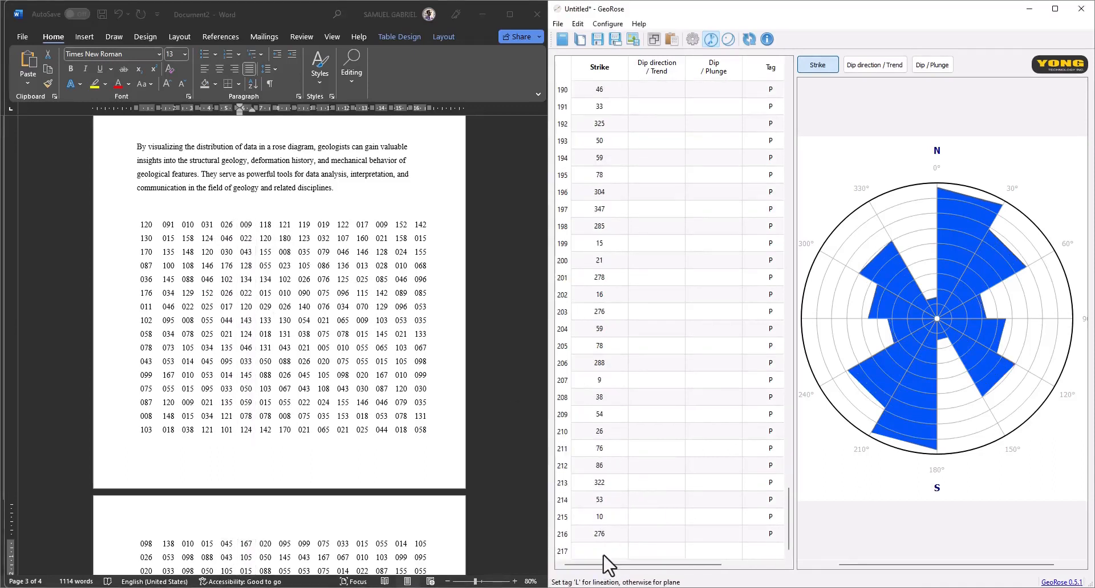
{"action": "left_click_drag", "start_coordinate": [246, 224], "coordinate": [246, 430]}
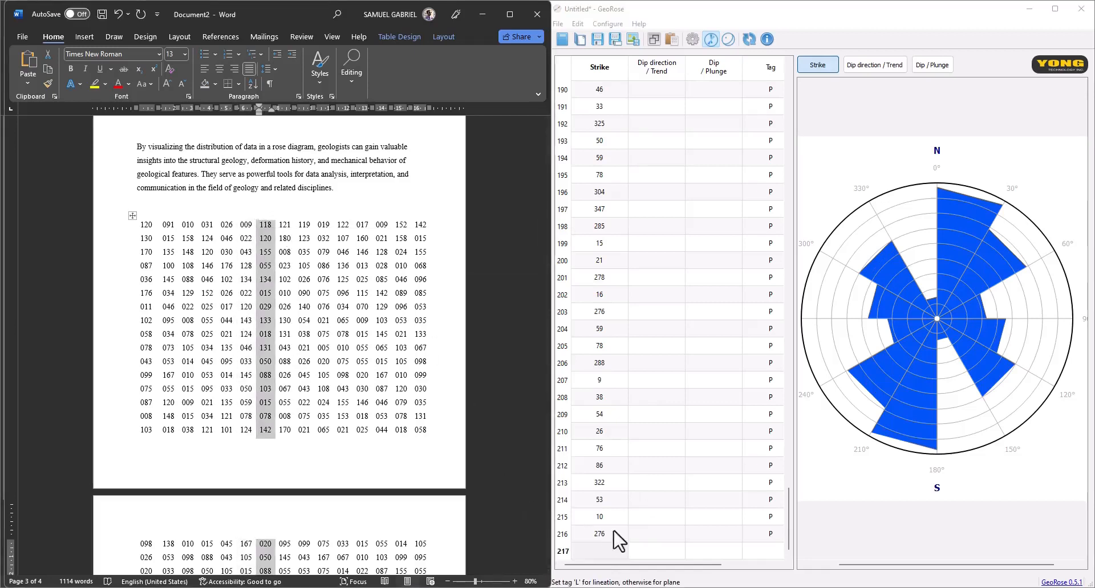
{"action": "scroll", "scroll_direction": "down", "scroll_amount": 3}
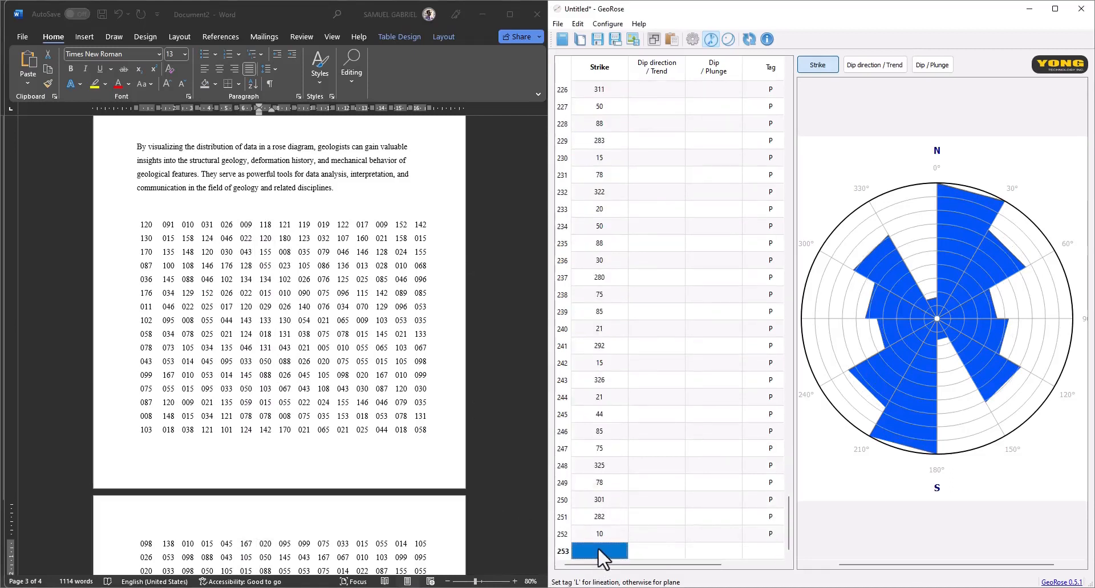
{"action": "left_click_drag", "start_coordinate": [265, 223], "coordinate": [265, 430]}
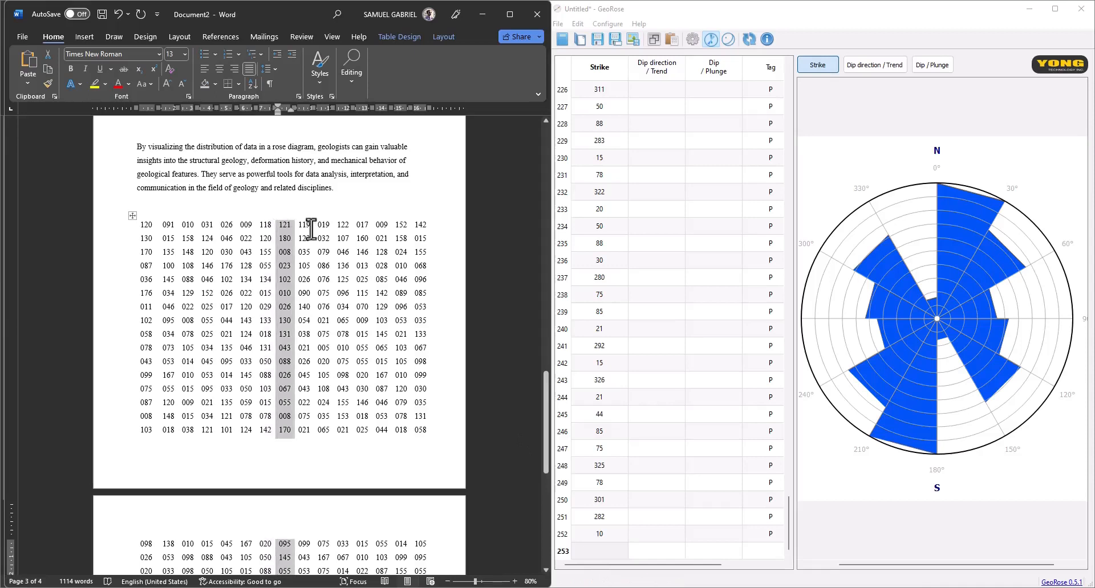
{"action": "left_click", "coordinate": [599, 547]}
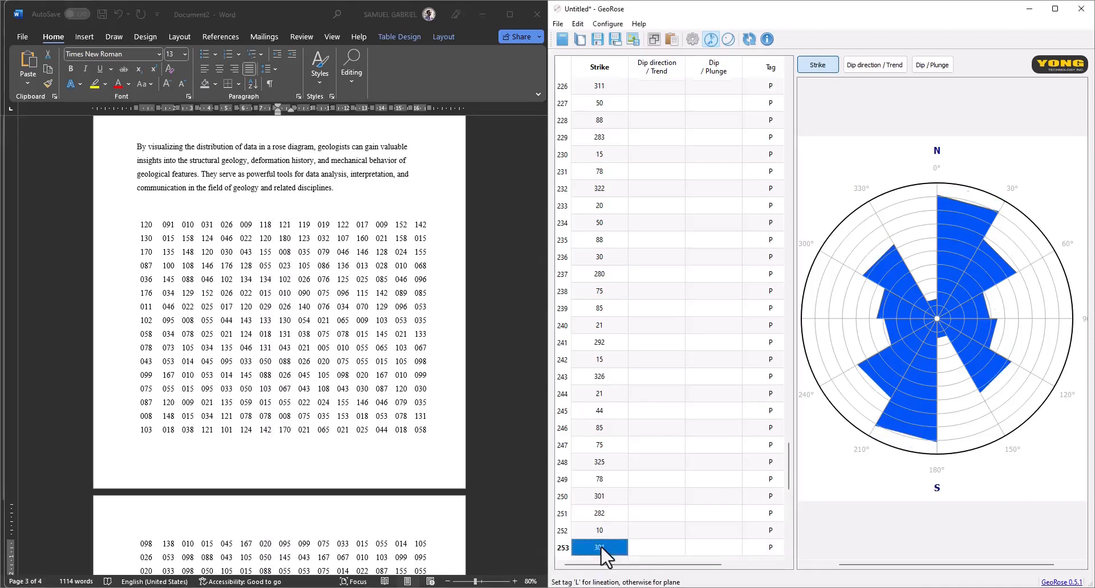
{"action": "scroll", "scroll_direction": "down", "scroll_amount": 3}
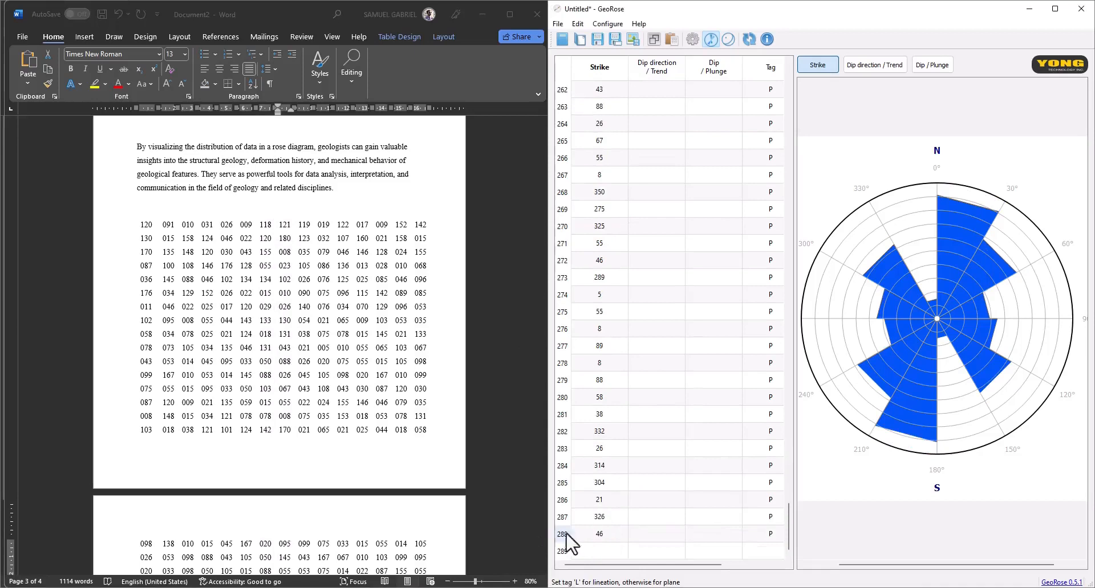
{"action": "mouse_move", "coordinate": [593, 546]}
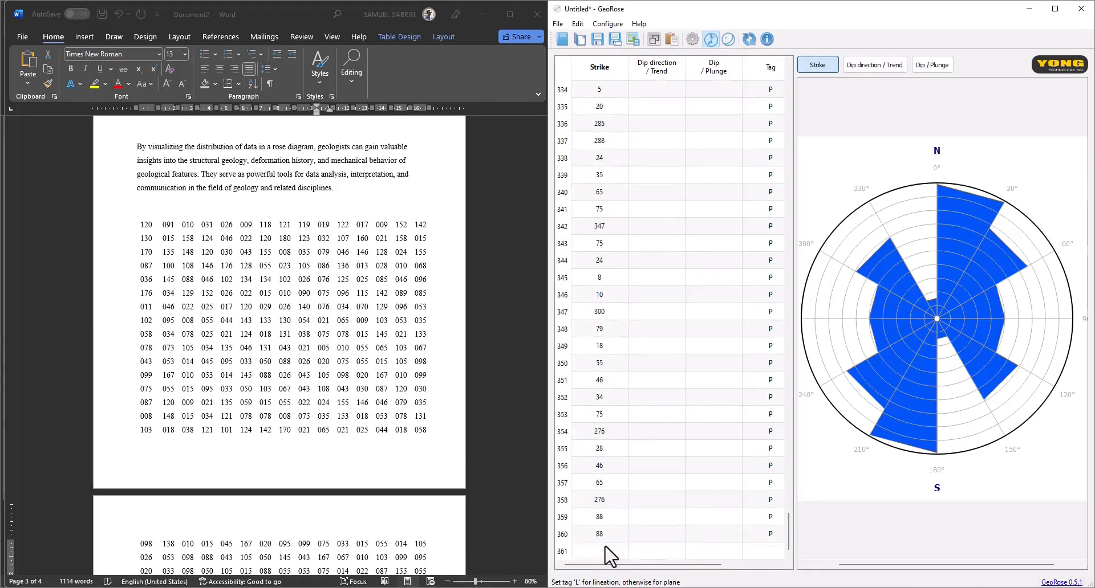
Paste the Word column starting 122 so the Strike table extends to 540 readings.
{"action": "left_click_drag", "start_coordinate": [323, 224], "coordinate": [322, 430]}
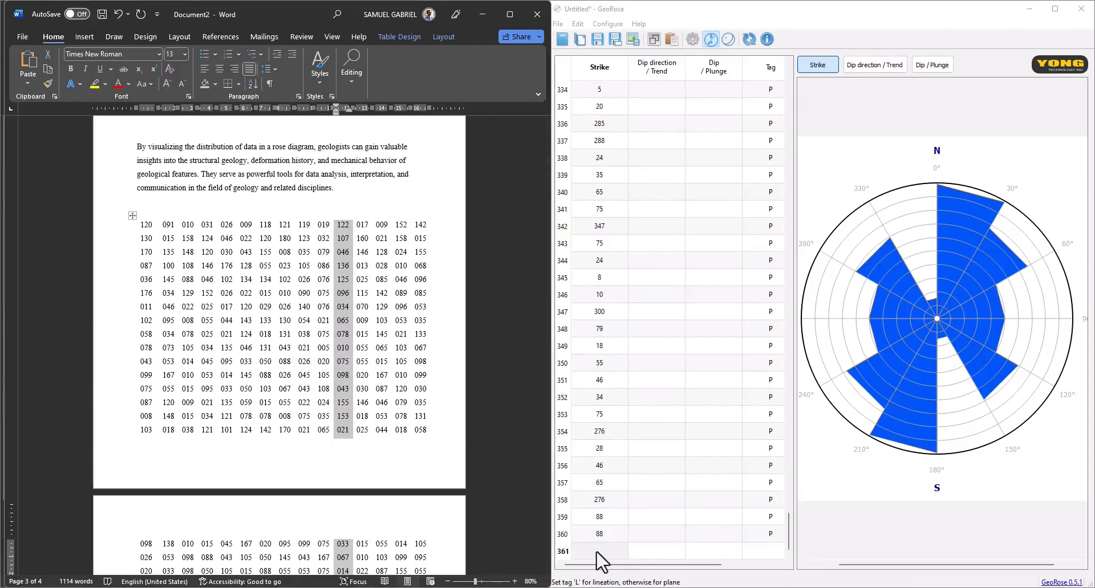
{"action": "scroll", "scroll_direction": "down", "scroll_amount": 3}
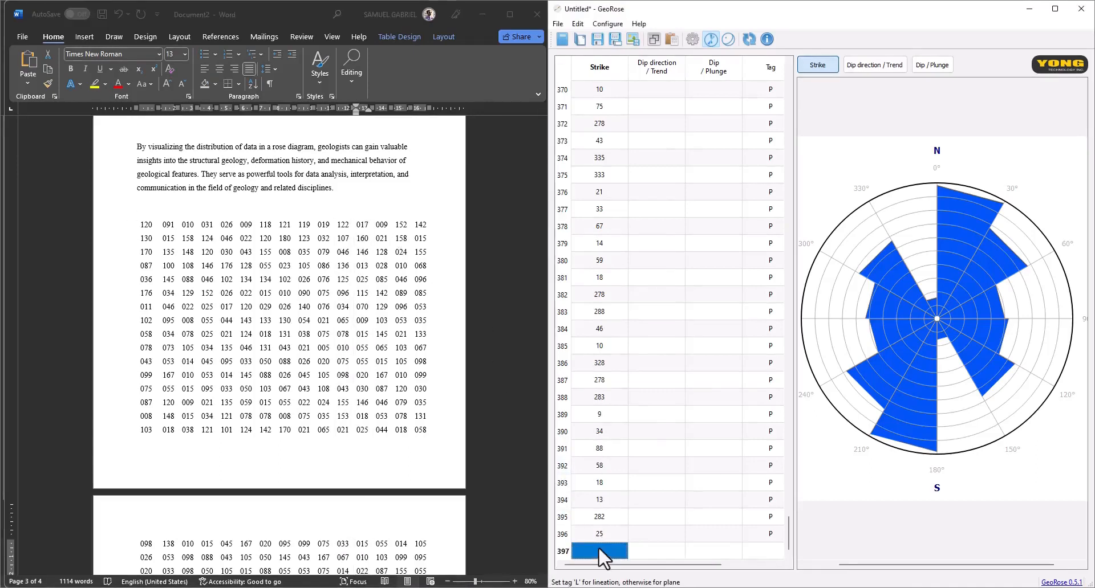
{"action": "scroll", "scroll_direction": "down", "scroll_amount": 3}
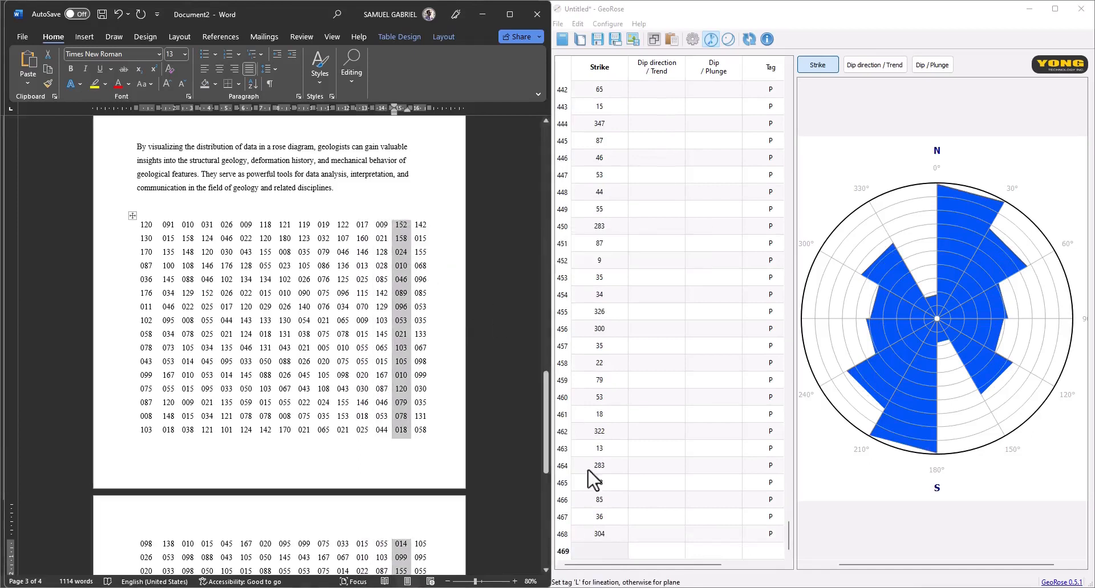
{"action": "scroll", "scroll_direction": "down", "scroll_amount": 3}
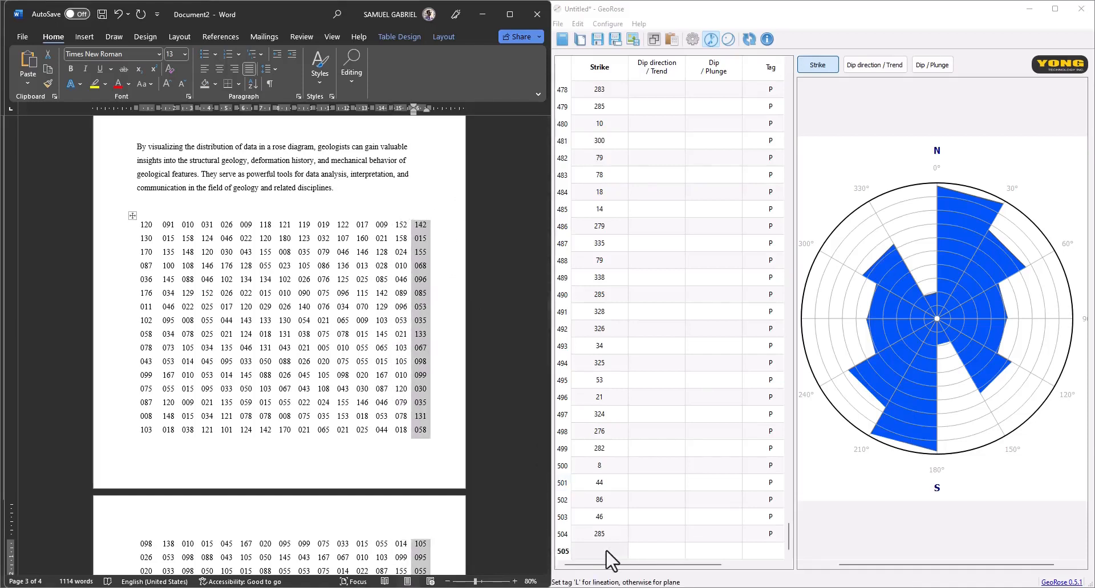
{"action": "scroll", "scroll_direction": "down", "scroll_amount": 3}
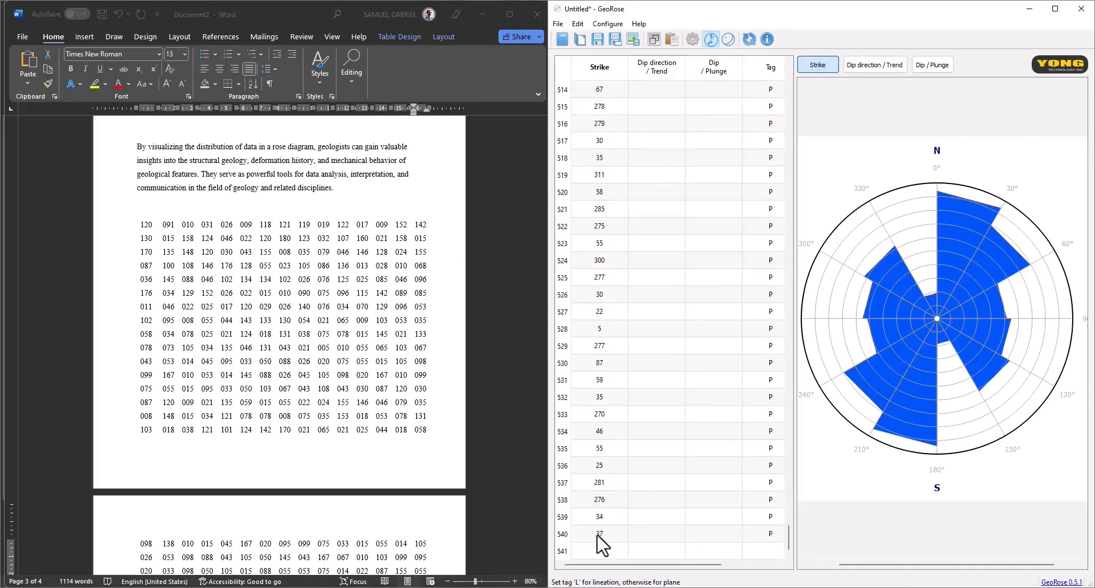
{"action": "mouse_move", "coordinate": [753, 424]}
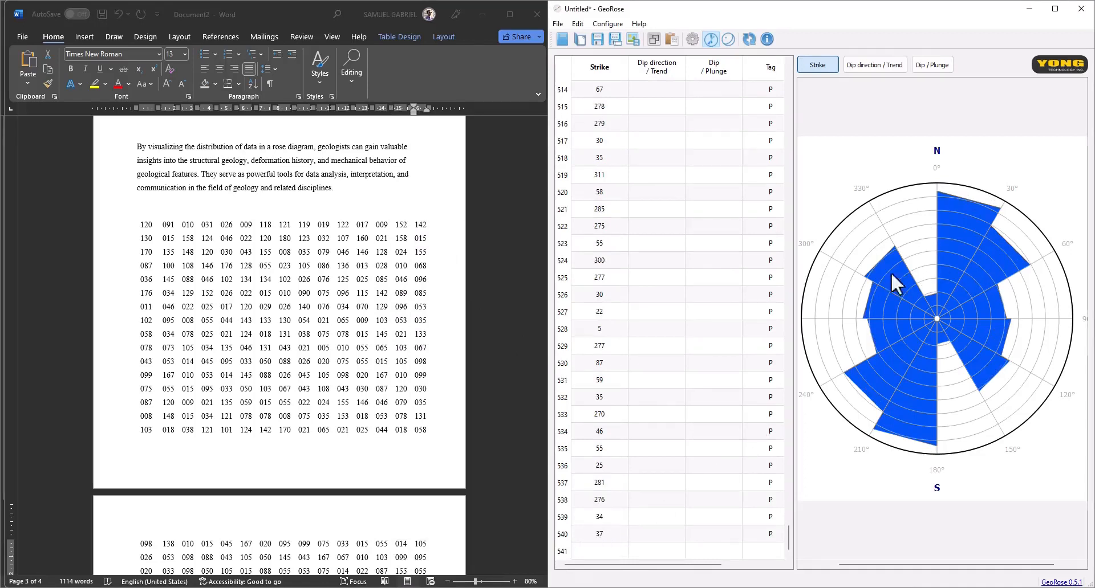
{"action": "scroll", "scroll_direction": "down", "scroll_amount": 3}
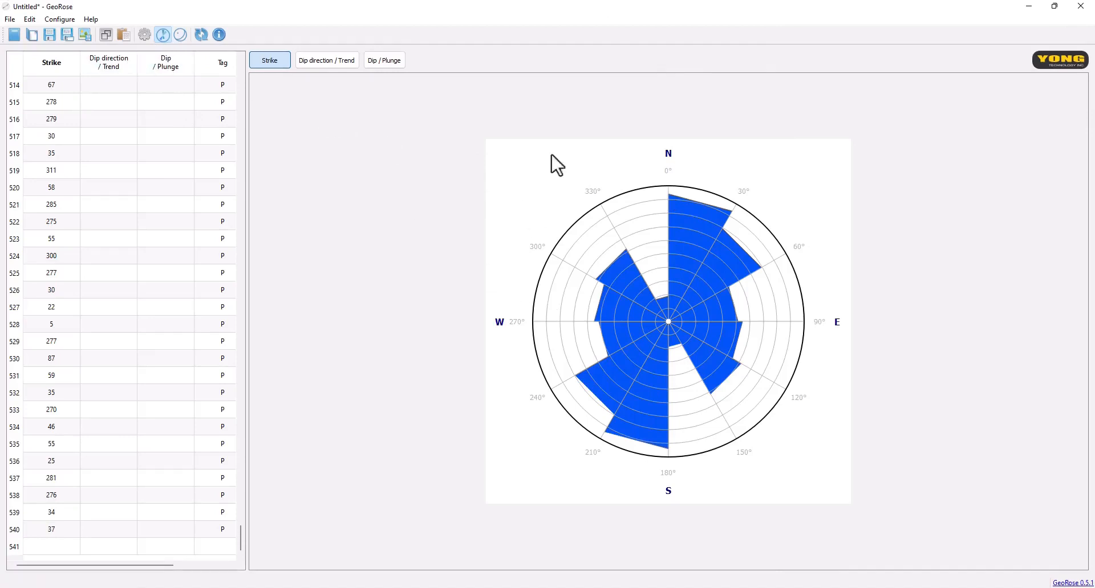
{"action": "mouse_move", "coordinate": [581, 400]}
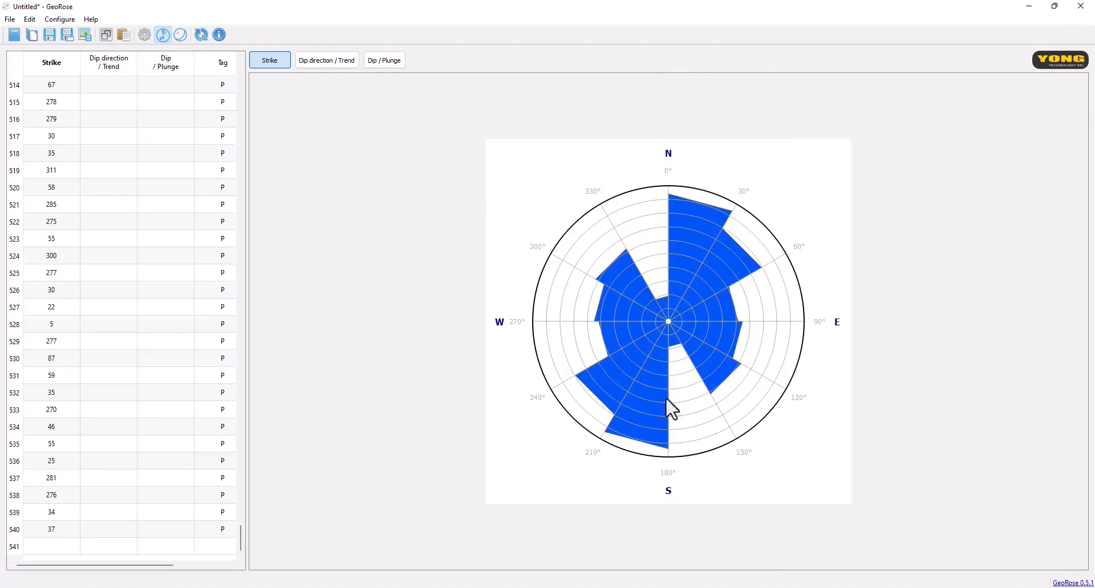
{"action": "mouse_move", "coordinate": [586, 301]}
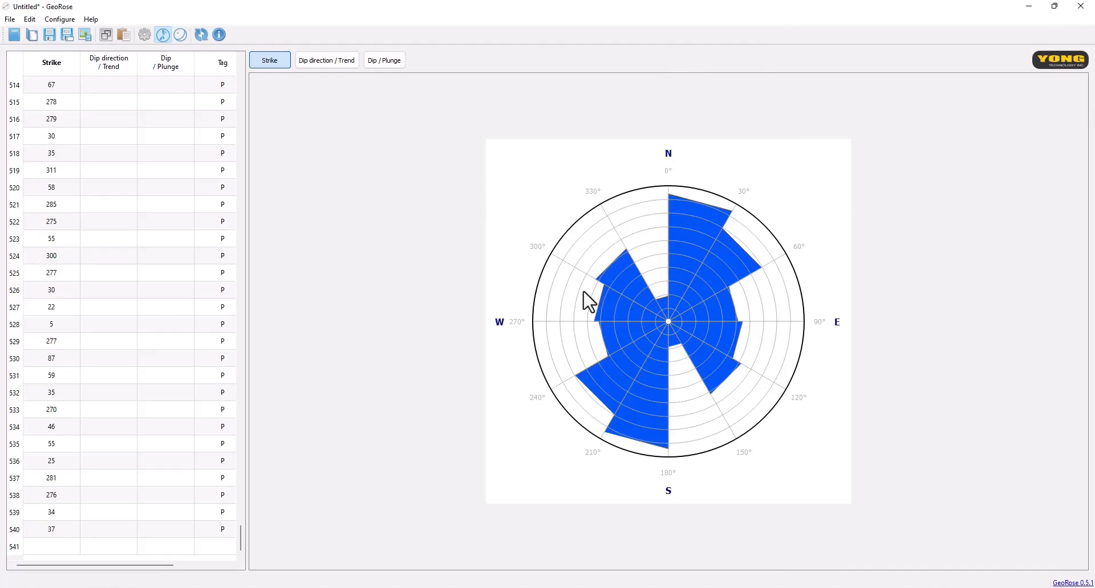
{"action": "mouse_move", "coordinate": [597, 350]}
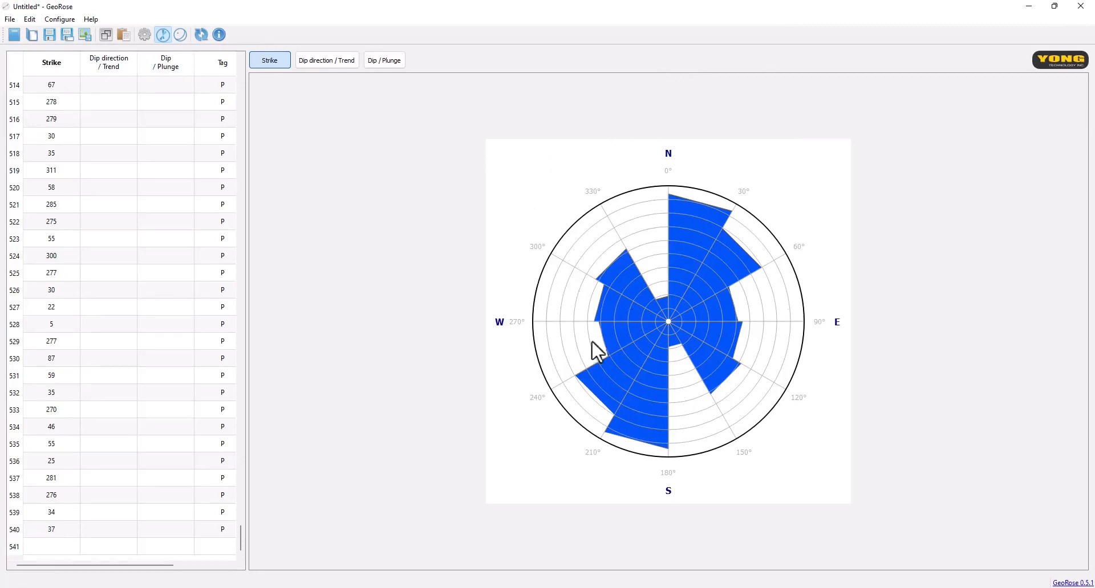
{"action": "mouse_move", "coordinate": [466, 401]}
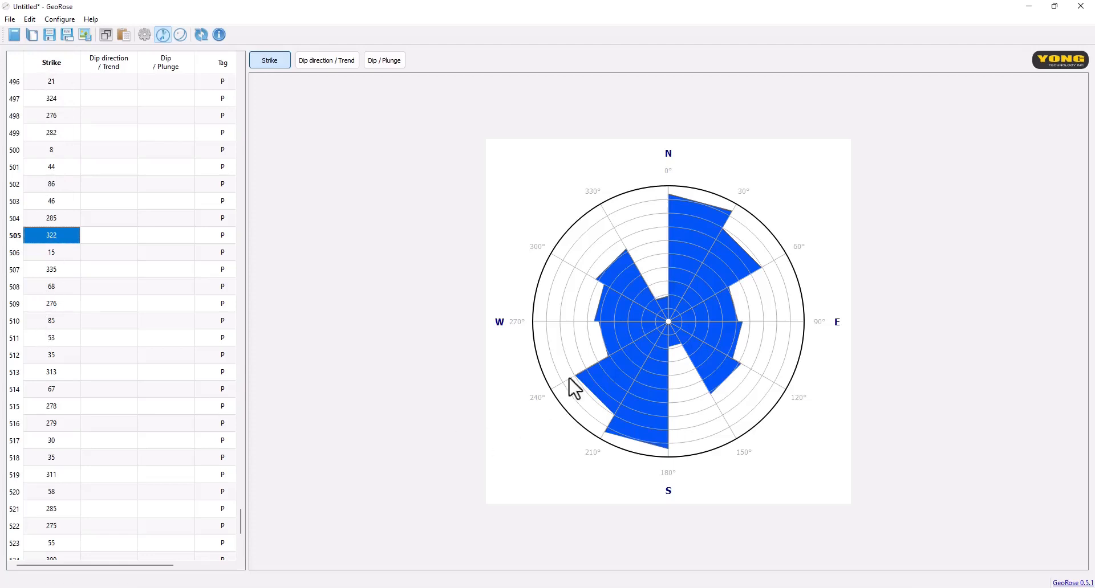
{"action": "mouse_move", "coordinate": [676, 200]}
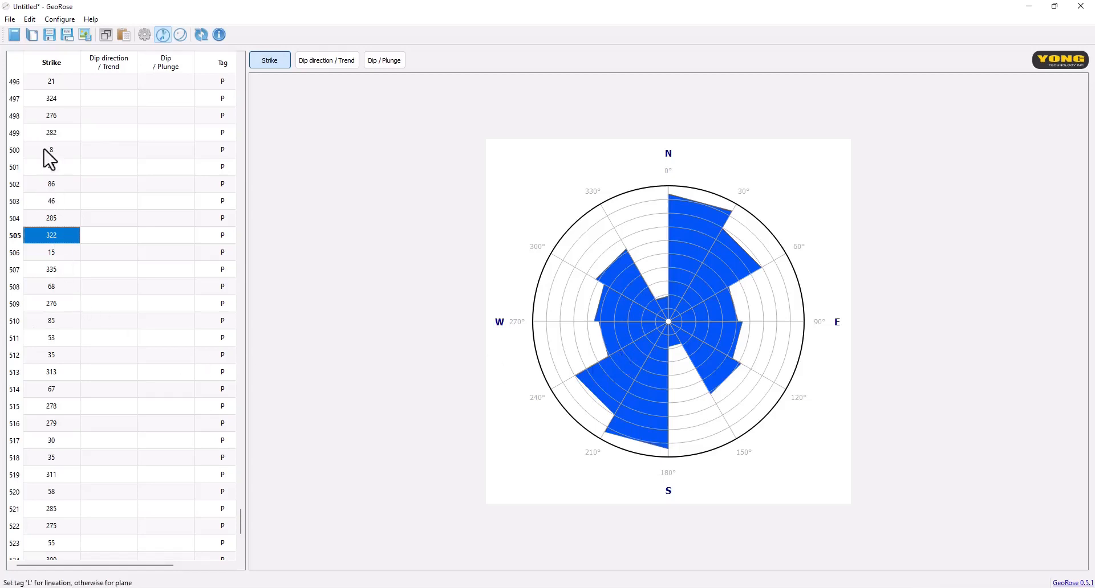
{"action": "scroll", "scroll_direction": "down", "scroll_amount": 3}
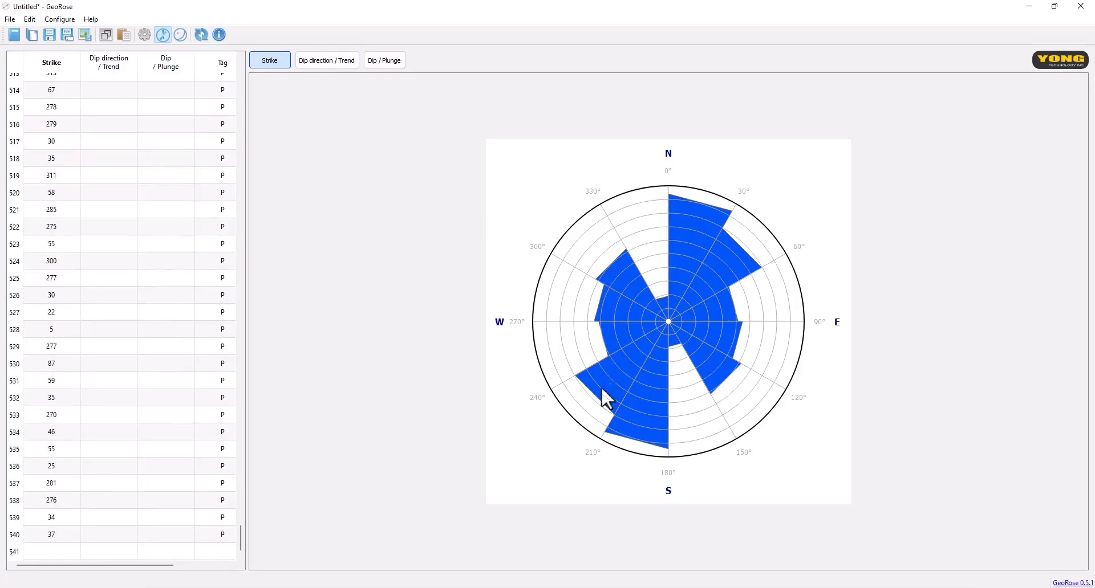
{"action": "mouse_move", "coordinate": [687, 297]}
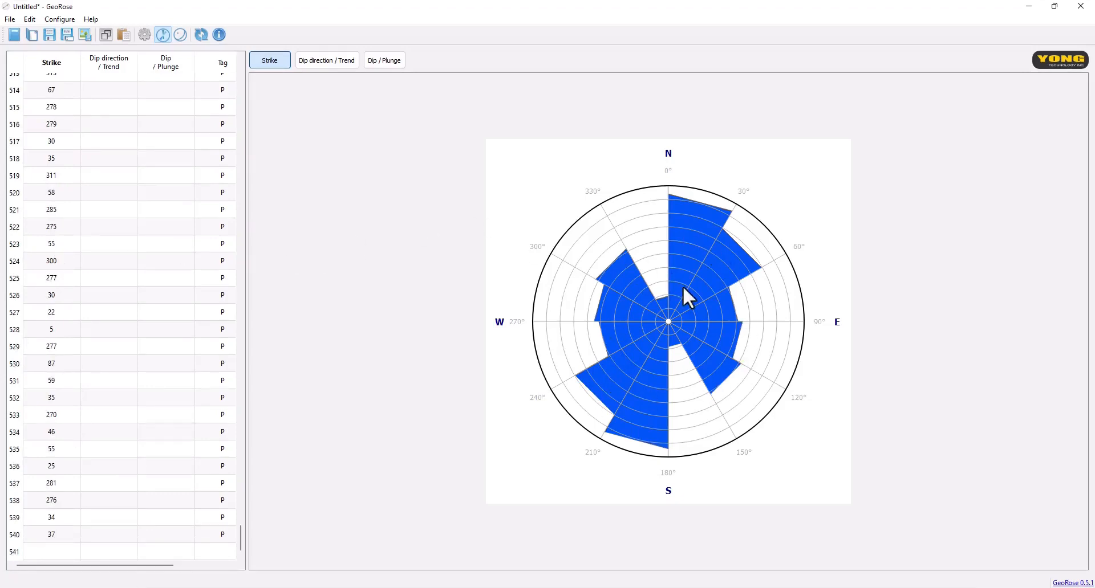
{"action": "mouse_move", "coordinate": [673, 187]}
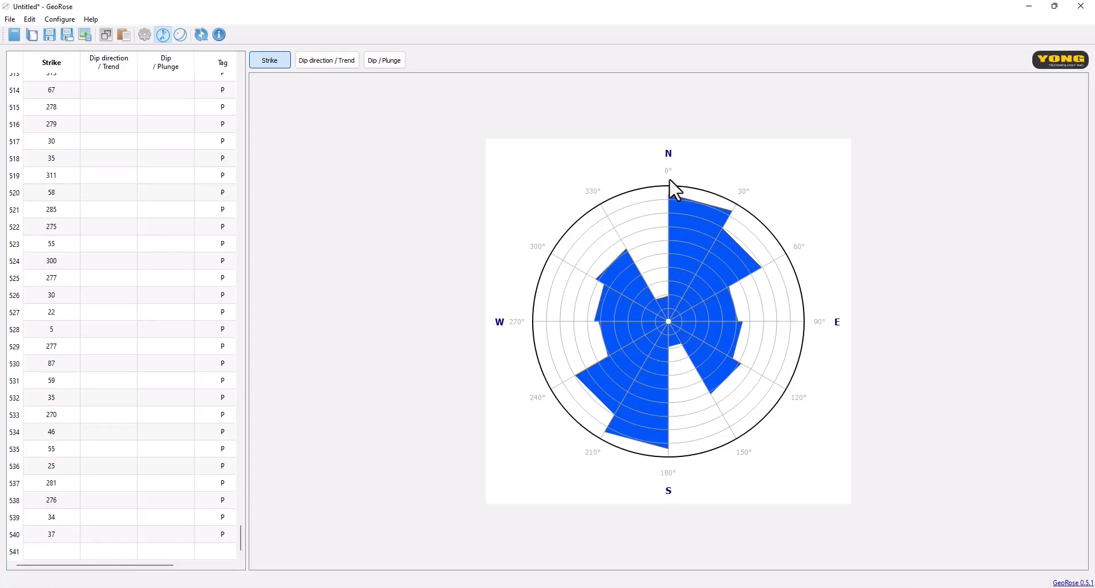
{"action": "mouse_move", "coordinate": [701, 184]}
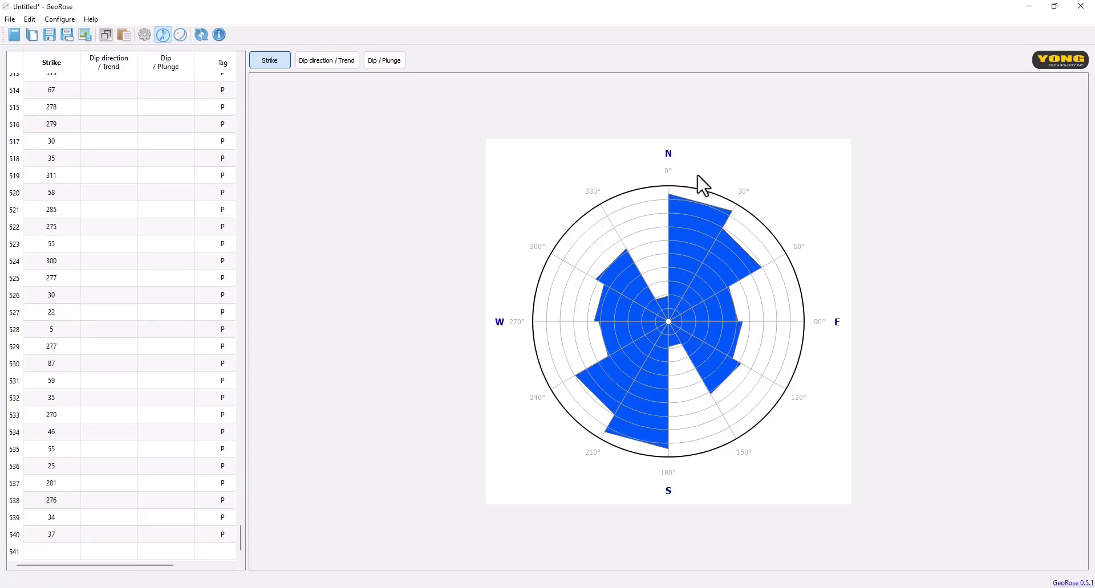
{"action": "mouse_move", "coordinate": [689, 245]}
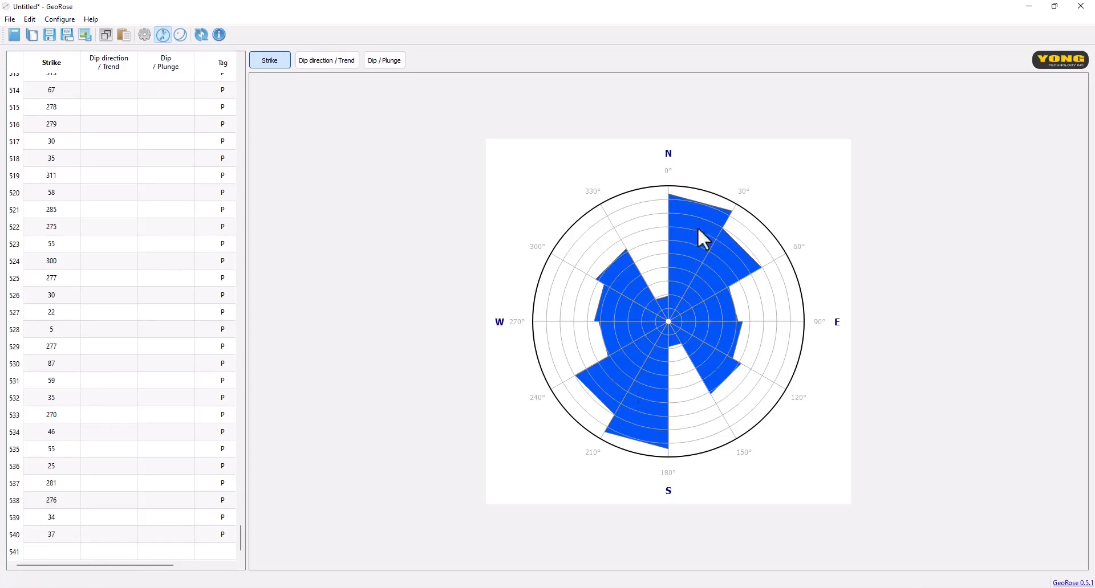
{"action": "mouse_move", "coordinate": [699, 218]}
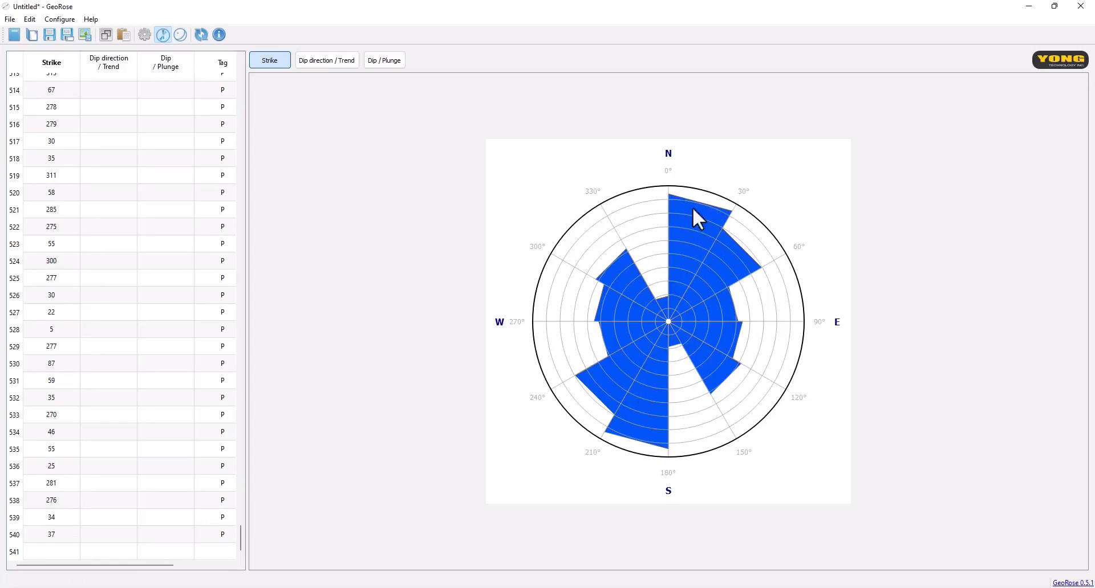
{"action": "mouse_move", "coordinate": [737, 278]}
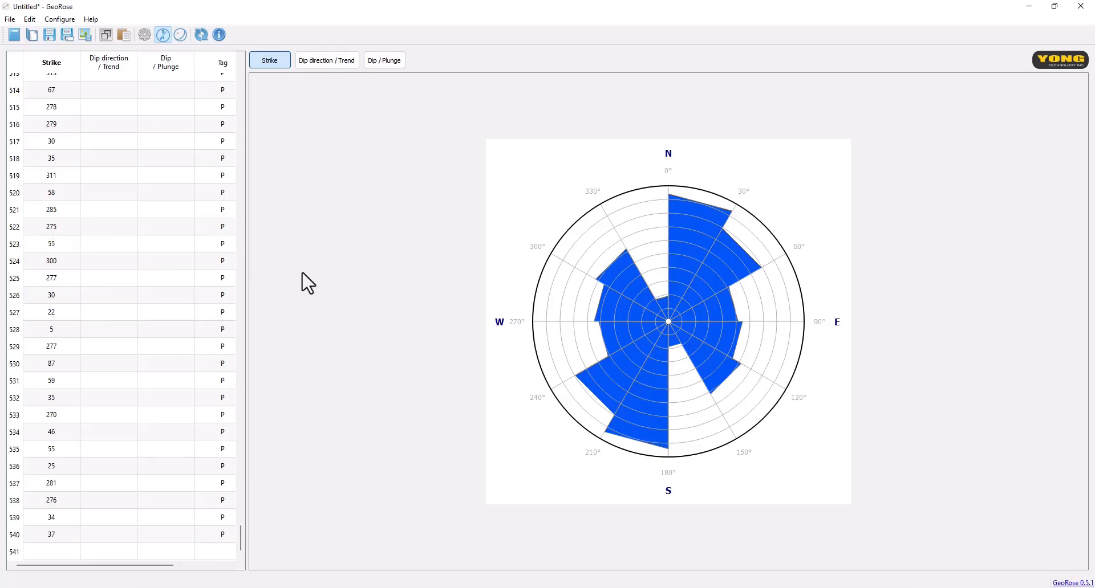
{"action": "mouse_move", "coordinate": [580, 316]}
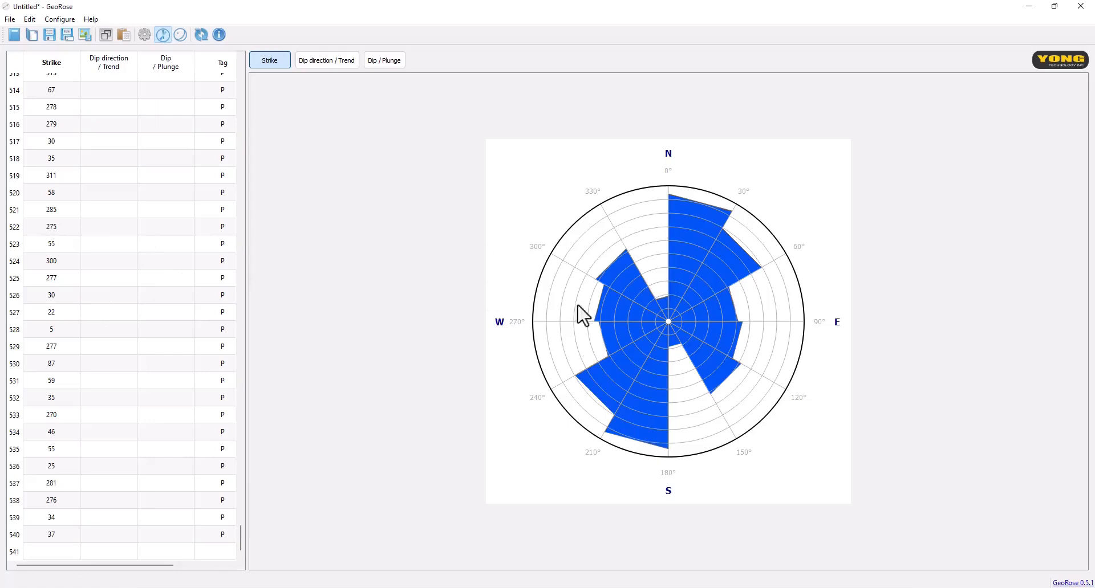
{"action": "mouse_move", "coordinate": [719, 351]}
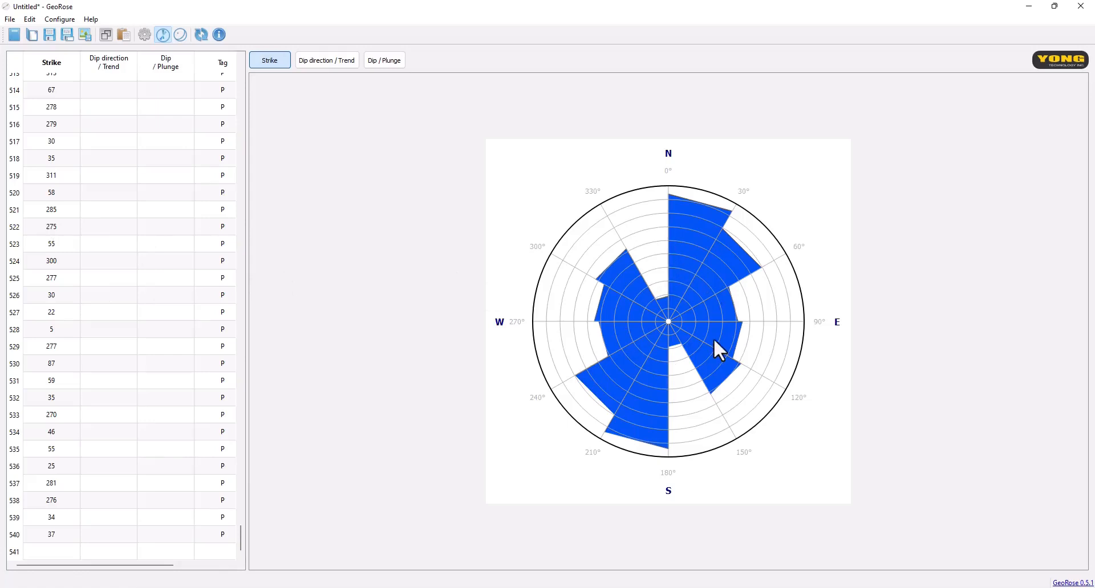
{"action": "mouse_move", "coordinate": [672, 353]}
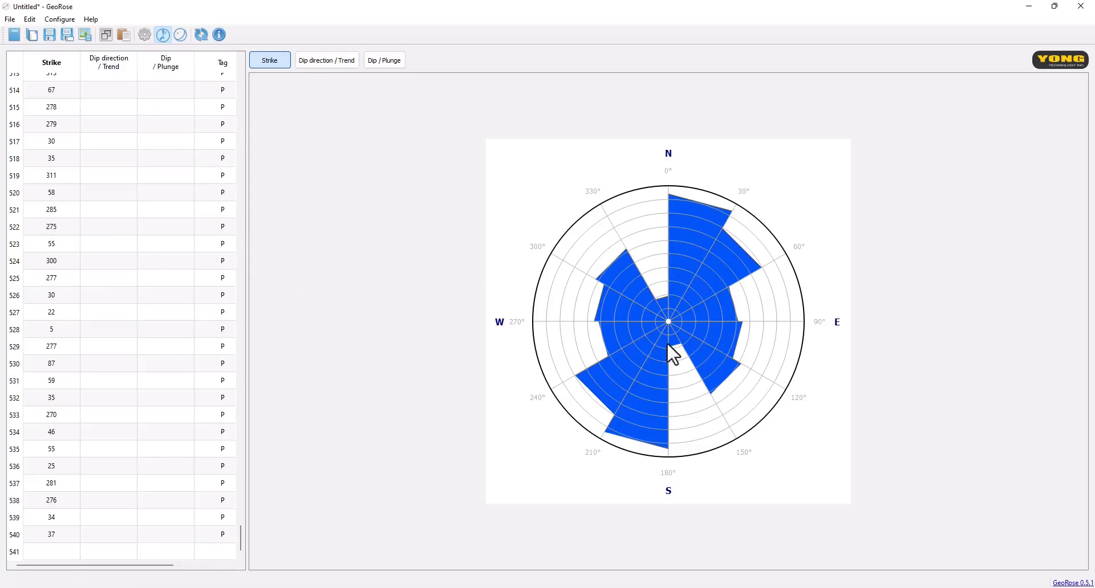
{"action": "mouse_move", "coordinate": [562, 319]}
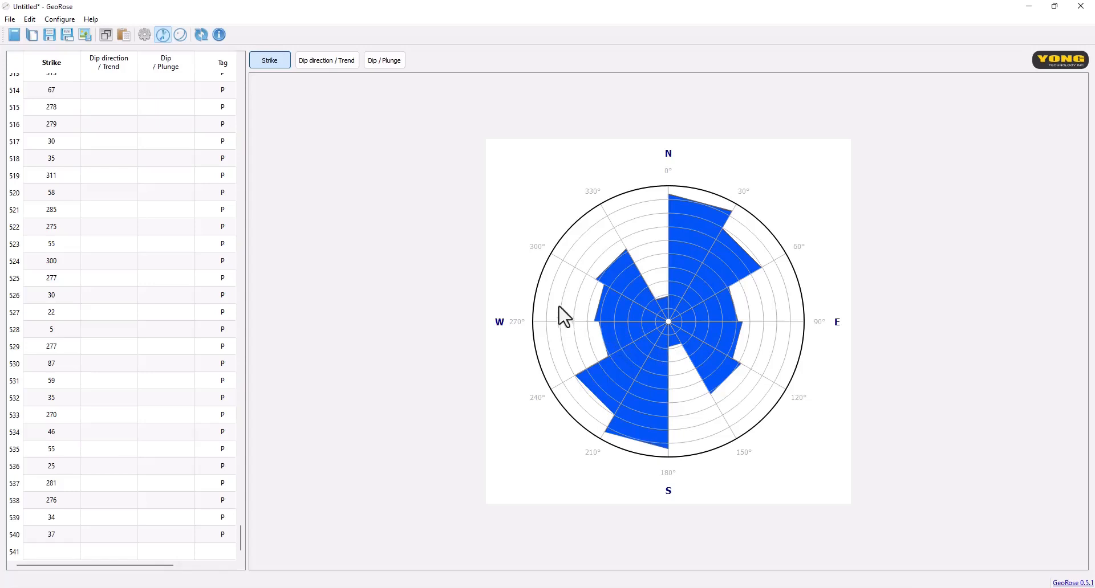
{"action": "mouse_move", "coordinate": [569, 529]}
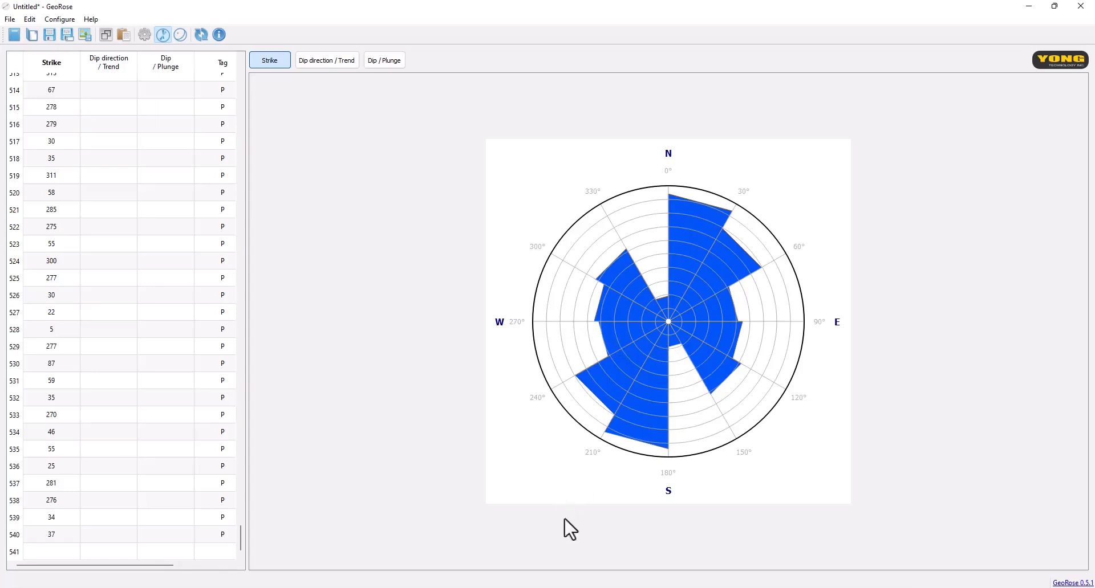
{"action": "mouse_move", "coordinate": [696, 207]}
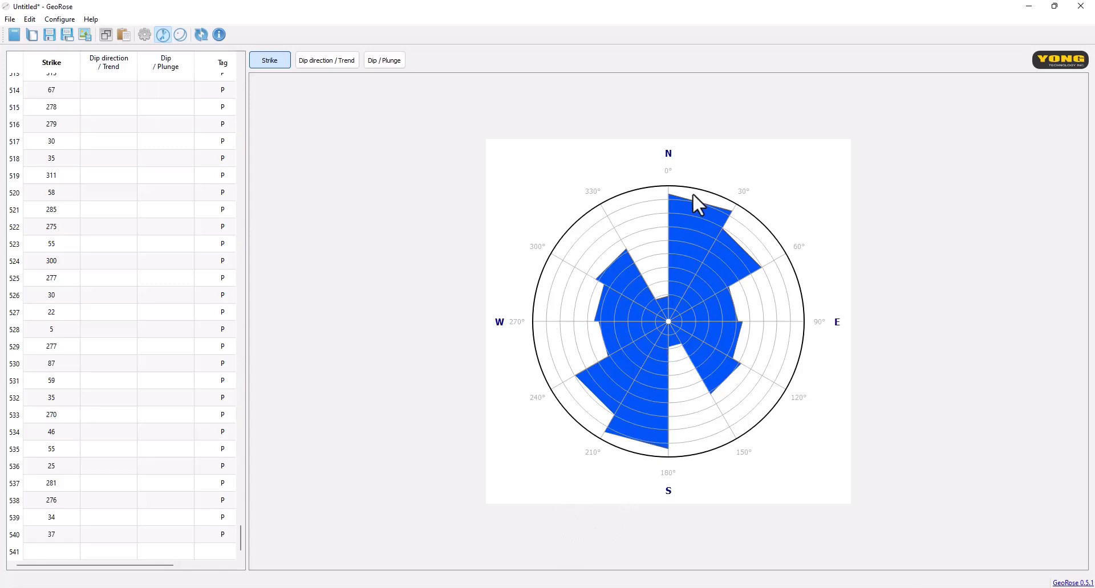
{"action": "mouse_move", "coordinate": [664, 325]}
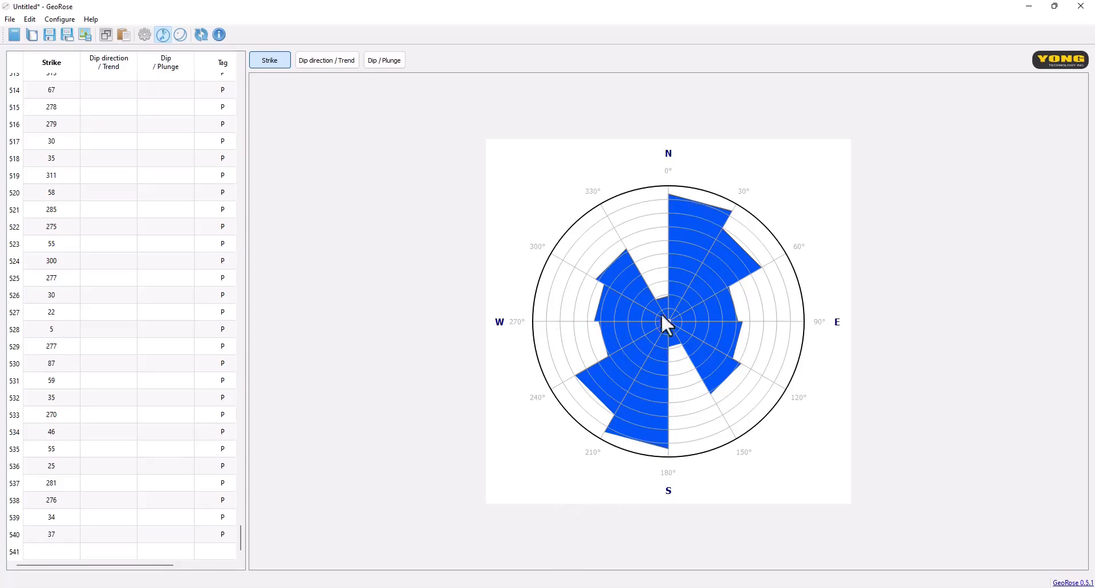
{"action": "mouse_move", "coordinate": [725, 275]}
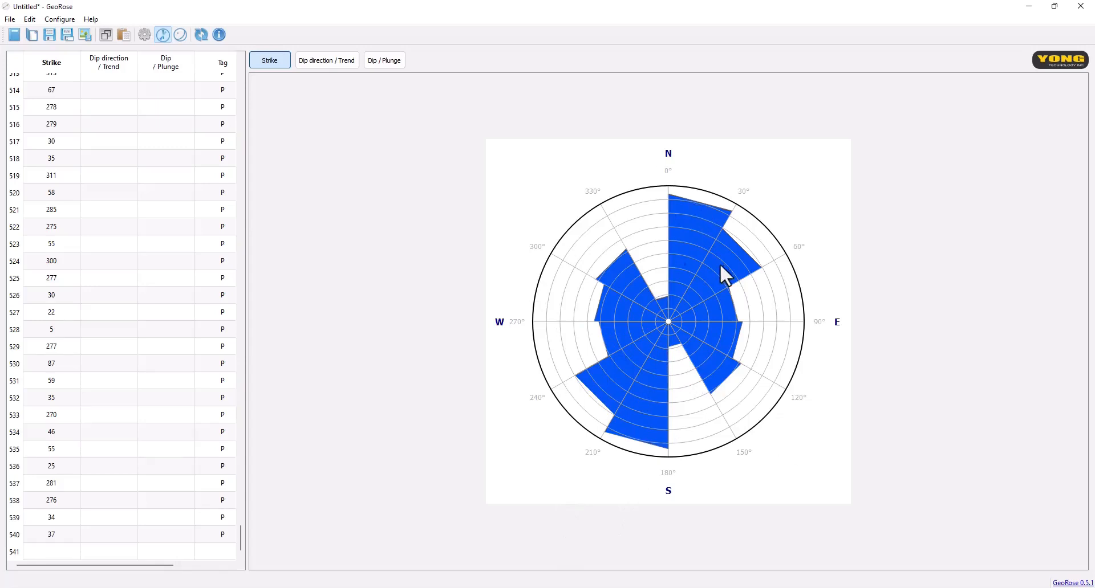
{"action": "mouse_move", "coordinate": [552, 270]}
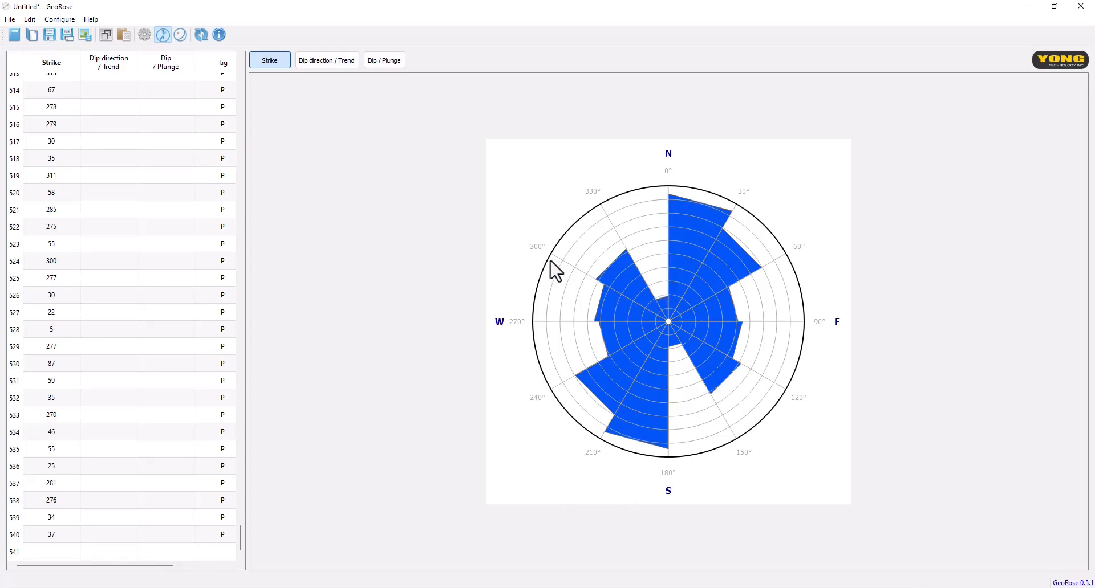
{"action": "mouse_move", "coordinate": [609, 240]}
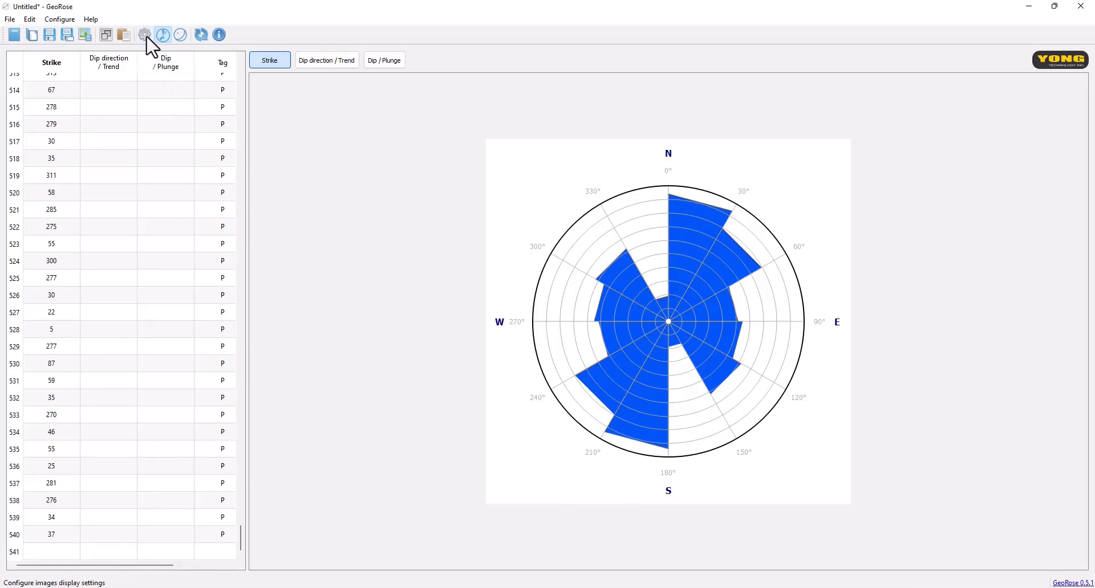
Bring up the Rose Diagram Configure settings with Plane included and Lineation left unticked.
{"action": "left_click", "coordinate": [144, 34]}
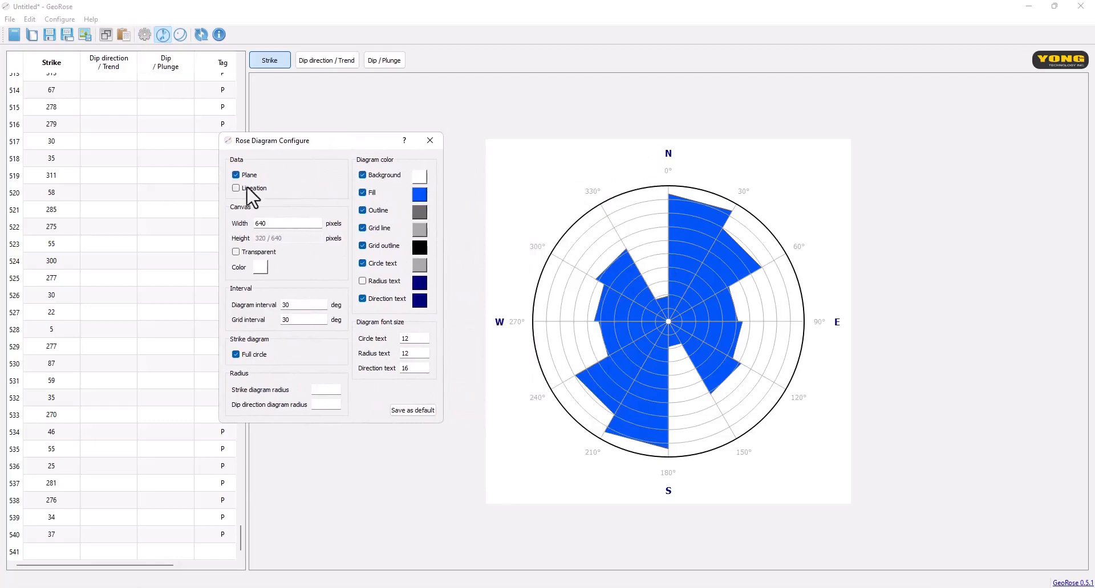
{"action": "left_click", "coordinate": [236, 174]}
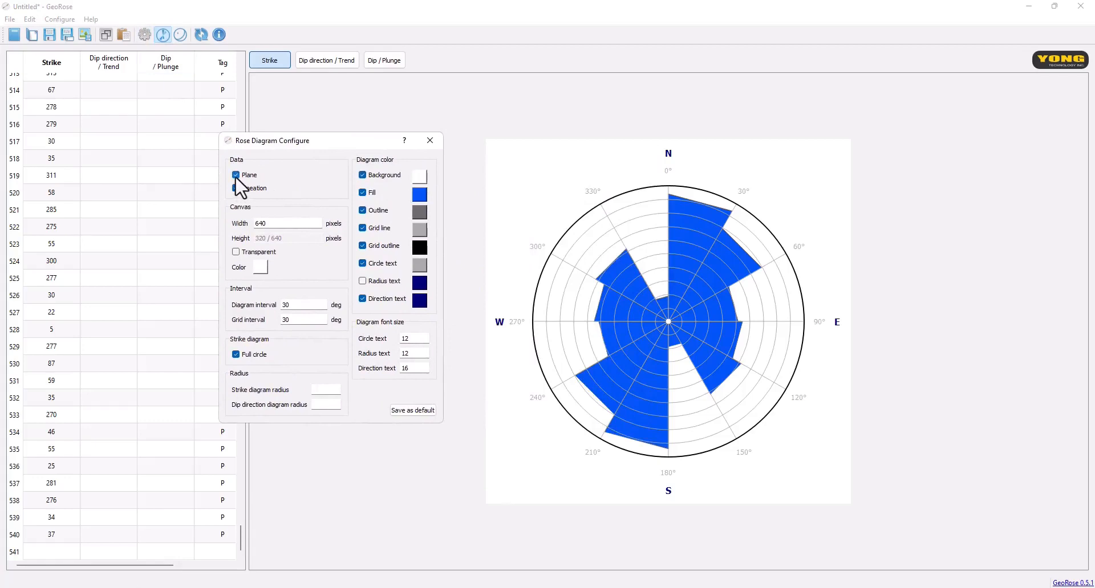
{"action": "left_click", "coordinate": [236, 188]}
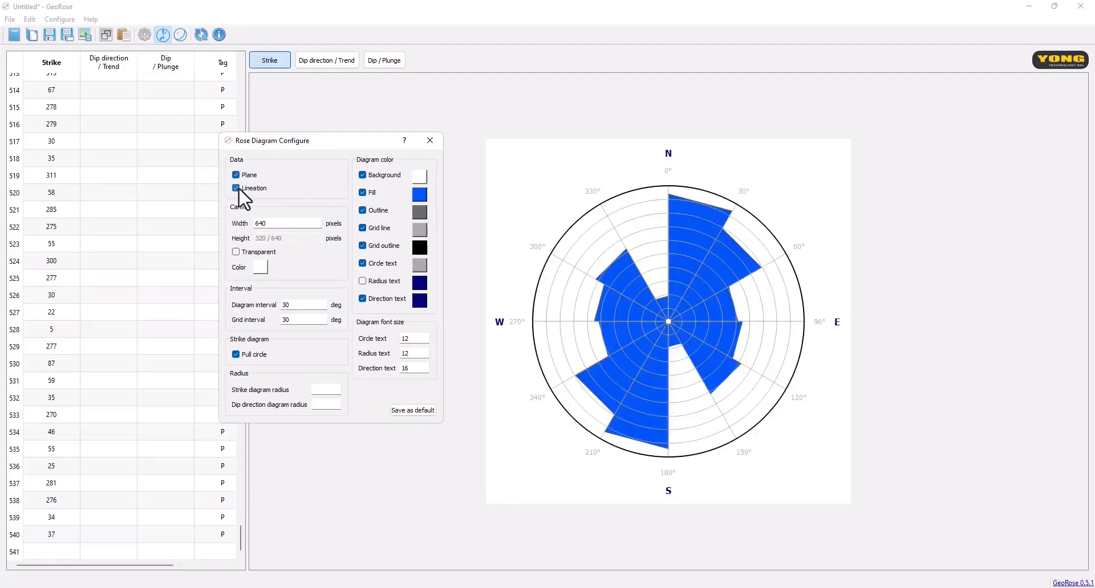
{"action": "left_click", "coordinate": [236, 188]}
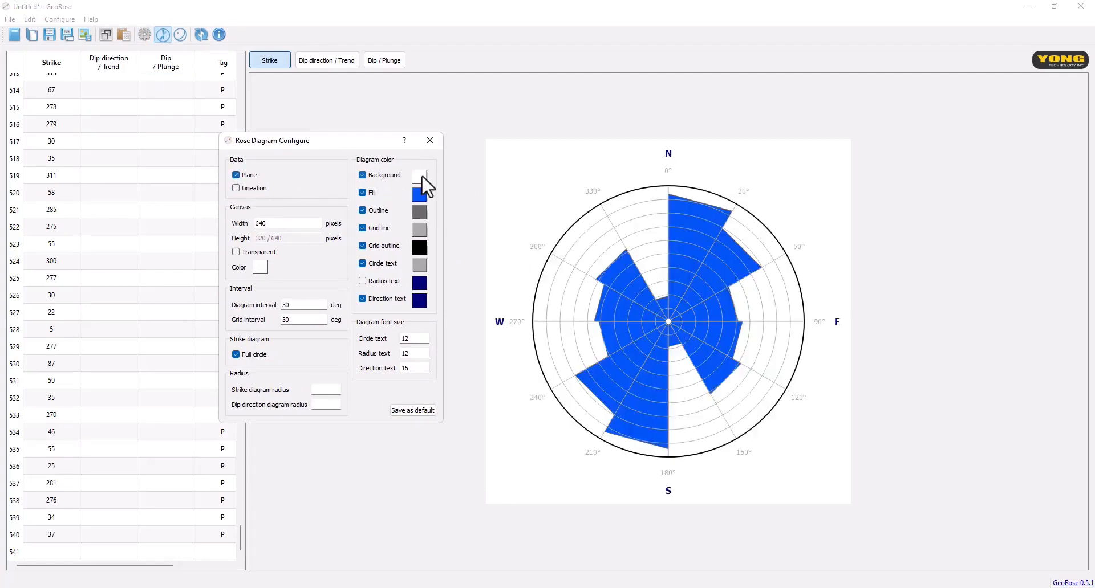
Try a light blue diagram background from the colour chooser, then set it back to white.
{"action": "left_click", "coordinate": [420, 174]}
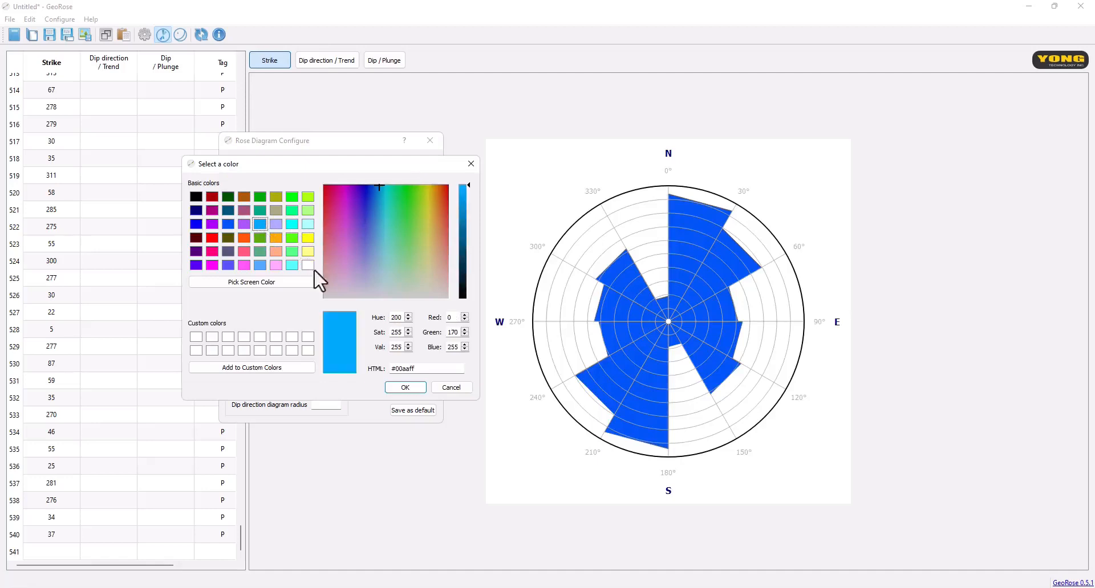
{"action": "left_click", "coordinate": [403, 388]}
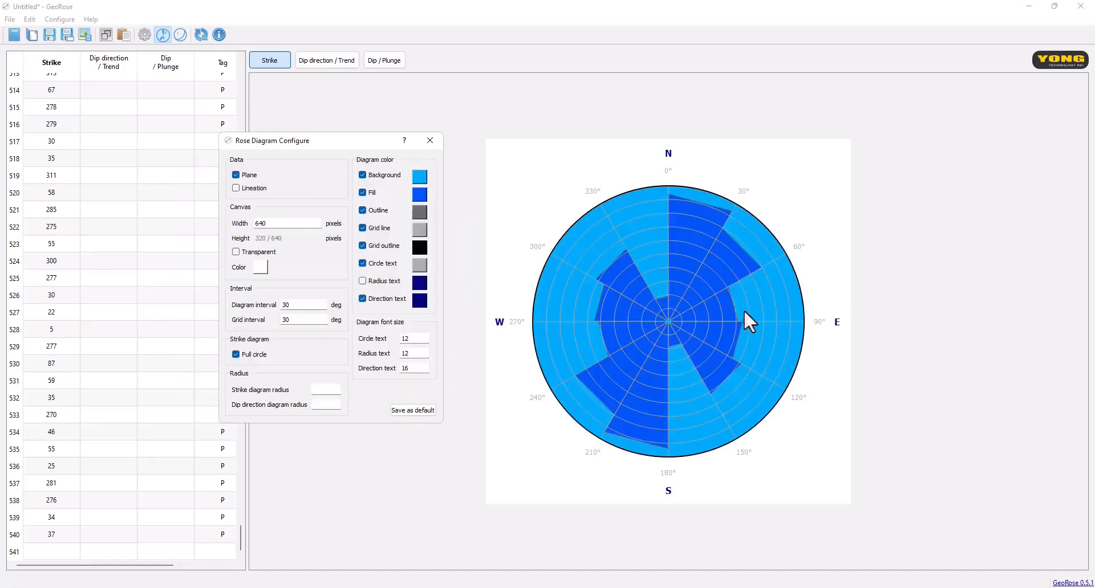
{"action": "mouse_move", "coordinate": [446, 222]}
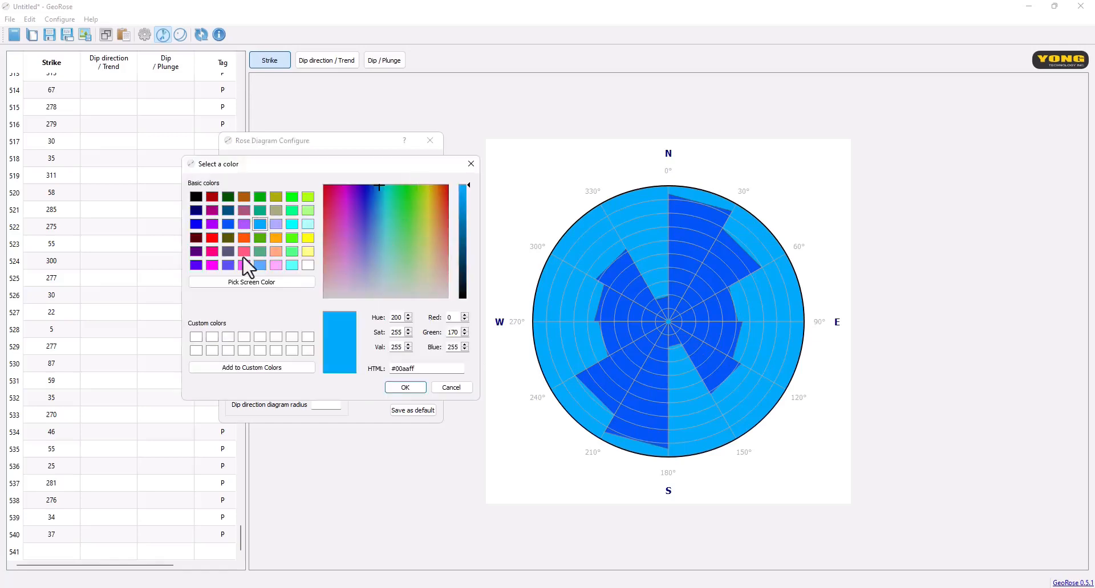
{"action": "left_click", "coordinate": [403, 388]}
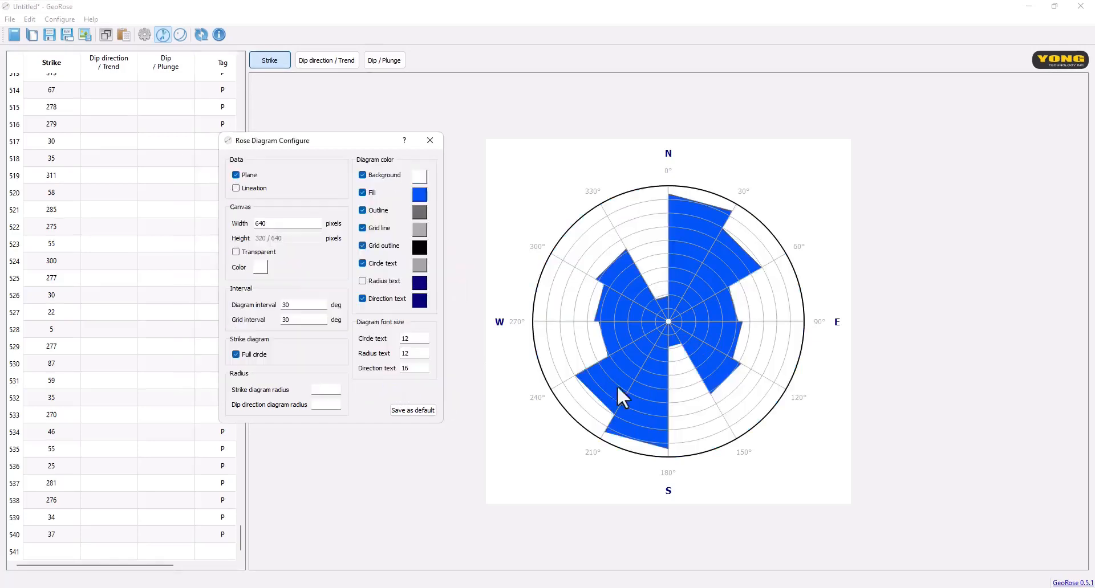
{"action": "mouse_move", "coordinate": [660, 223]}
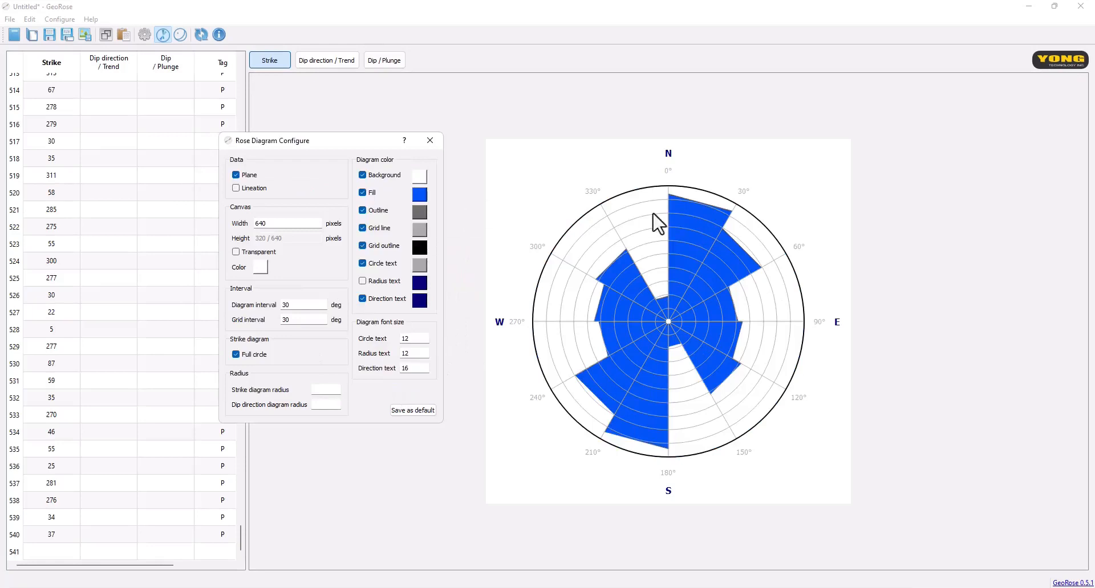
{"action": "mouse_move", "coordinate": [740, 328]}
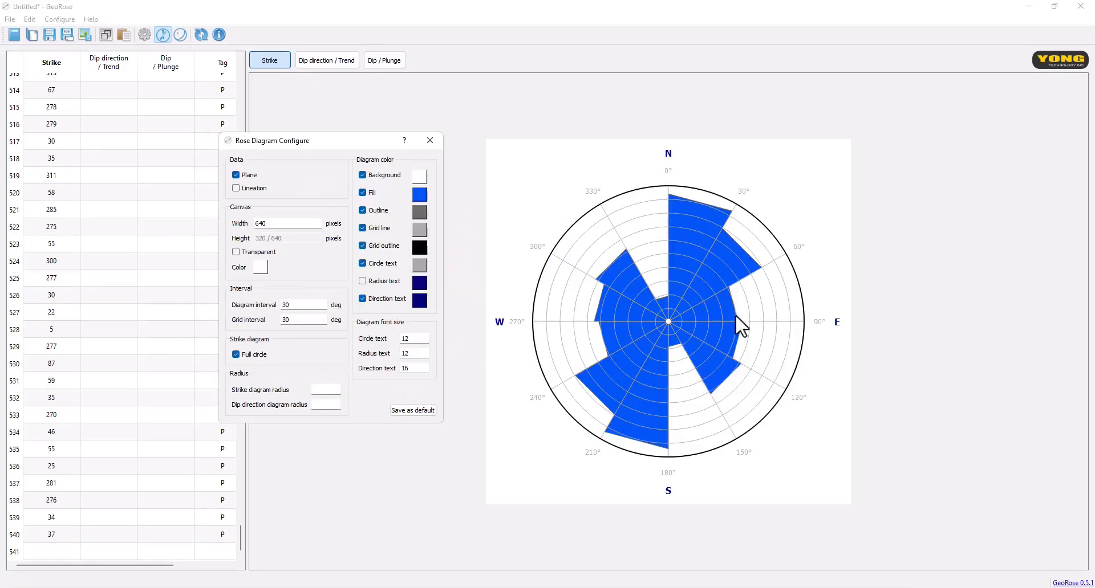
{"action": "mouse_move", "coordinate": [628, 240]}
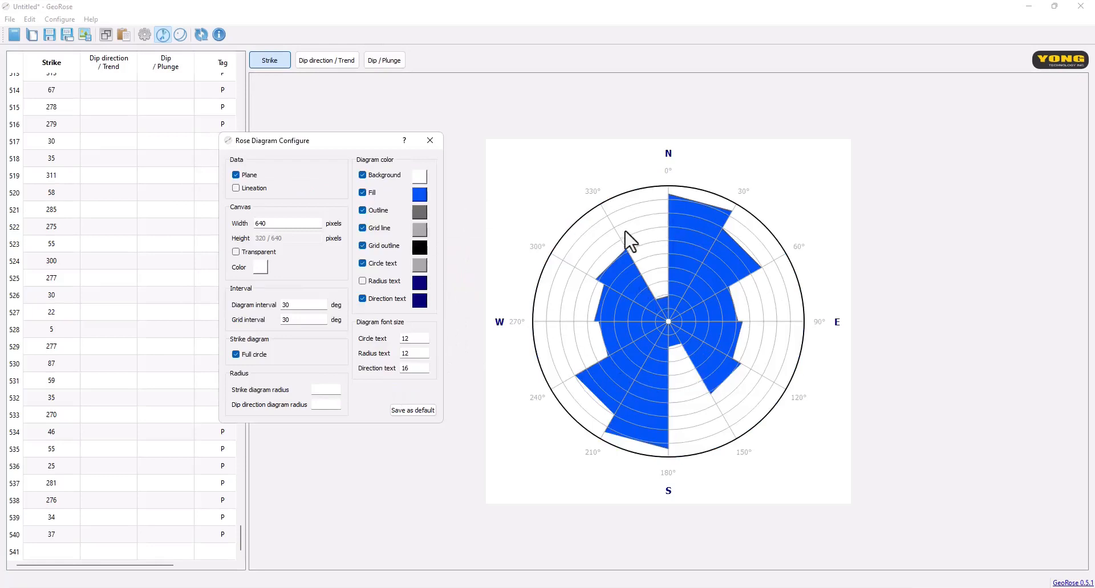
{"action": "mouse_move", "coordinate": [652, 224]}
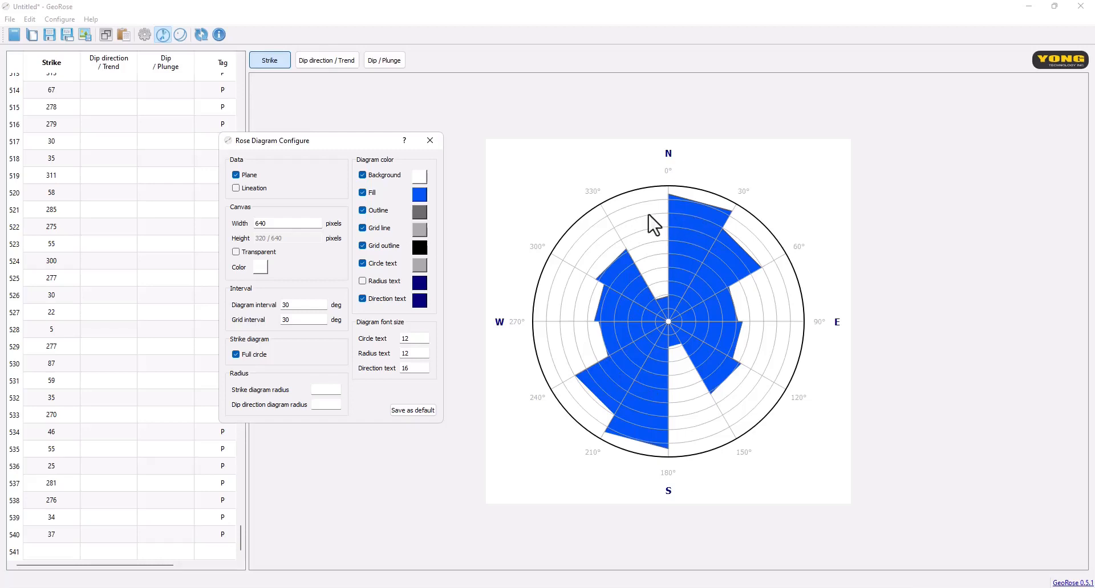
{"action": "mouse_move", "coordinate": [702, 228]}
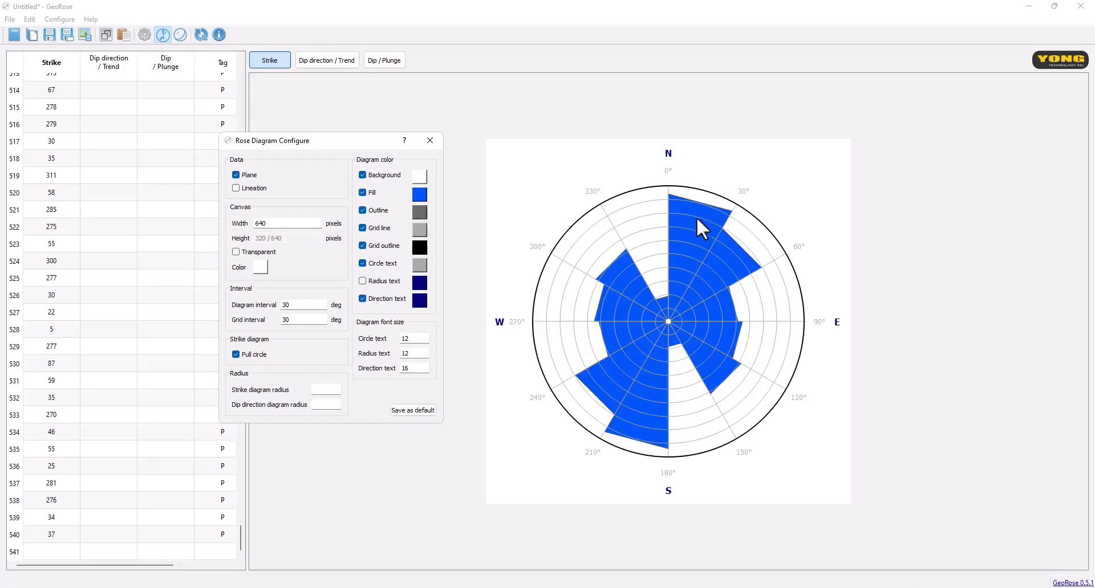
{"action": "mouse_move", "coordinate": [712, 303]}
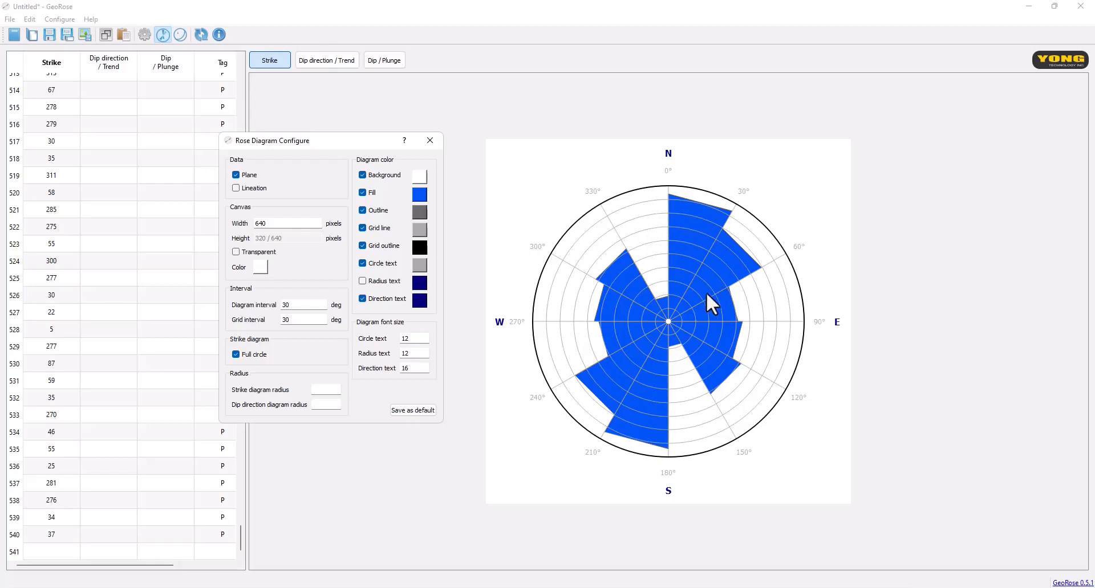
{"action": "mouse_move", "coordinate": [664, 232]}
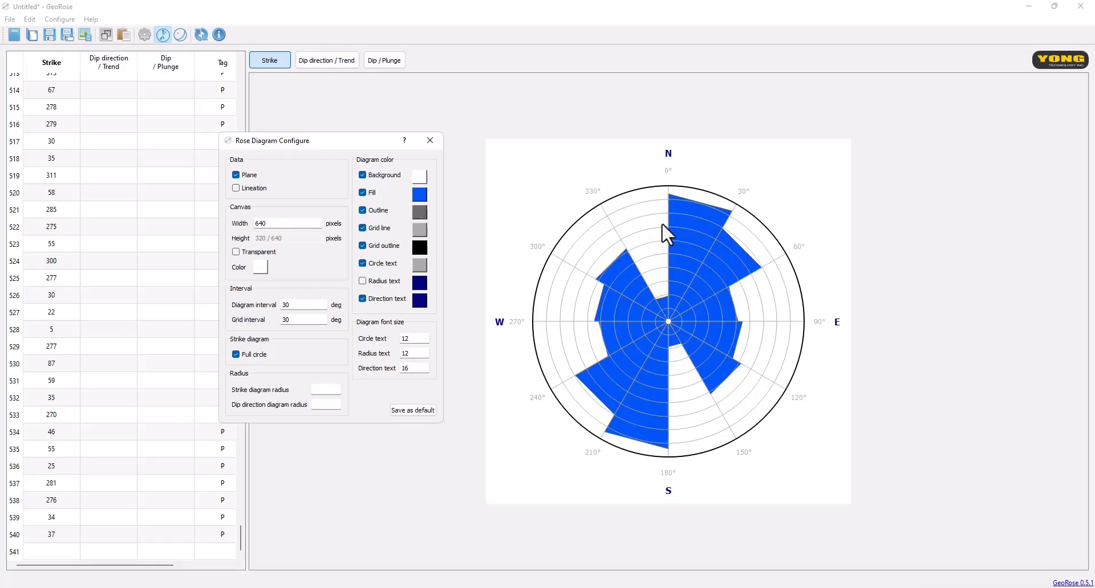
{"action": "mouse_move", "coordinate": [654, 232]}
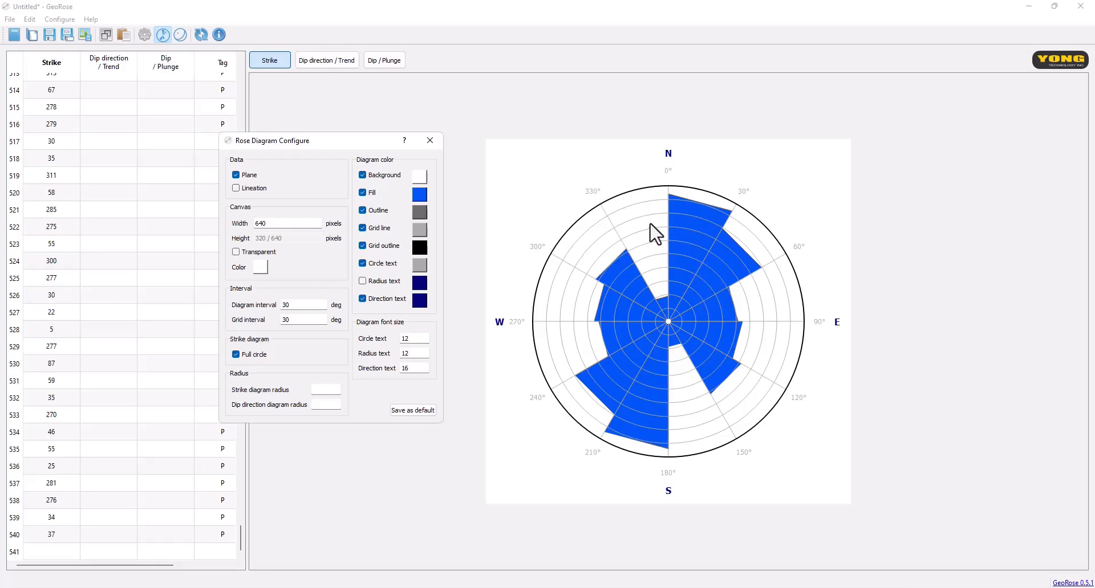
{"action": "mouse_move", "coordinate": [687, 229]}
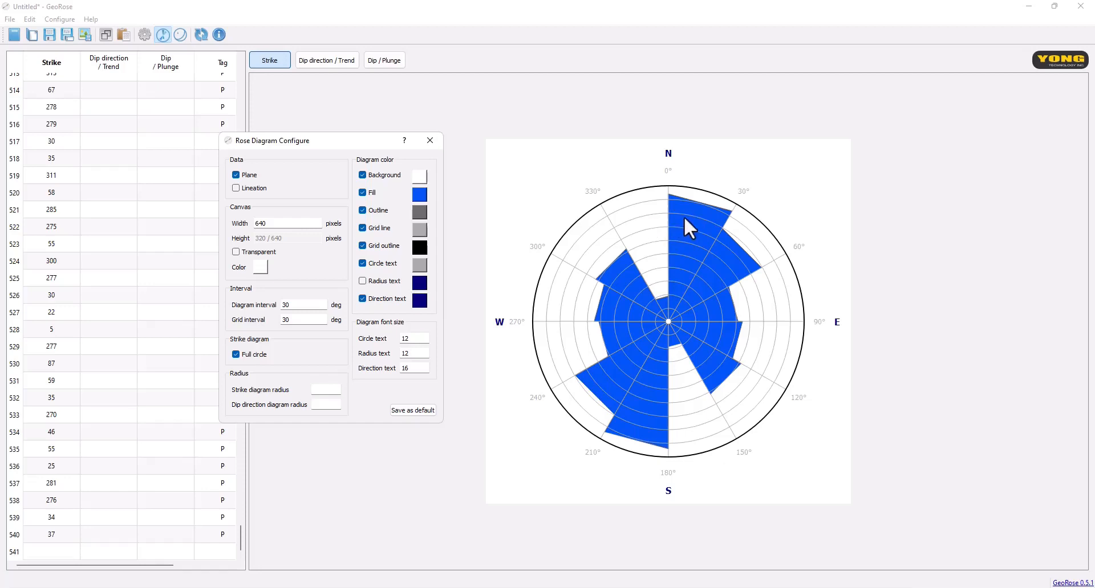
{"action": "mouse_move", "coordinate": [645, 250]}
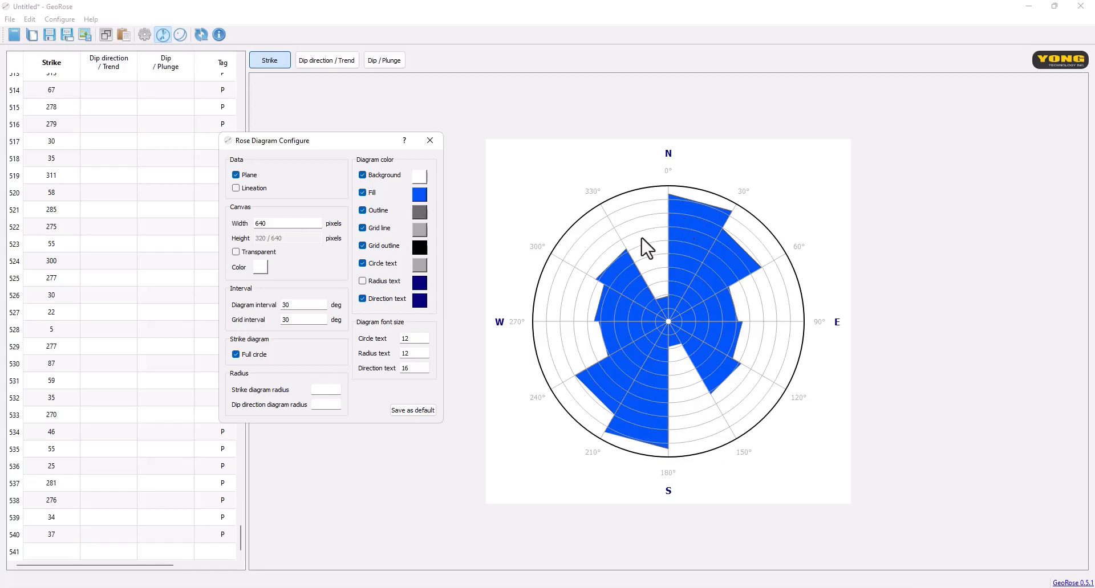
{"action": "mouse_move", "coordinate": [655, 249]}
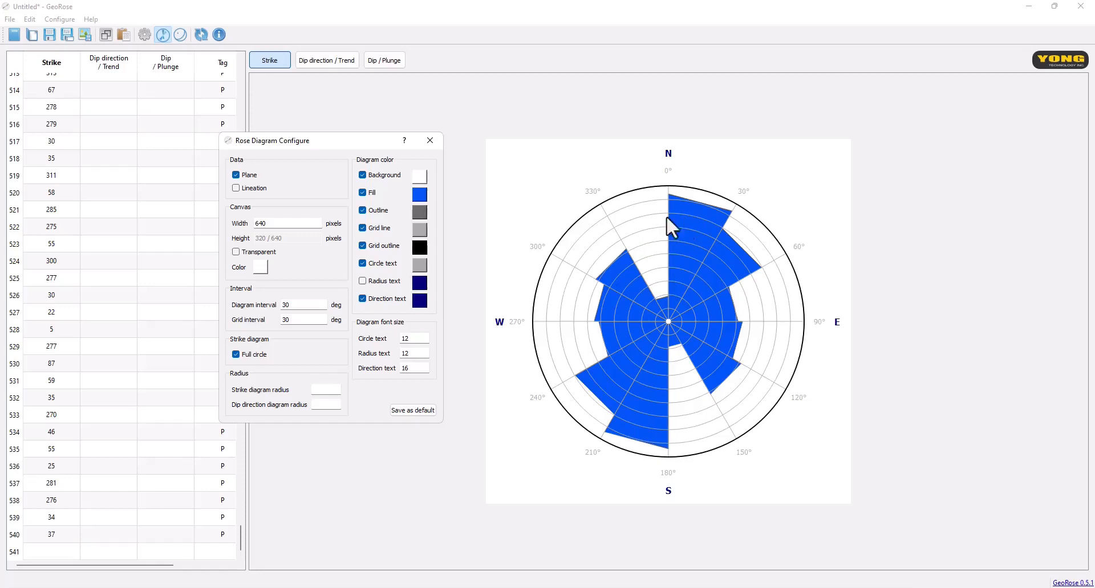
{"action": "mouse_move", "coordinate": [689, 240]}
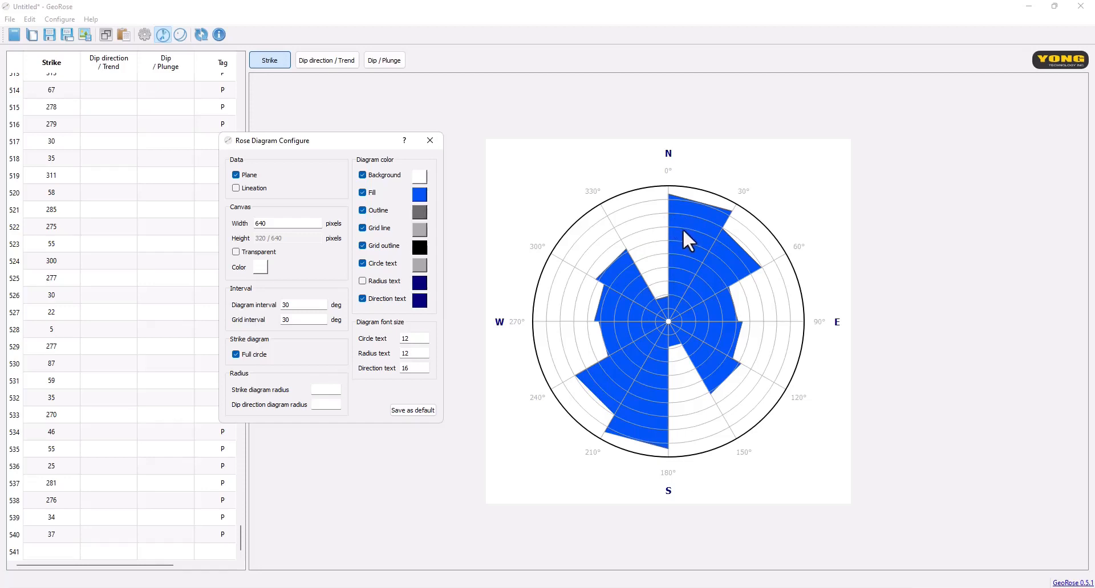
{"action": "mouse_move", "coordinate": [644, 231]}
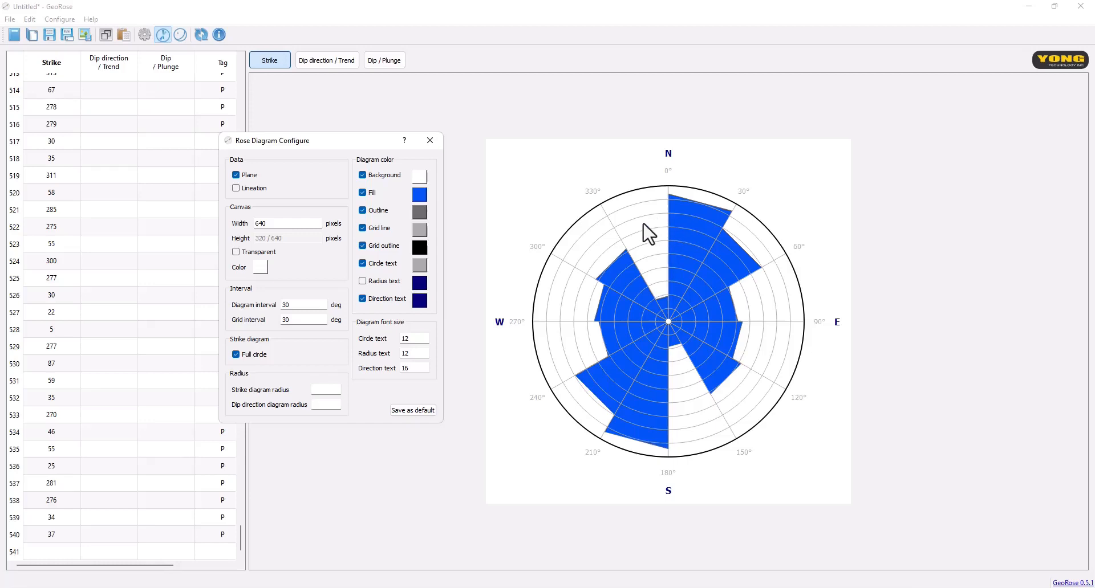
{"action": "mouse_move", "coordinate": [608, 269]}
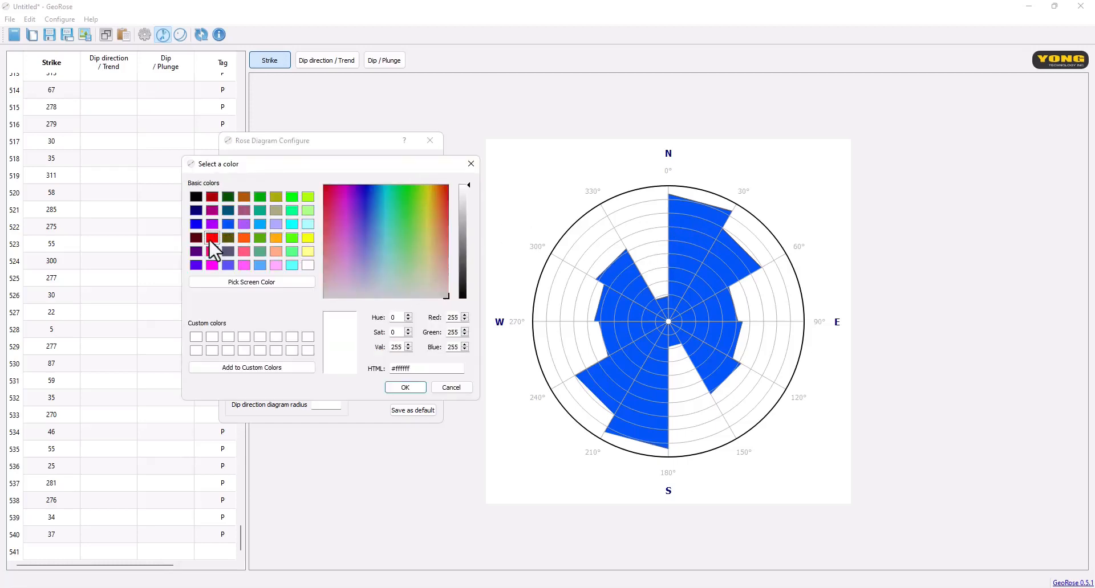
Set the diagram background to red and the petal fill to white.
{"action": "left_click", "coordinate": [405, 388]}
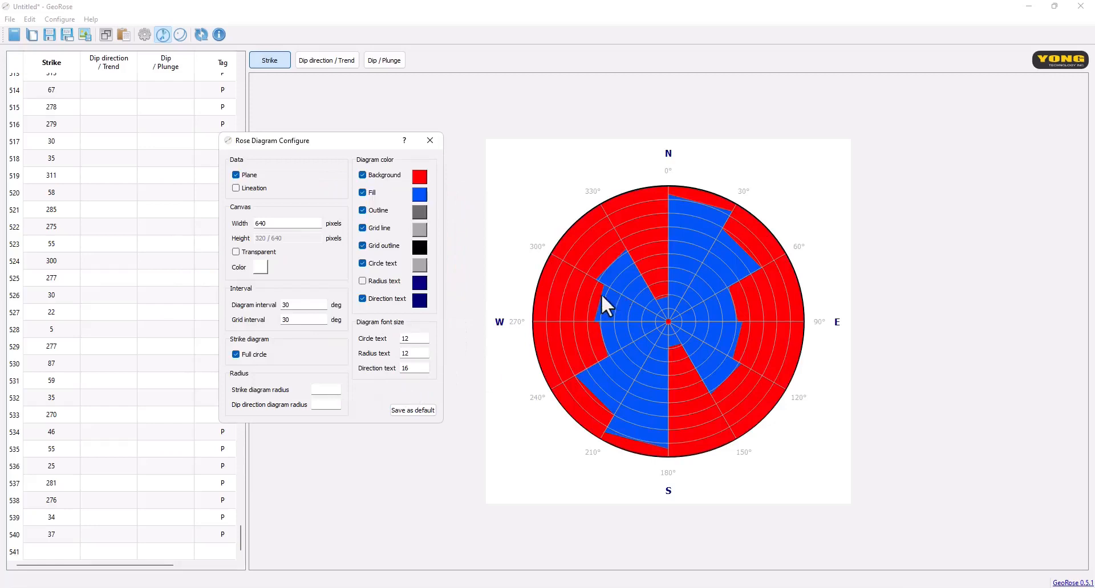
{"action": "mouse_move", "coordinate": [404, 222]}
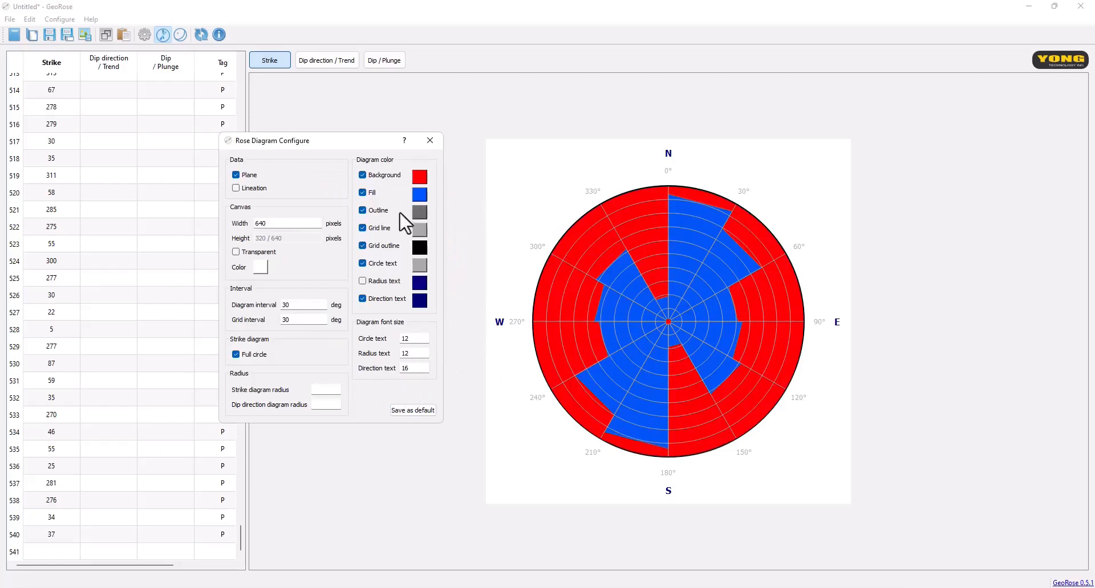
{"action": "mouse_move", "coordinate": [405, 244]}
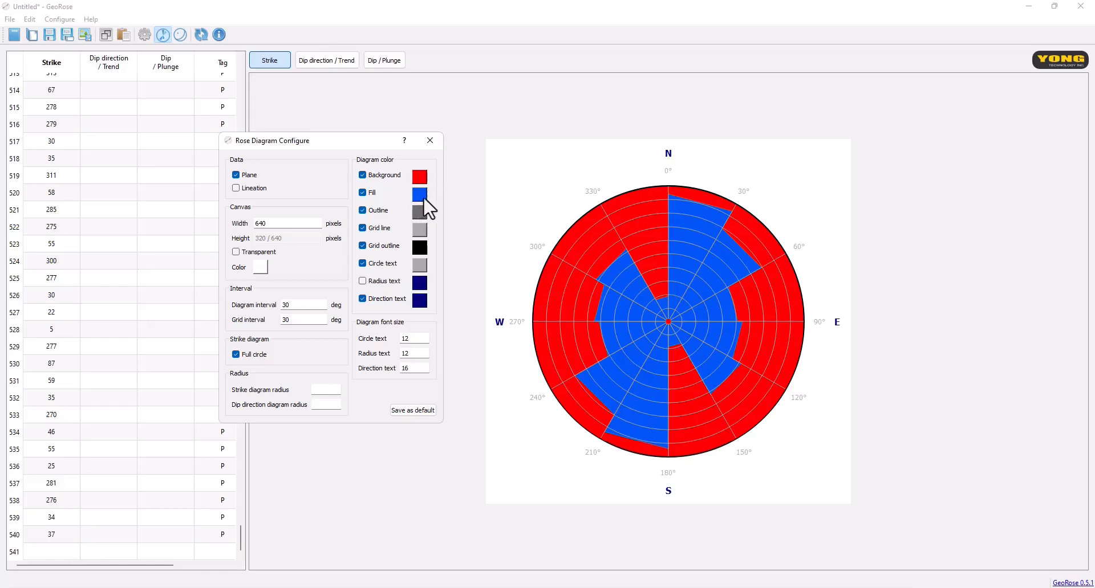
{"action": "left_click", "coordinate": [419, 194]}
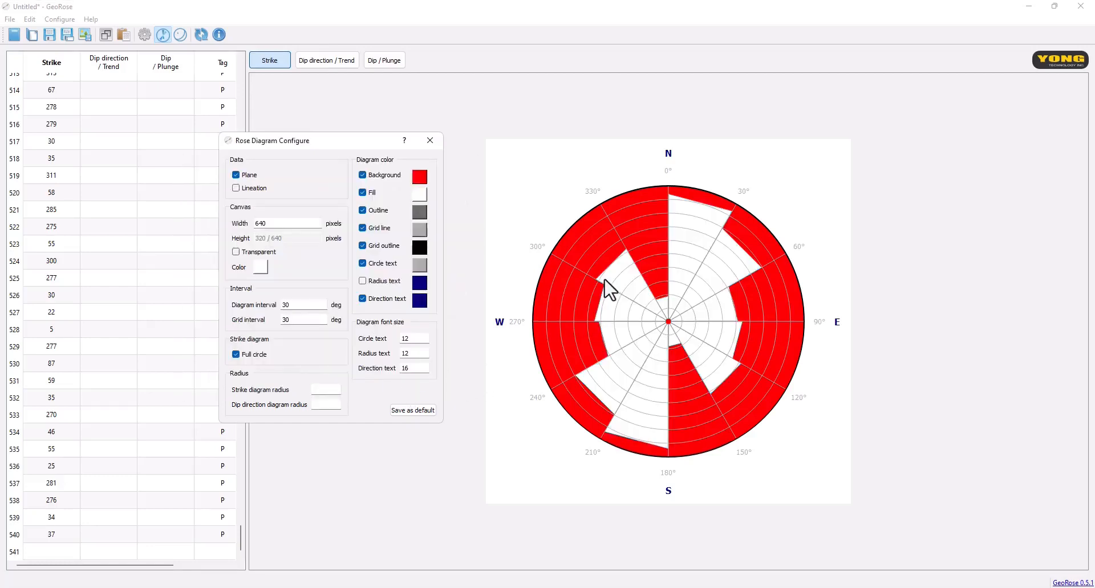
{"action": "mouse_move", "coordinate": [642, 239]}
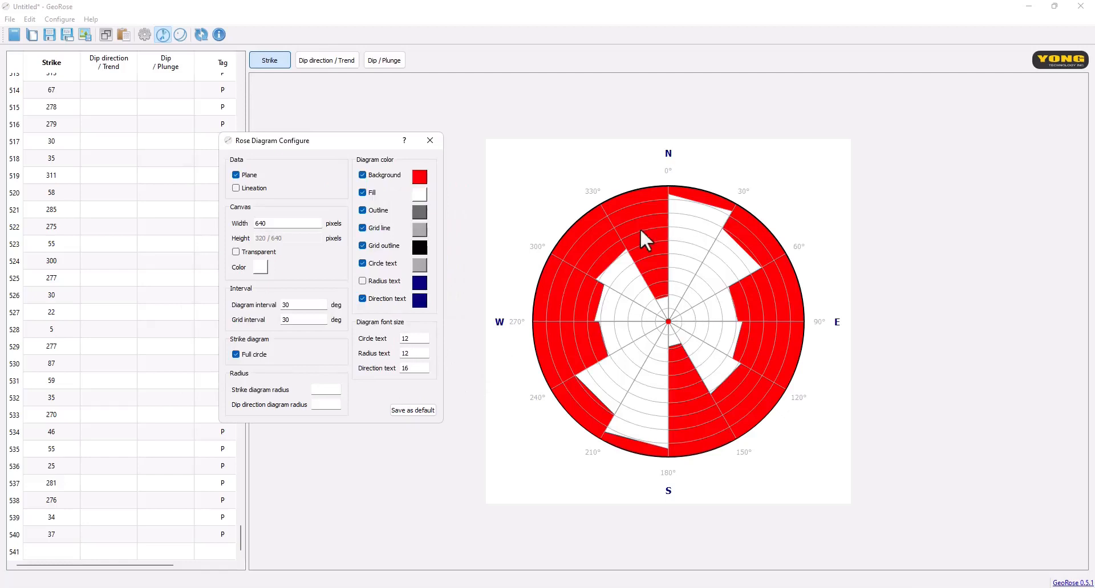
{"action": "mouse_move", "coordinate": [683, 259]}
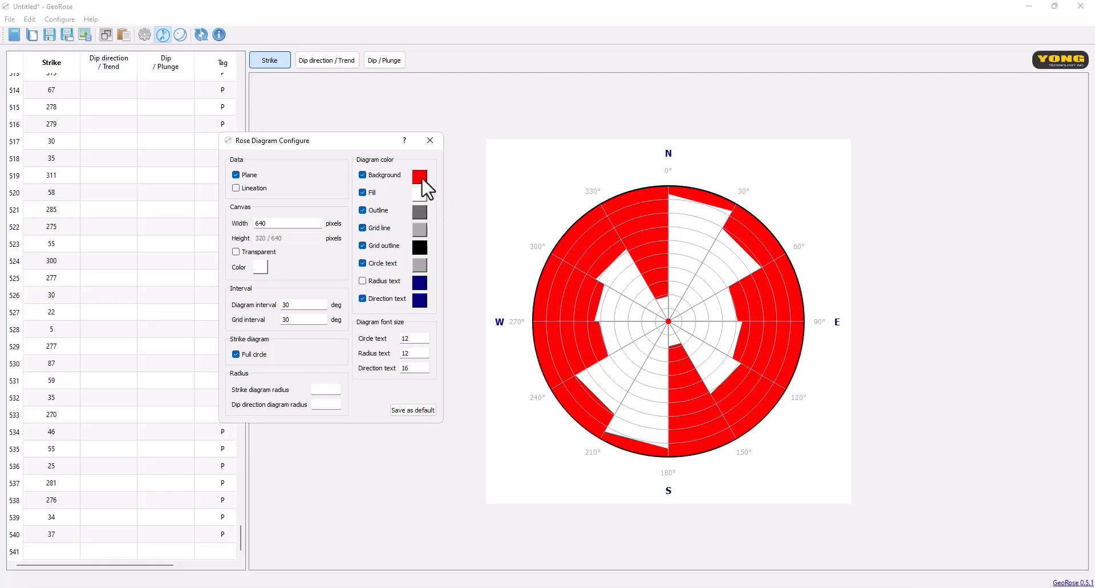
Change the diagram background from red to a basic blue.
{"action": "left_click", "coordinate": [420, 175]}
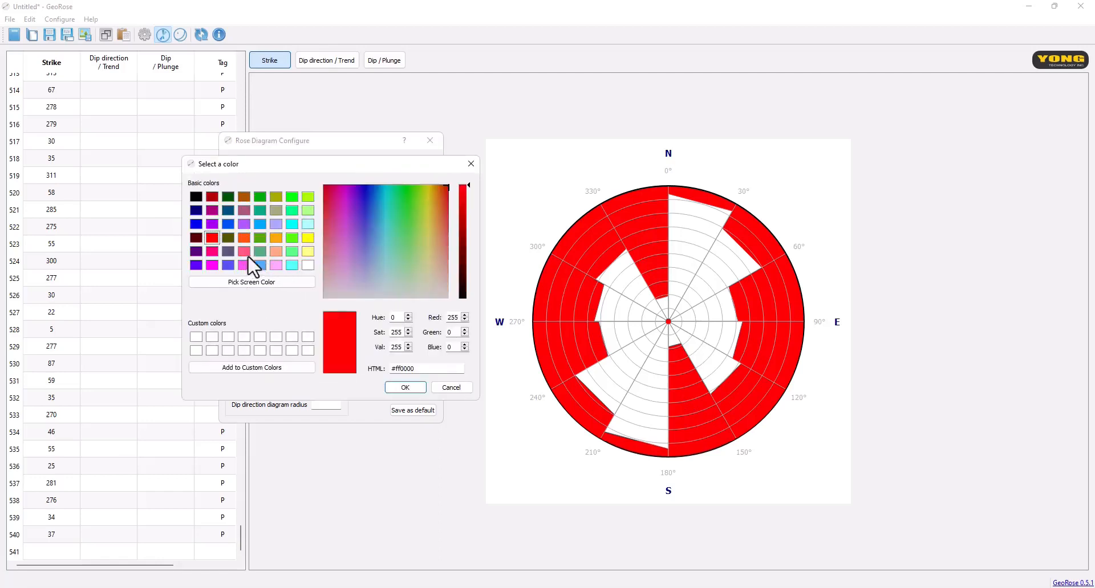
{"action": "left_click", "coordinate": [260, 223]}
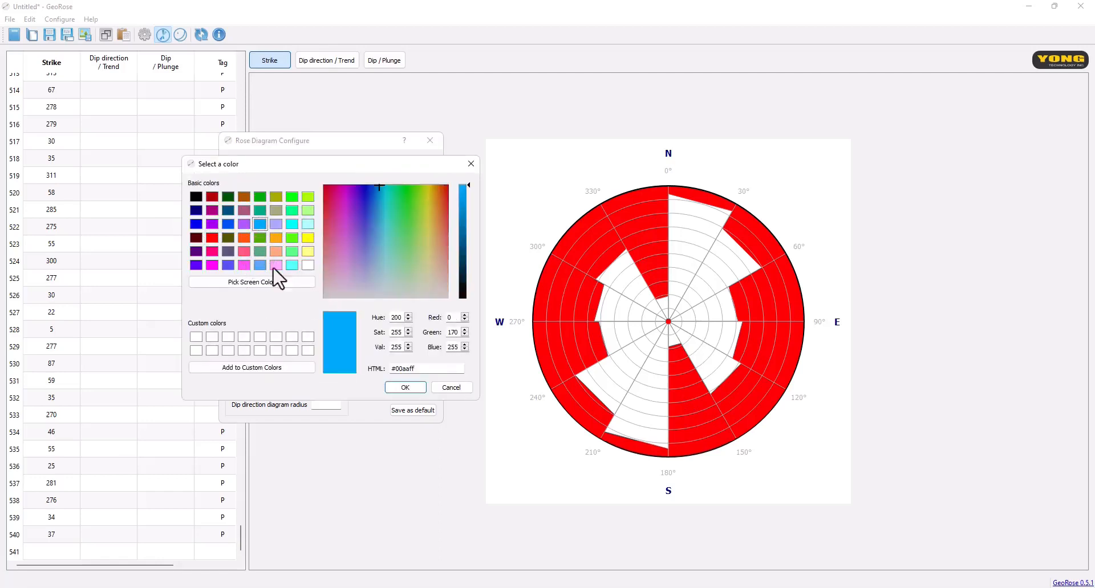
{"action": "left_click", "coordinate": [405, 387]}
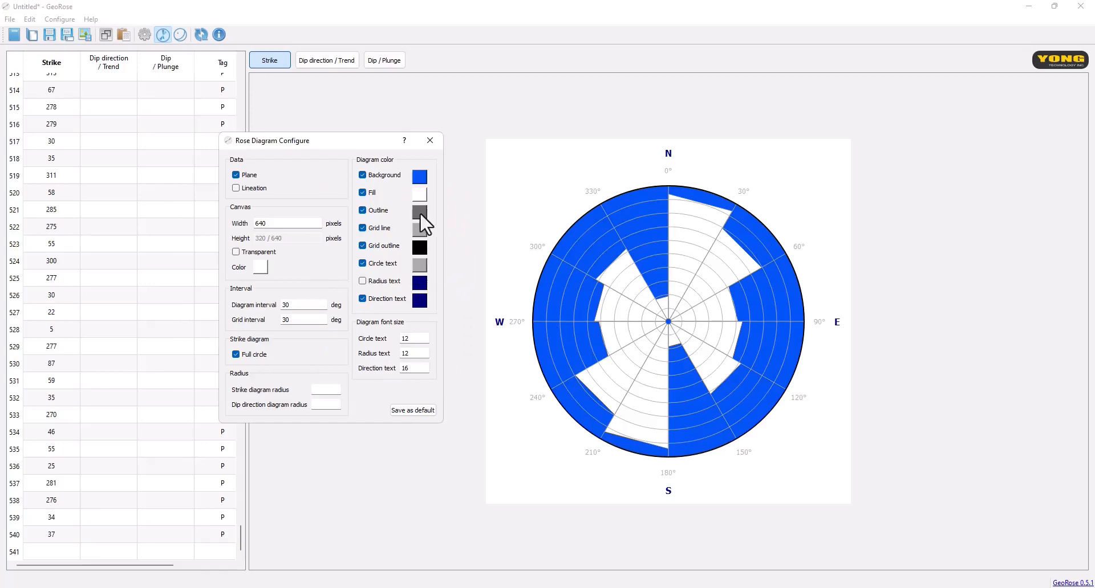
Set the petal outline colour to white.
{"action": "left_click", "coordinate": [420, 210]}
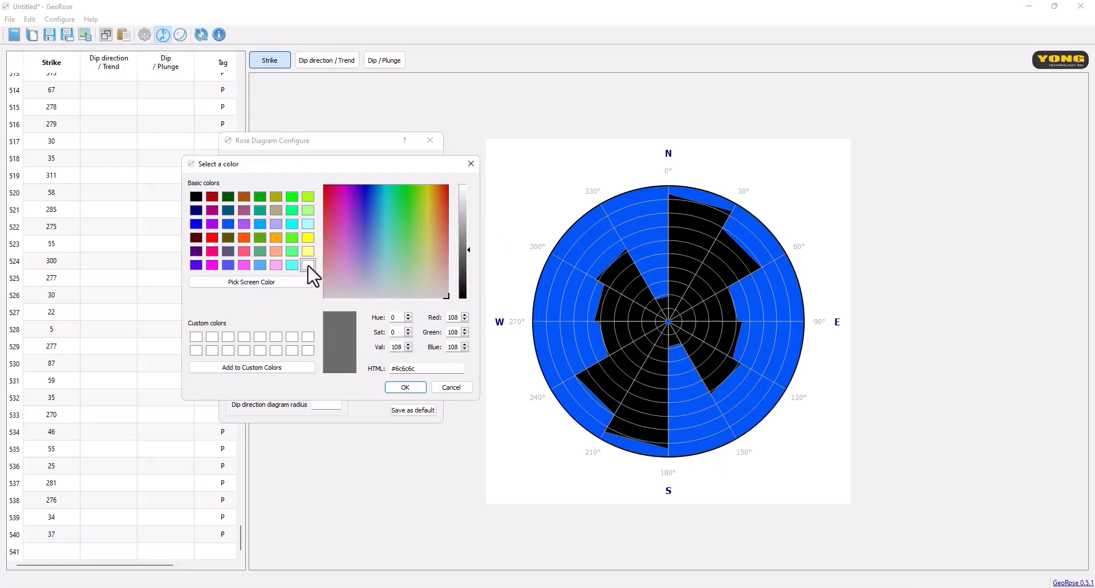
{"action": "left_click", "coordinate": [449, 388]}
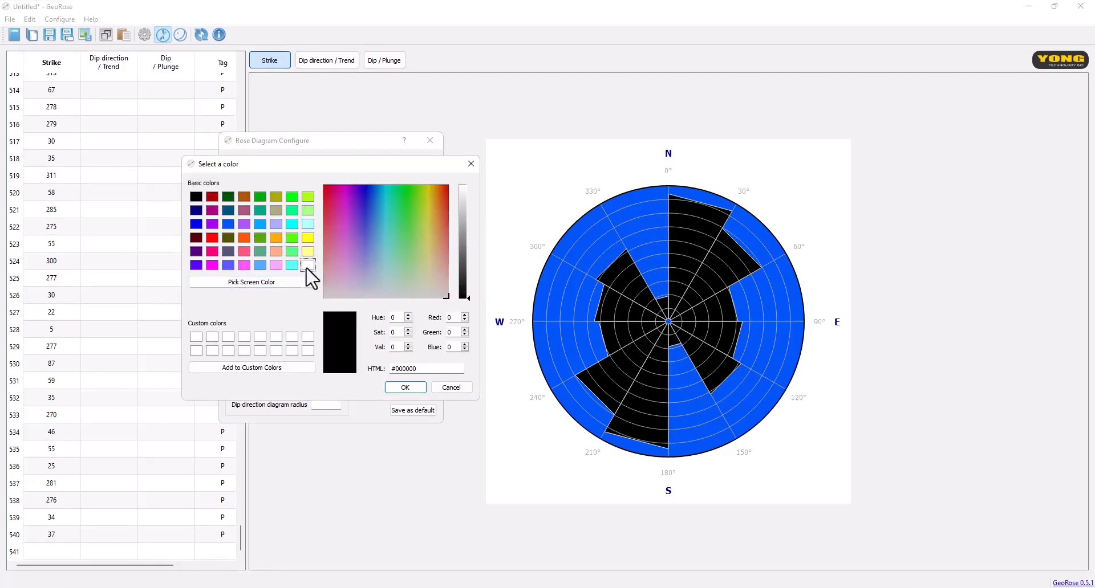
{"action": "left_click", "coordinate": [405, 388]}
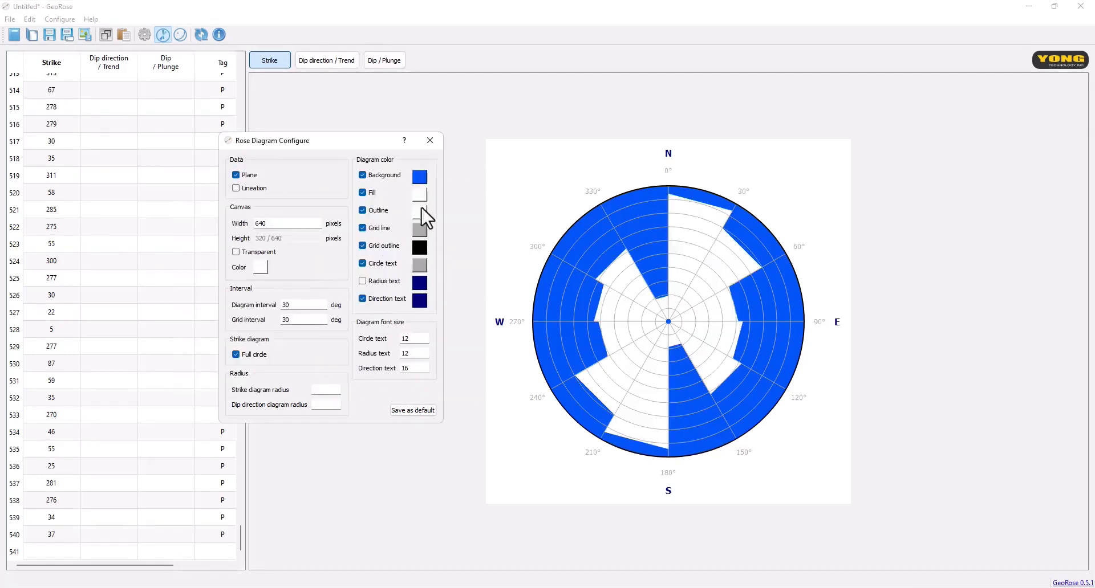
Try a black petal fill, then reopen the colour chooser to revise it via the HTML code field.
{"action": "left_click", "coordinate": [420, 193]}
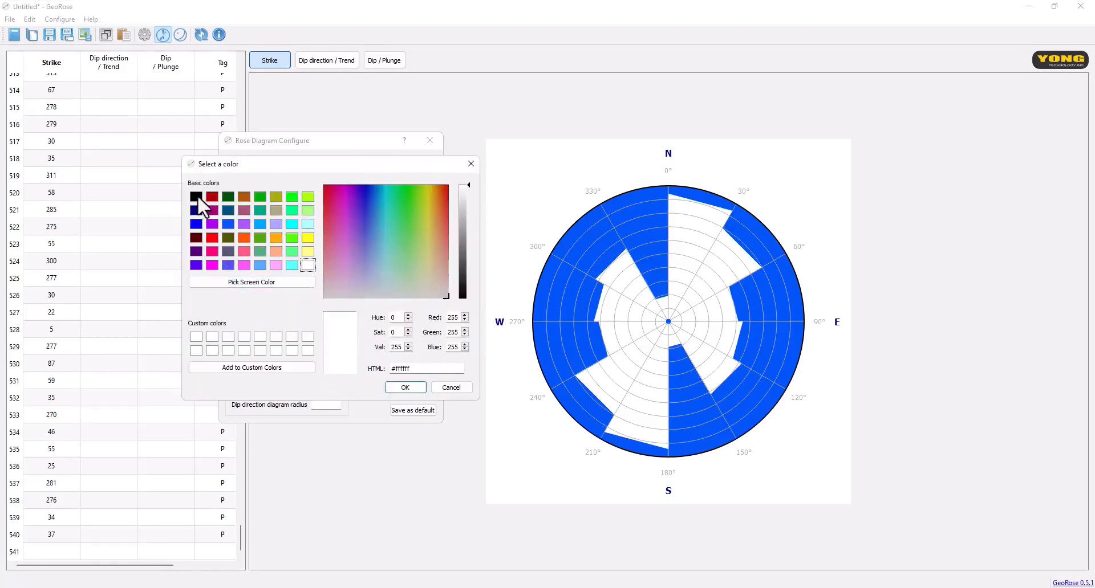
{"action": "left_click", "coordinate": [196, 196]}
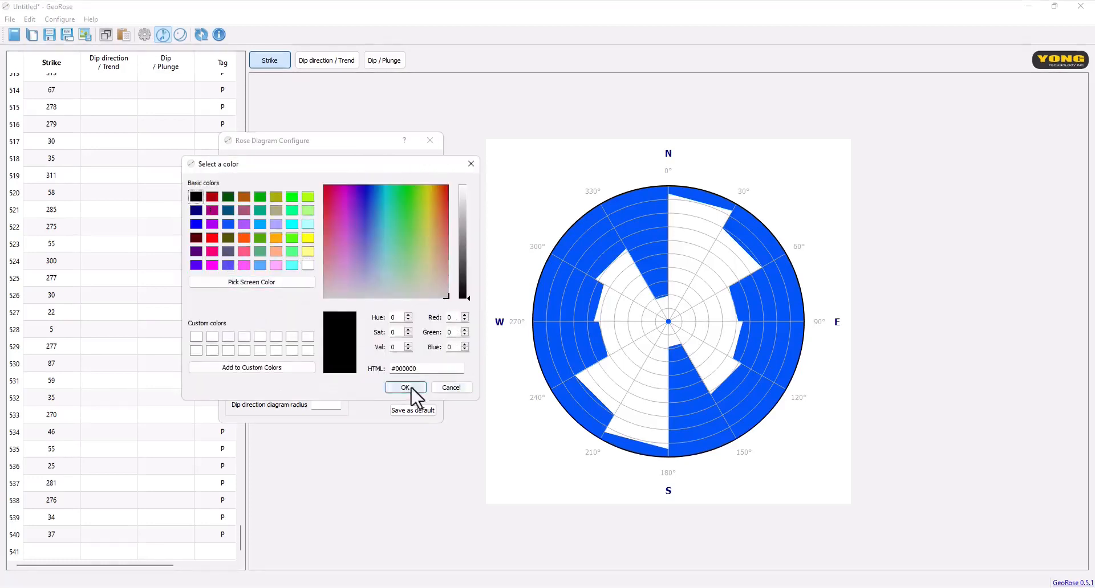
{"action": "left_click", "coordinate": [308, 265]}
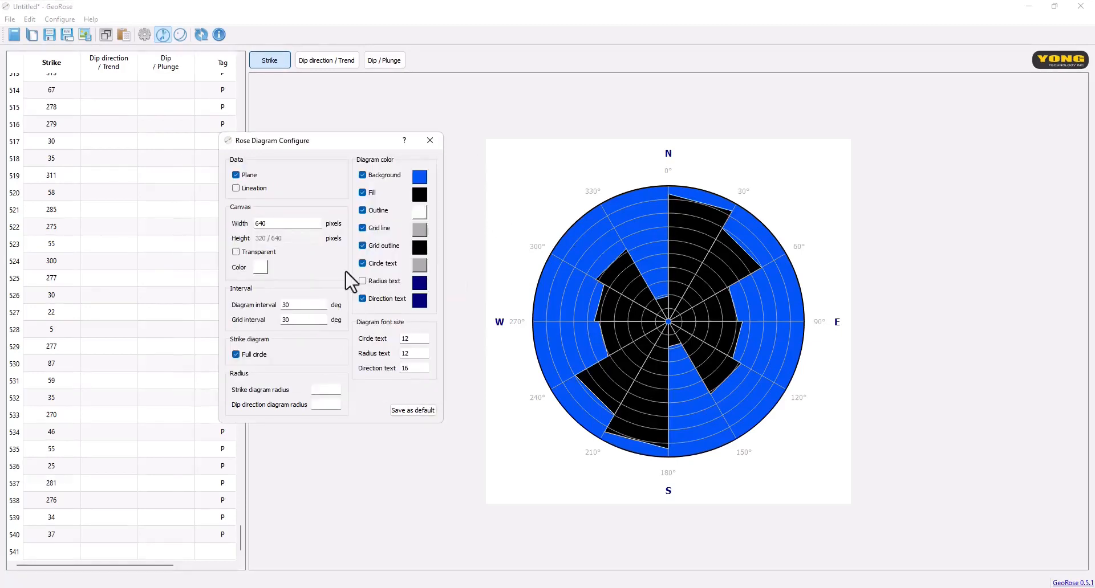
{"action": "left_click", "coordinate": [420, 209]}
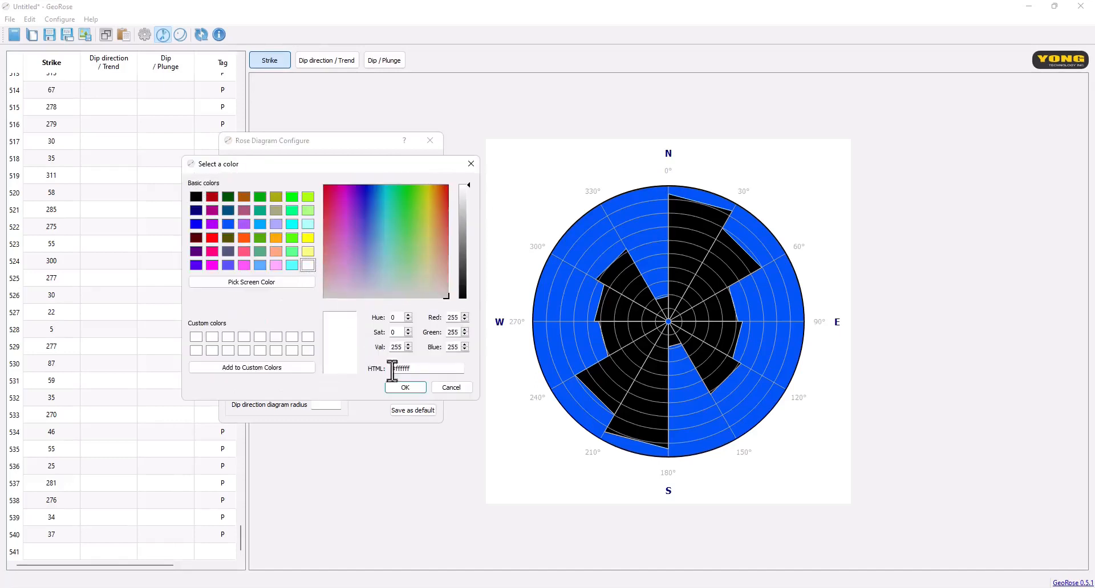
{"action": "left_click", "coordinate": [405, 387]}
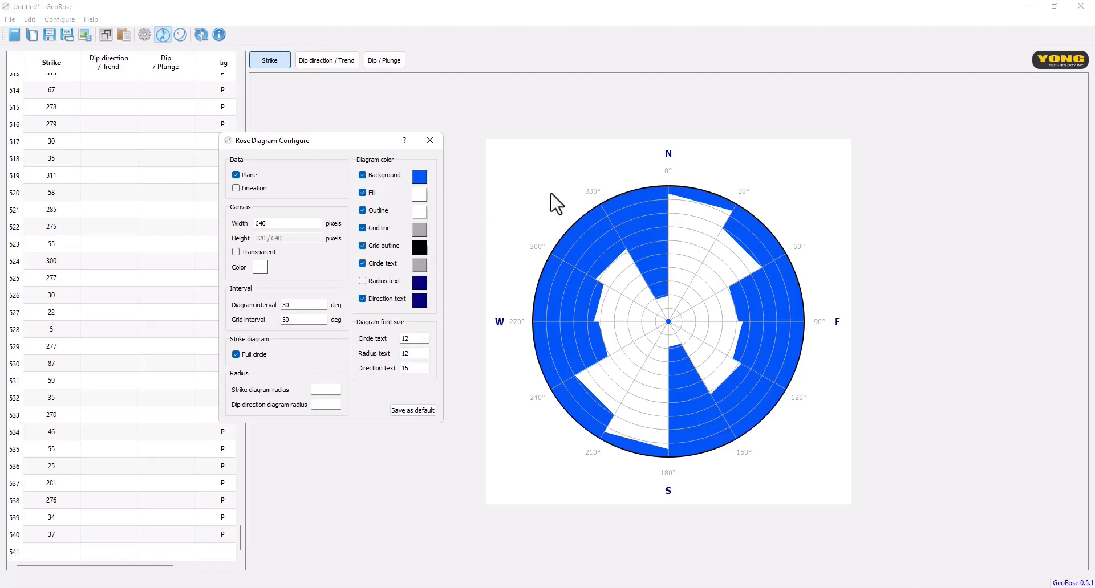
{"action": "mouse_move", "coordinate": [417, 275]}
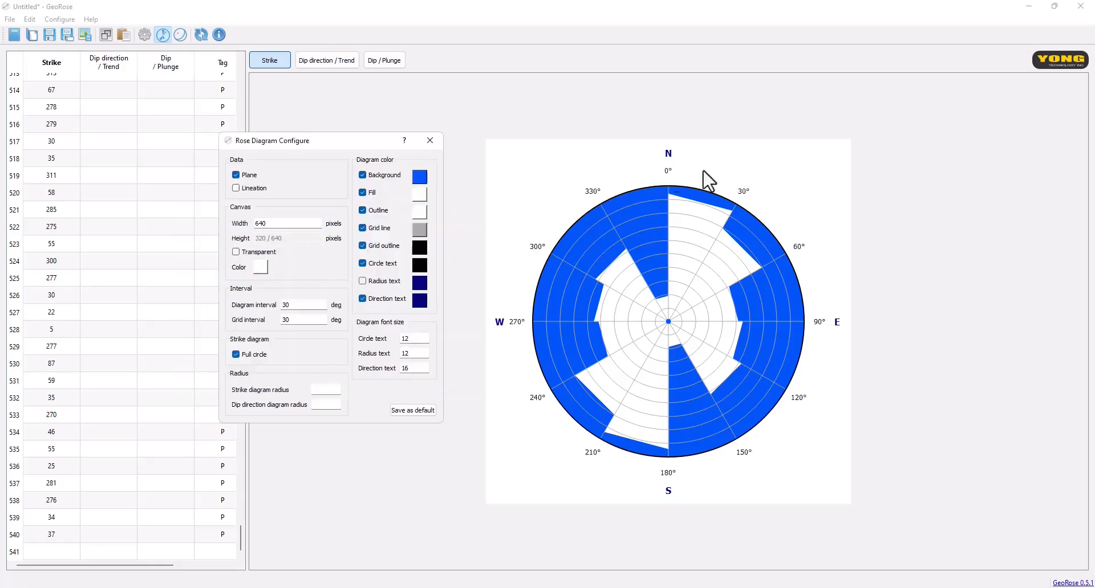
{"action": "mouse_move", "coordinate": [743, 198]}
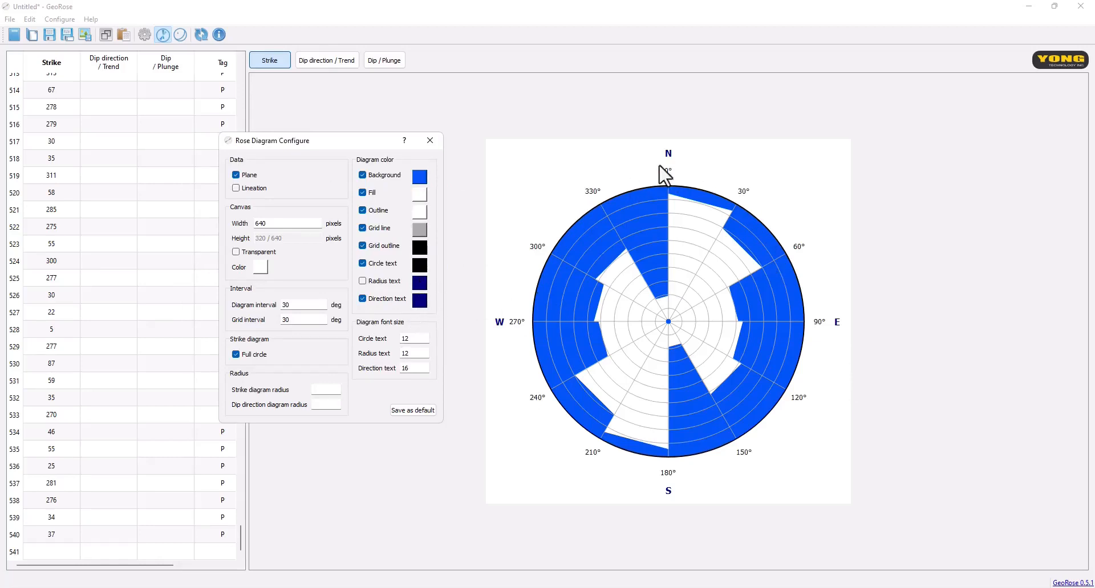
{"action": "mouse_move", "coordinate": [796, 415]}
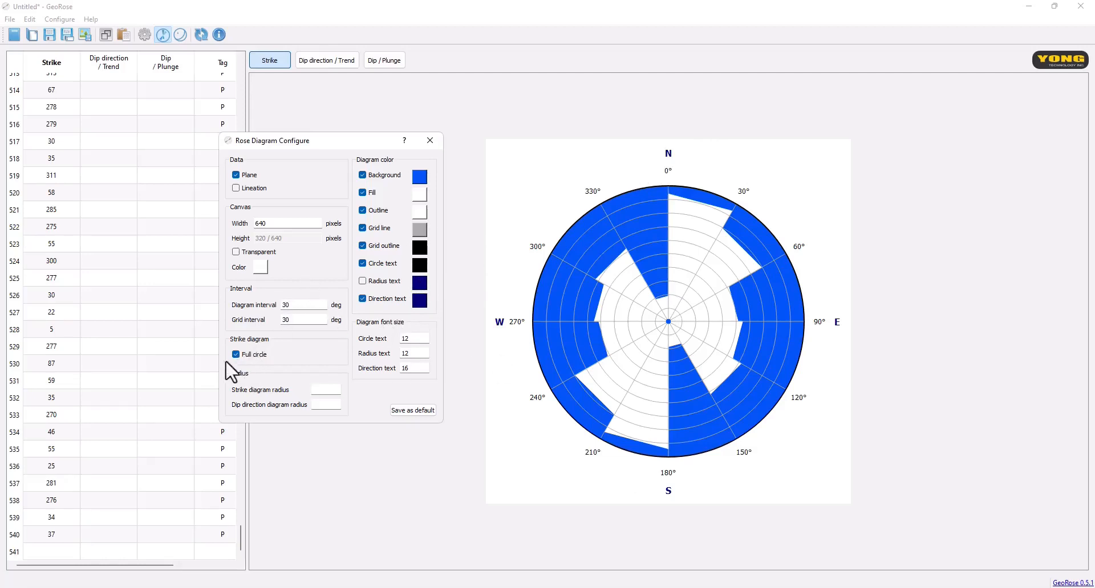
Toggle Full circle so the strike diagram shows all directions 0° to 360°.
{"action": "left_click", "coordinate": [236, 354]}
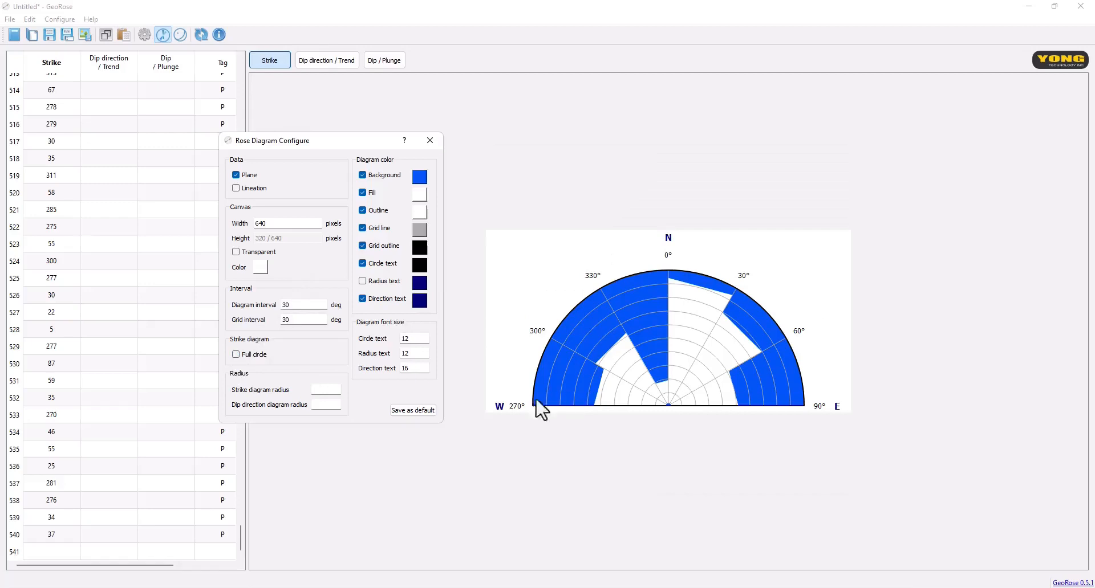
{"action": "mouse_move", "coordinate": [634, 467]}
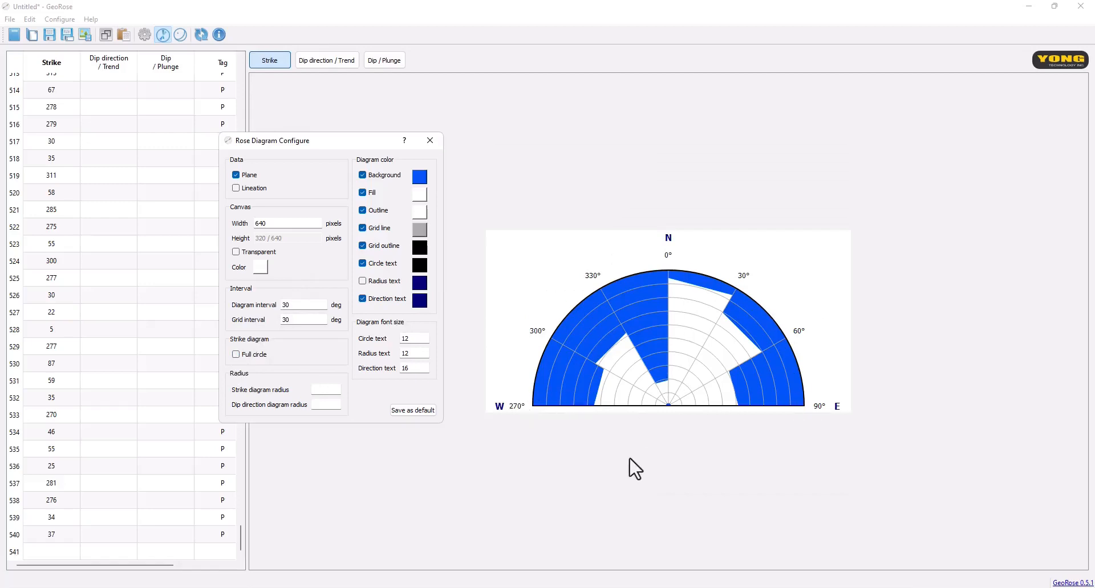
{"action": "mouse_move", "coordinate": [691, 303]}
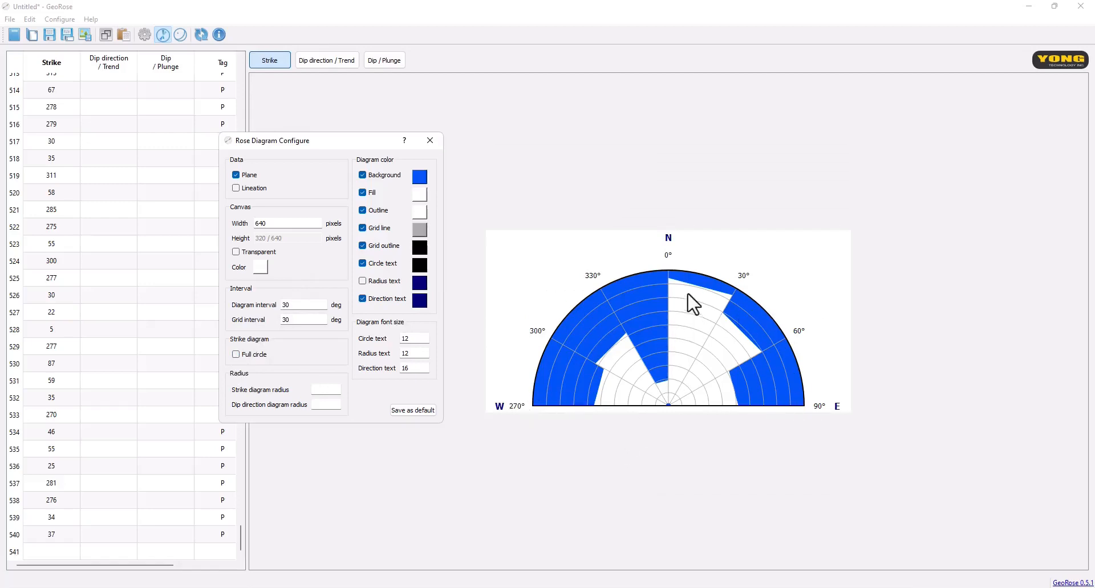
{"action": "mouse_move", "coordinate": [606, 391]}
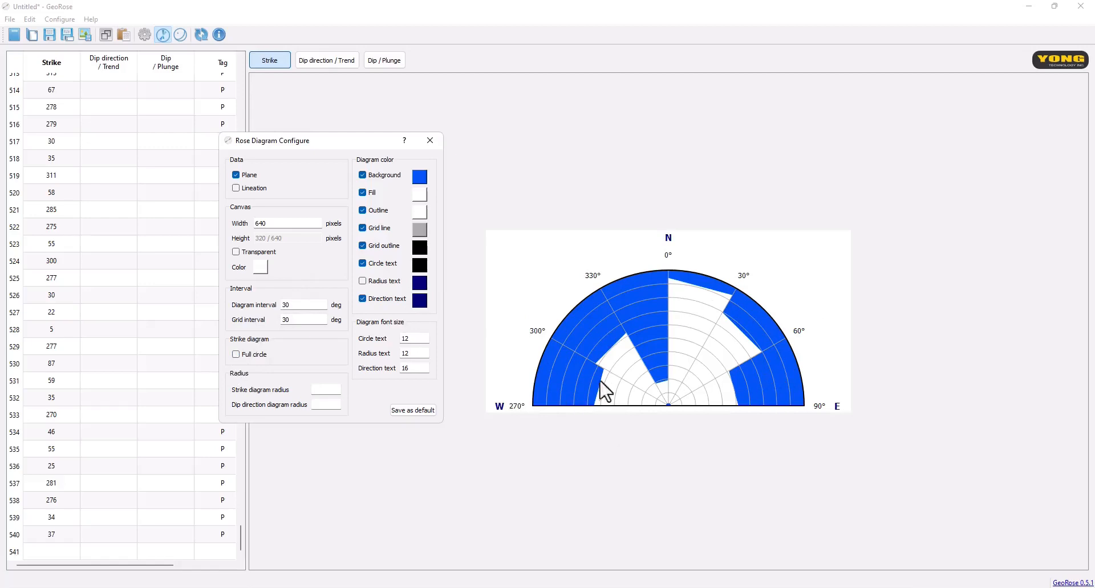
{"action": "mouse_move", "coordinate": [617, 410]}
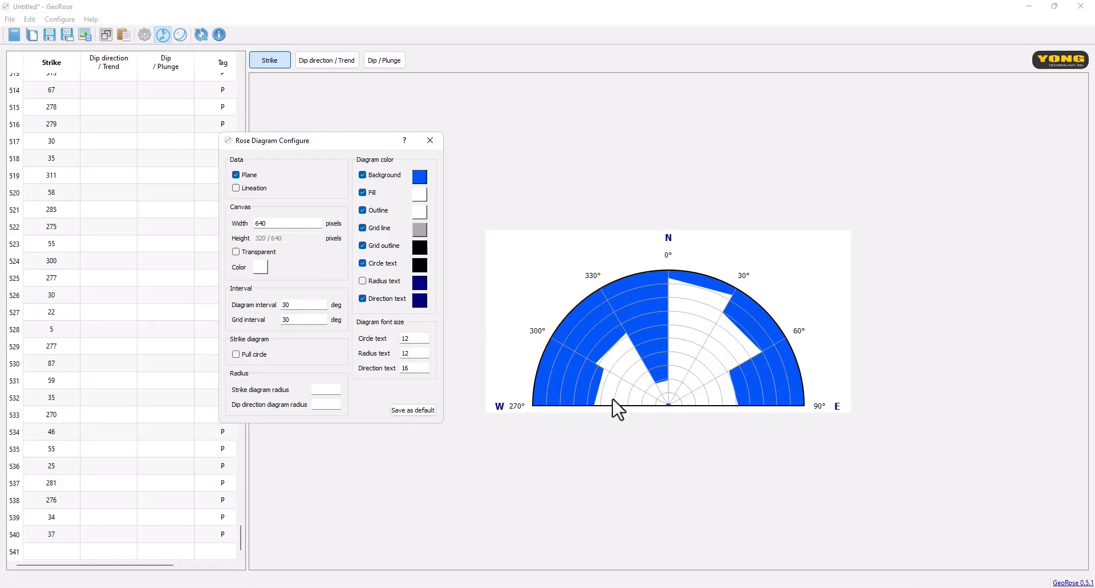
{"action": "mouse_move", "coordinate": [674, 394]}
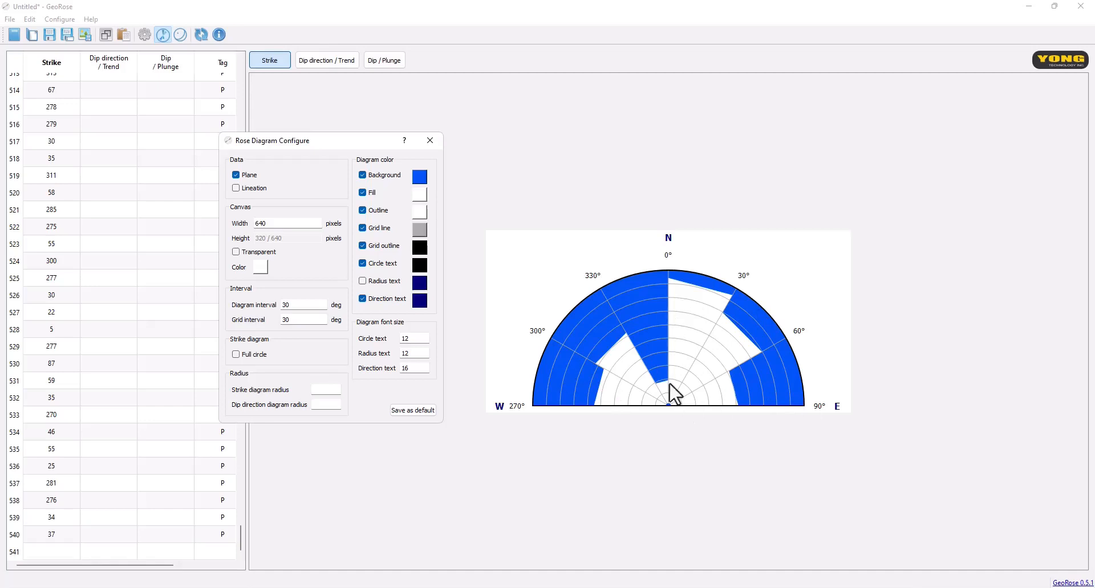
{"action": "mouse_move", "coordinate": [707, 400]}
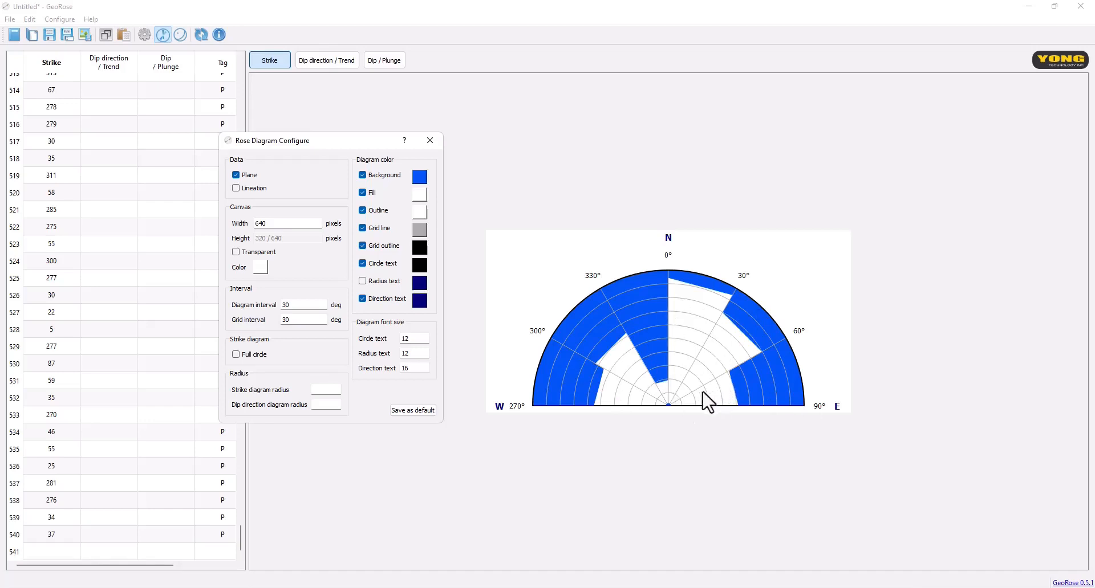
{"action": "mouse_move", "coordinate": [247, 368]}
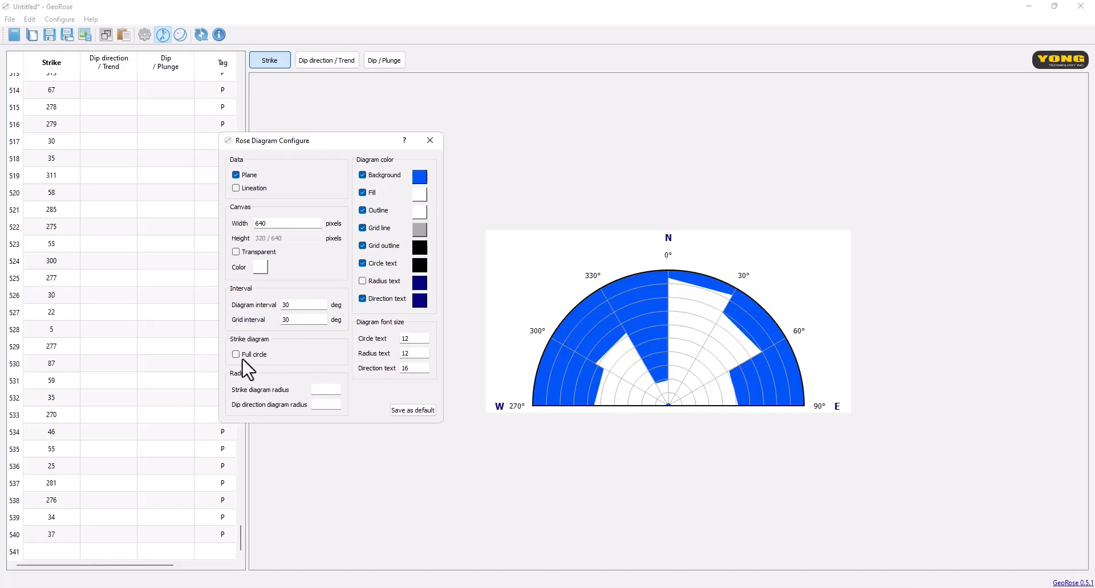
{"action": "left_click", "coordinate": [236, 356]}
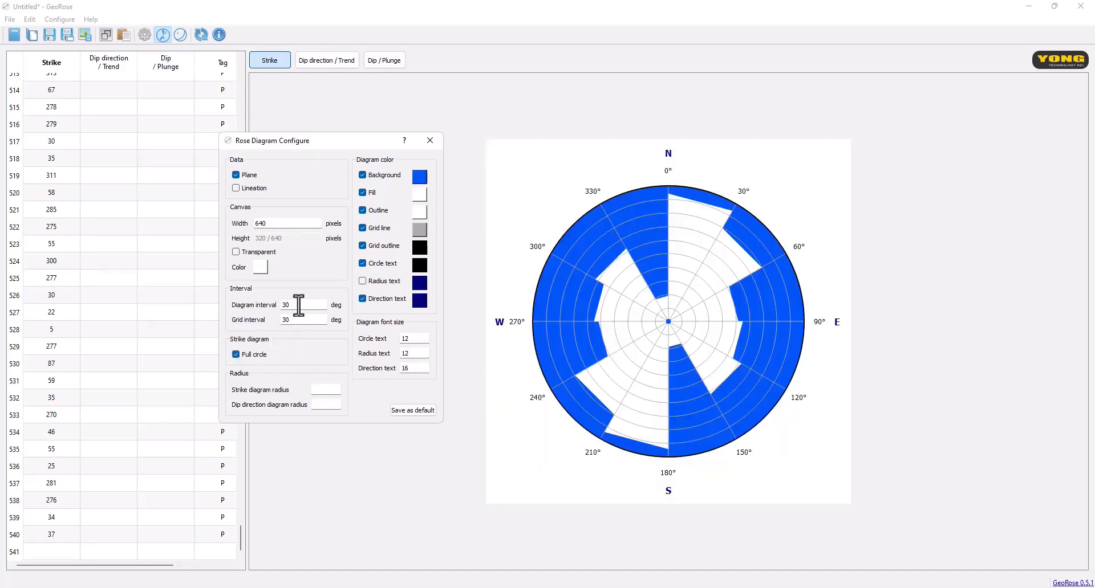
{"action": "mouse_move", "coordinate": [589, 234]}
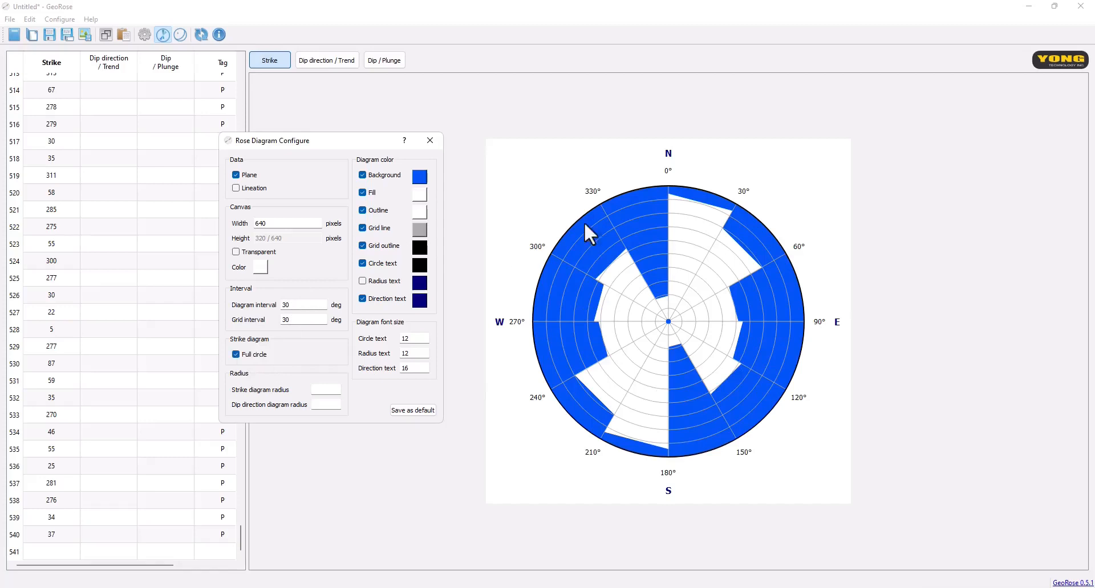
{"action": "mouse_move", "coordinate": [714, 338]}
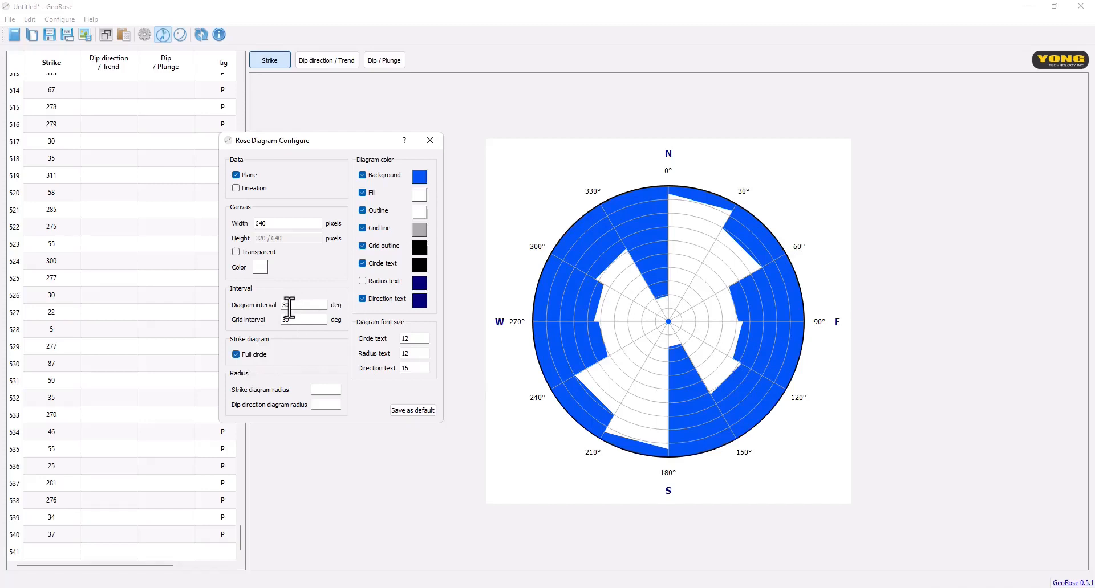
{"action": "type", "text": "30"}
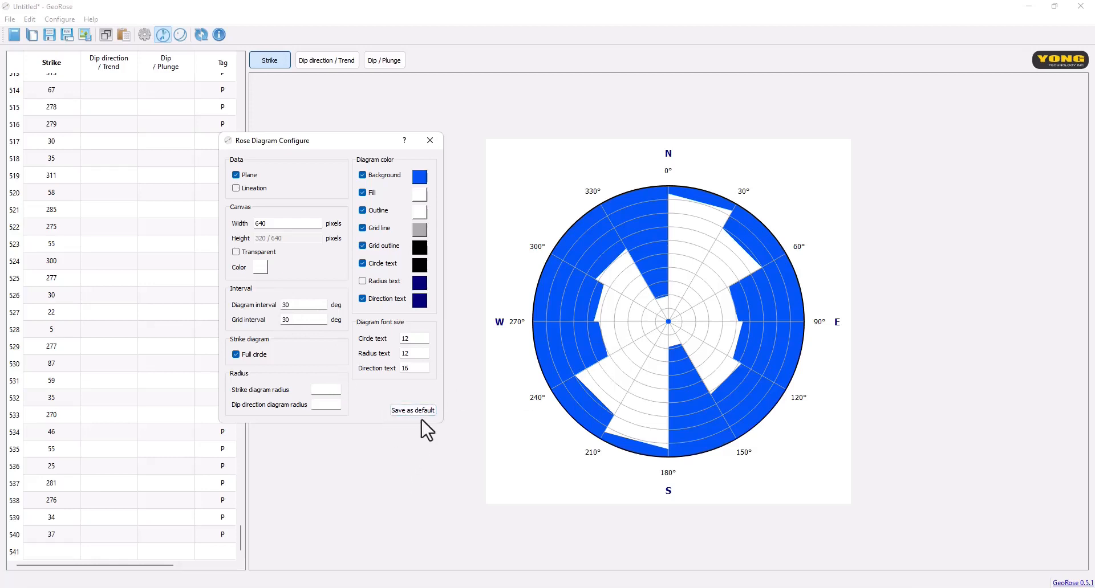
{"action": "mouse_move", "coordinate": [430, 140]}
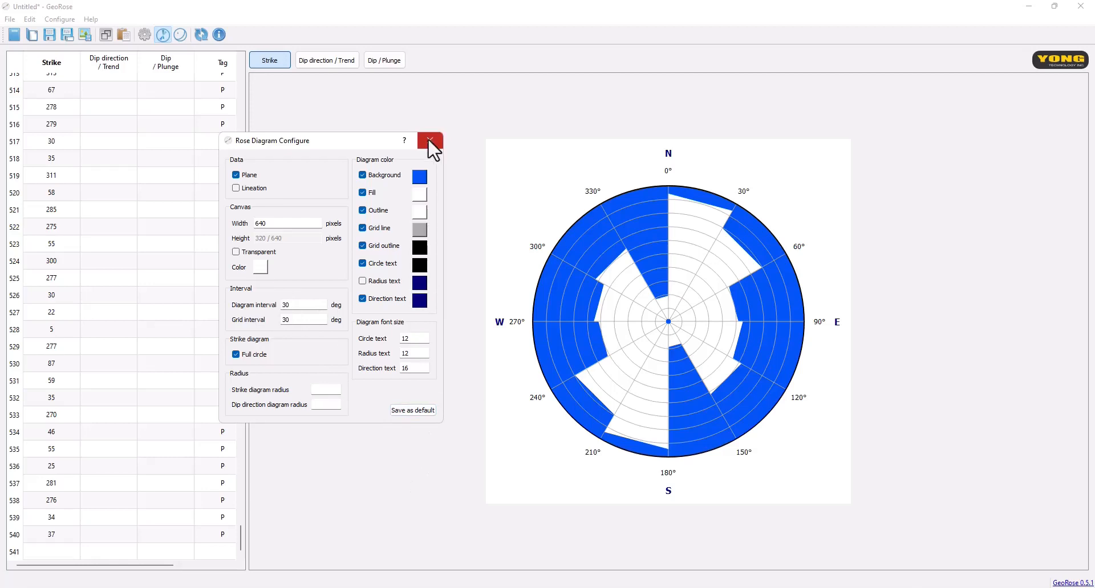
Close Rose Diagram Configure and reopen it from the configure images toolbar button.
{"action": "left_click", "coordinate": [429, 140]}
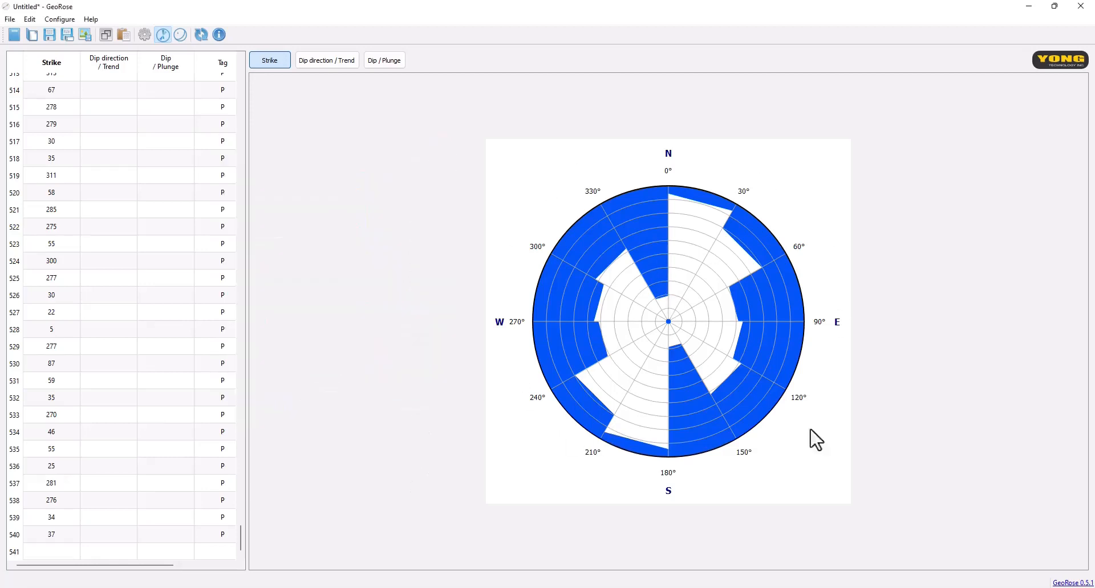
{"action": "mouse_move", "coordinate": [621, 334]}
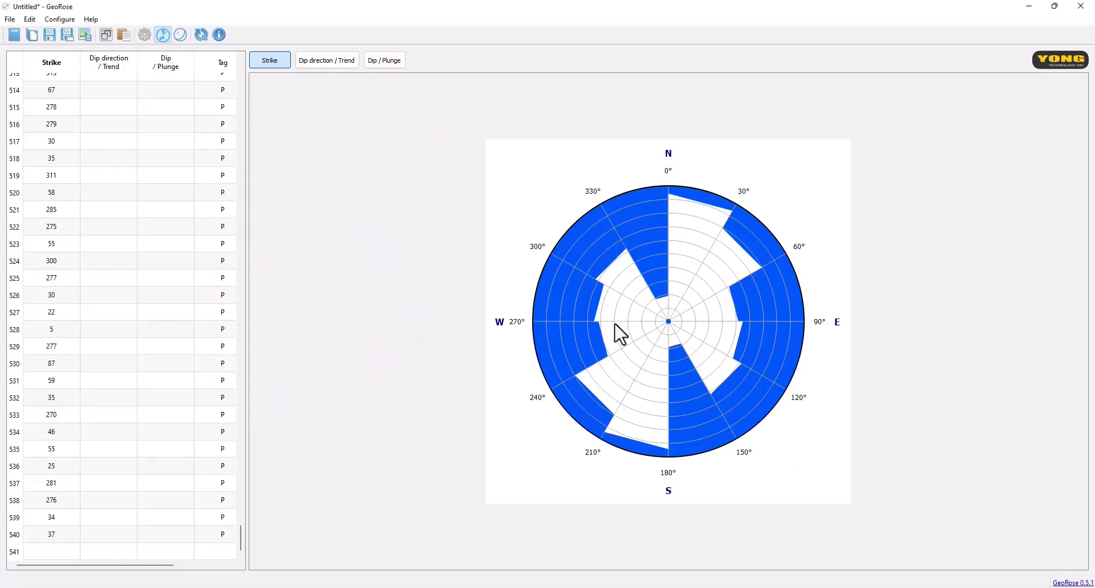
{"action": "mouse_move", "coordinate": [640, 270]}
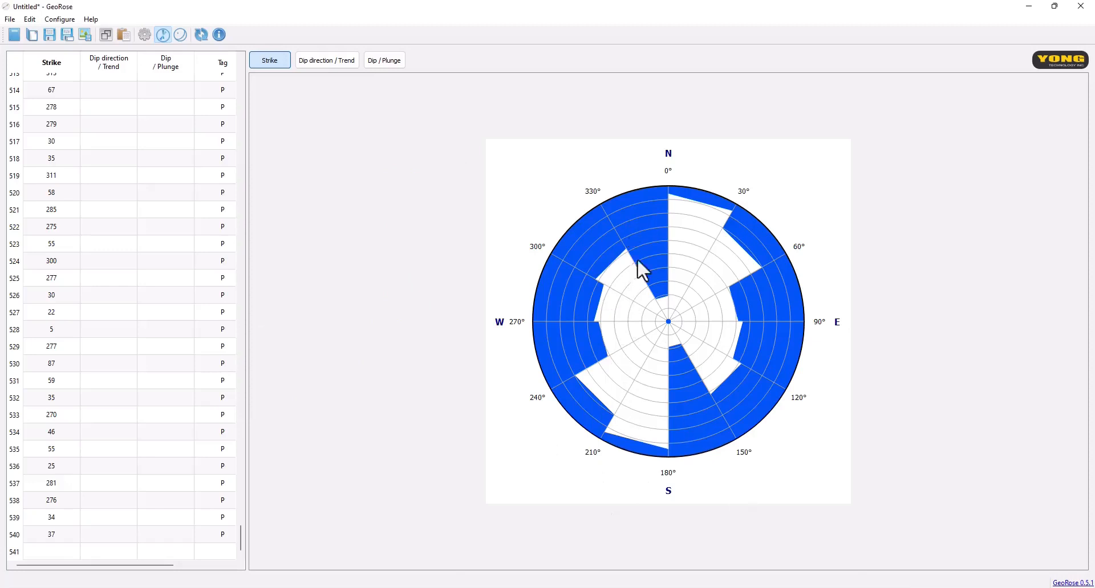
{"action": "left_click", "coordinate": [145, 35]}
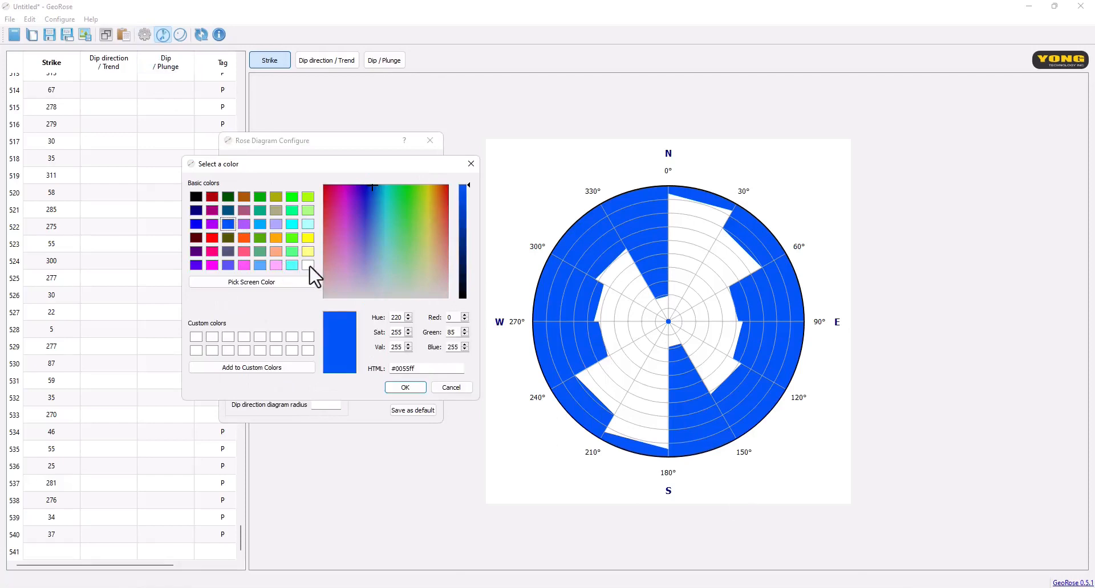
Set the diagram background to white and try black as the petal fill.
{"action": "left_click", "coordinate": [404, 388]}
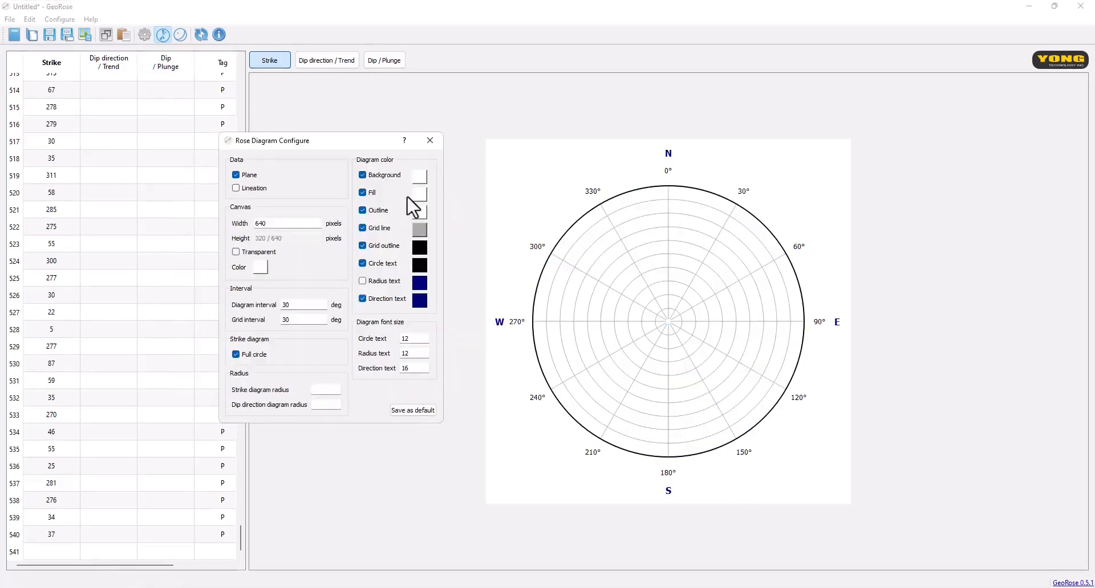
{"action": "left_click", "coordinate": [419, 192]}
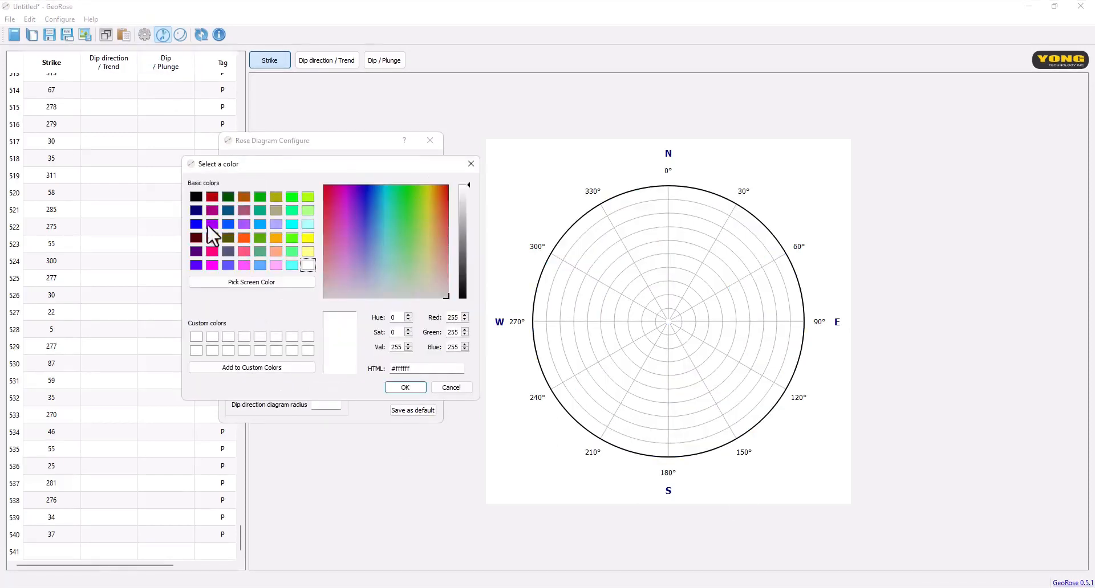
{"action": "left_click", "coordinate": [196, 197]}
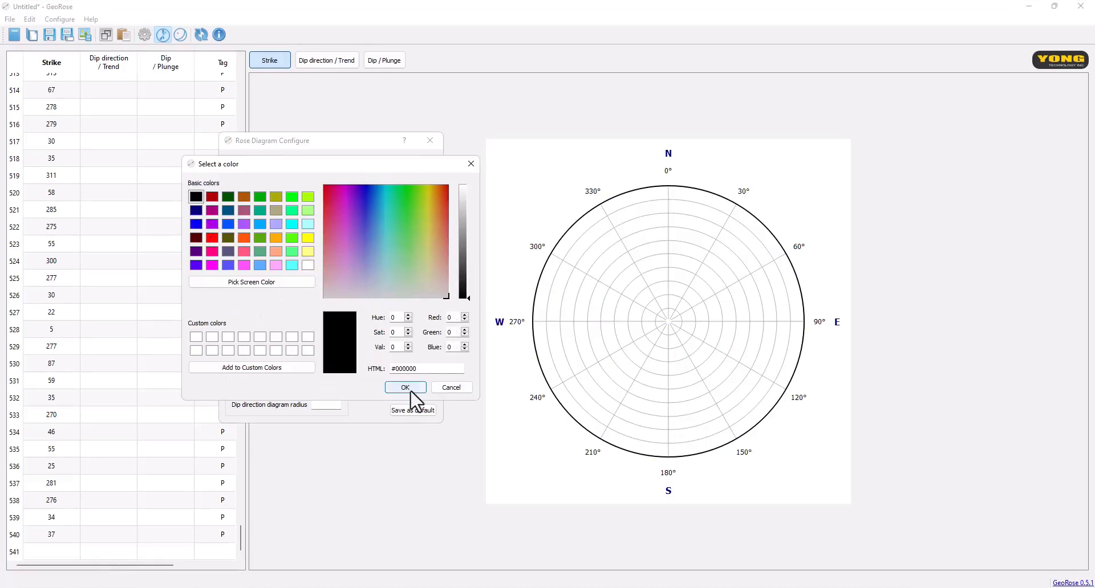
{"action": "left_click", "coordinate": [405, 387]}
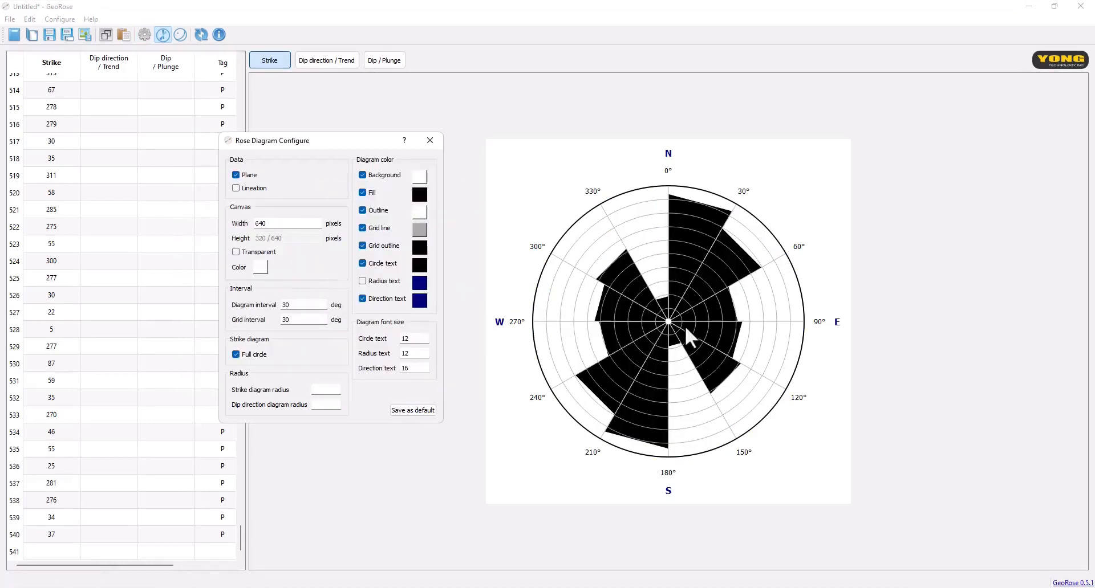
{"action": "mouse_move", "coordinate": [419, 203]}
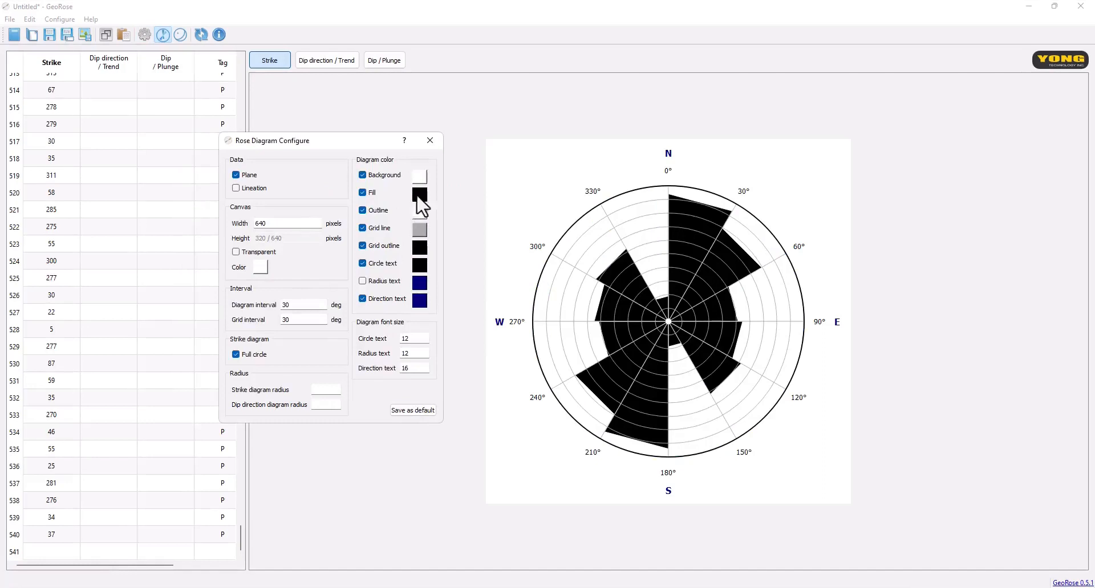
Change the petal fill to blue #0055ff and return to the configure dialog.
{"action": "left_click", "coordinate": [418, 194]}
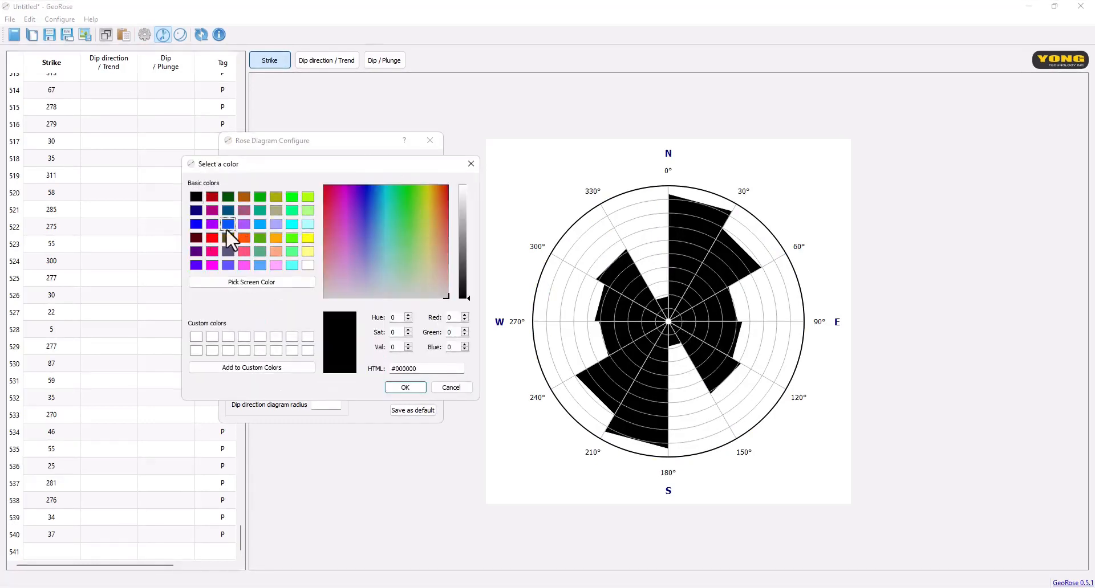
{"action": "left_click", "coordinate": [404, 388]}
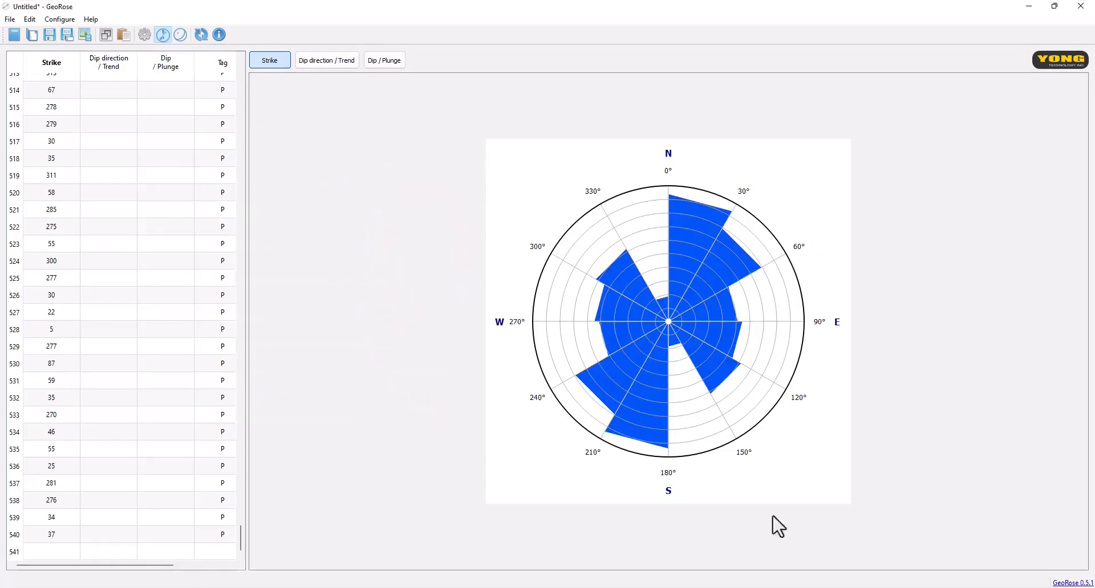
{"action": "mouse_move", "coordinate": [516, 360]}
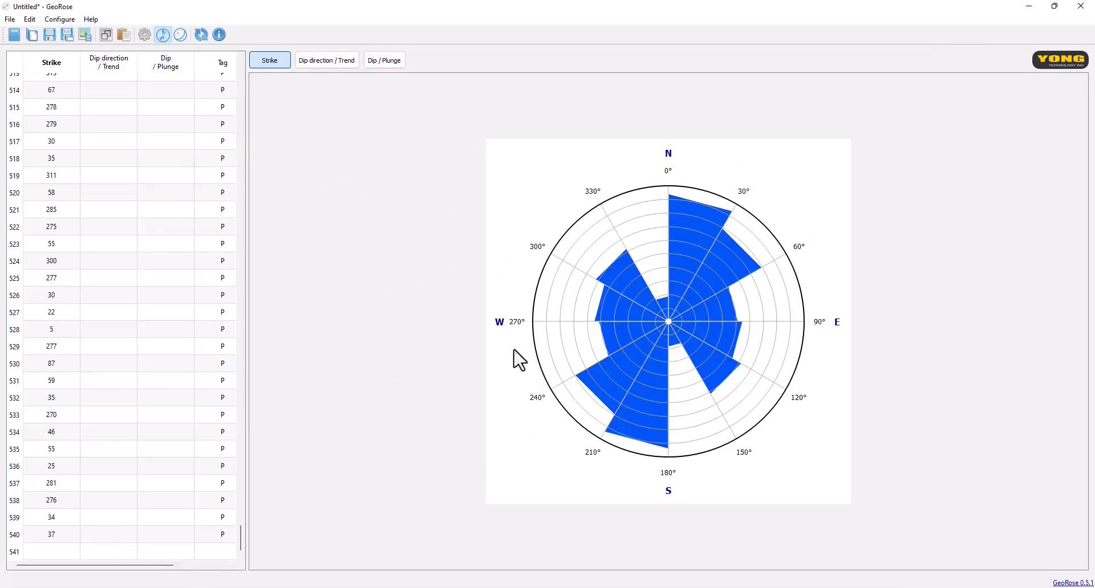
{"action": "mouse_move", "coordinate": [562, 237]}
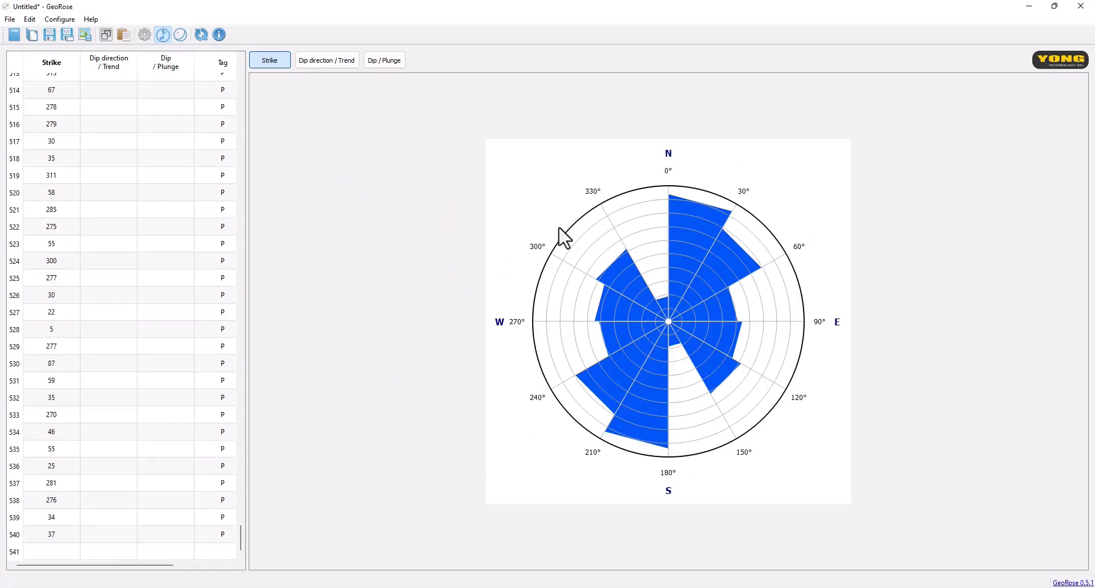
{"action": "mouse_move", "coordinate": [401, 231]}
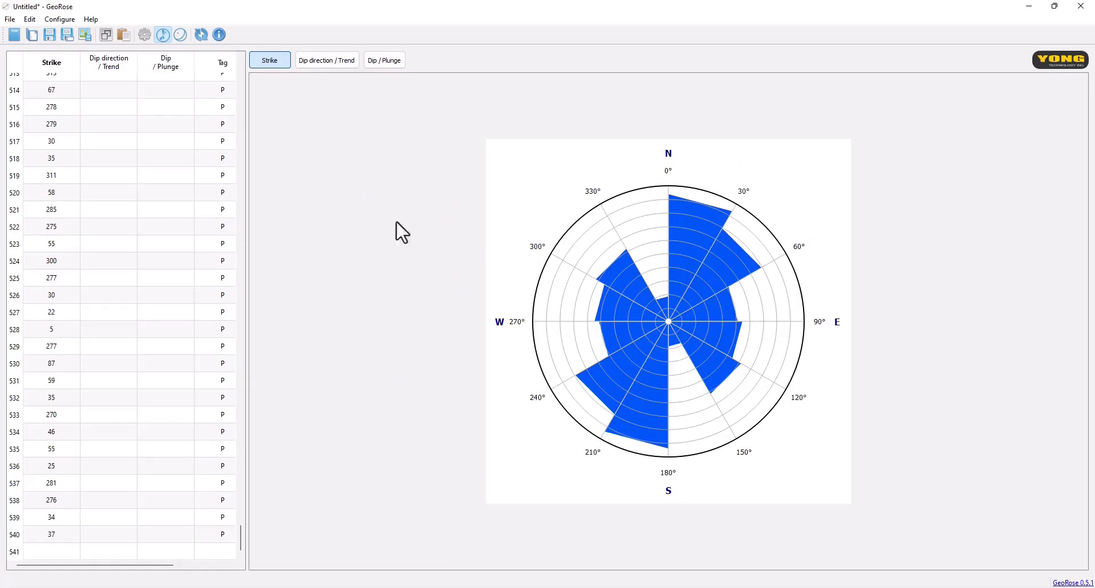
{"action": "left_click", "coordinate": [145, 35]}
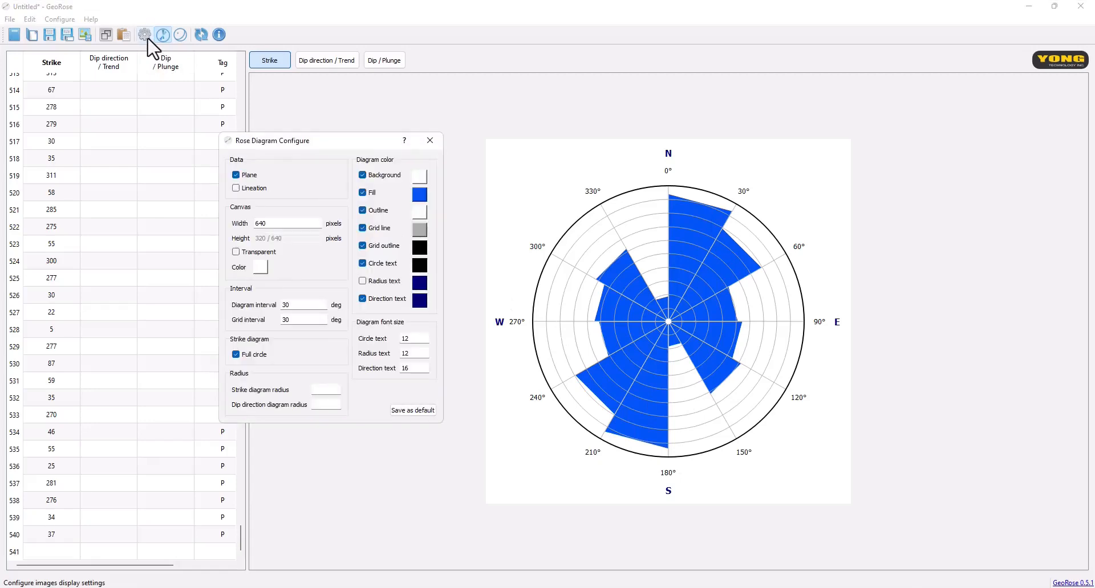
{"action": "mouse_move", "coordinate": [697, 248]}
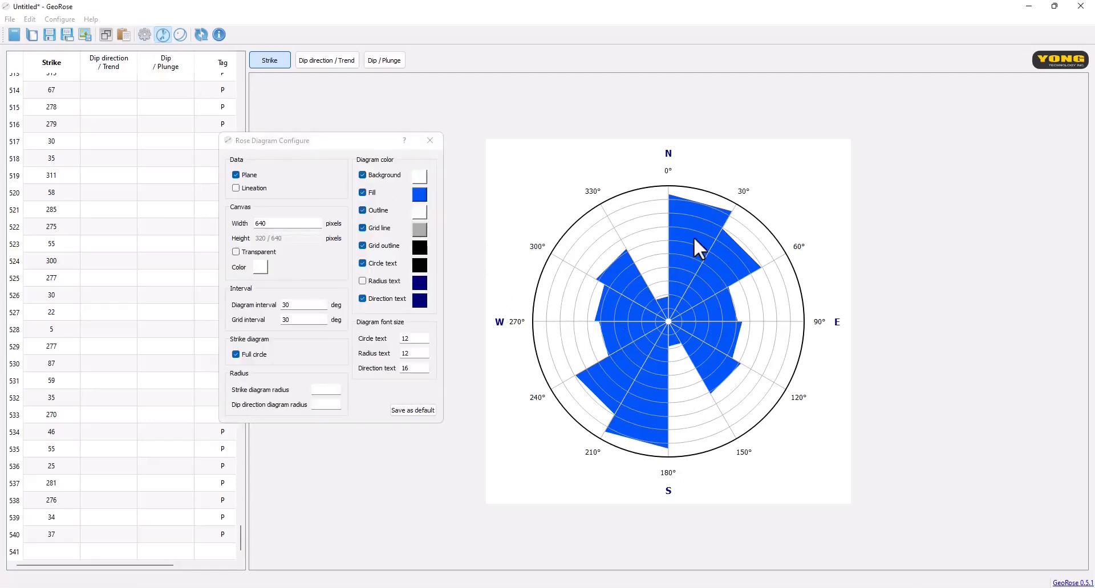
{"action": "left_click", "coordinate": [430, 140]}
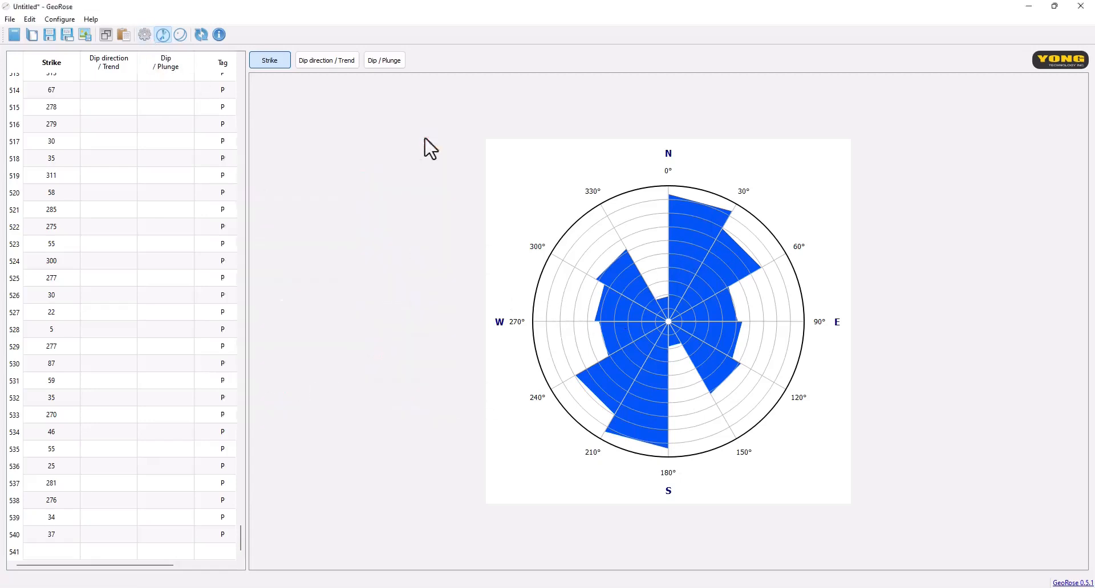
{"action": "mouse_move", "coordinate": [700, 240]}
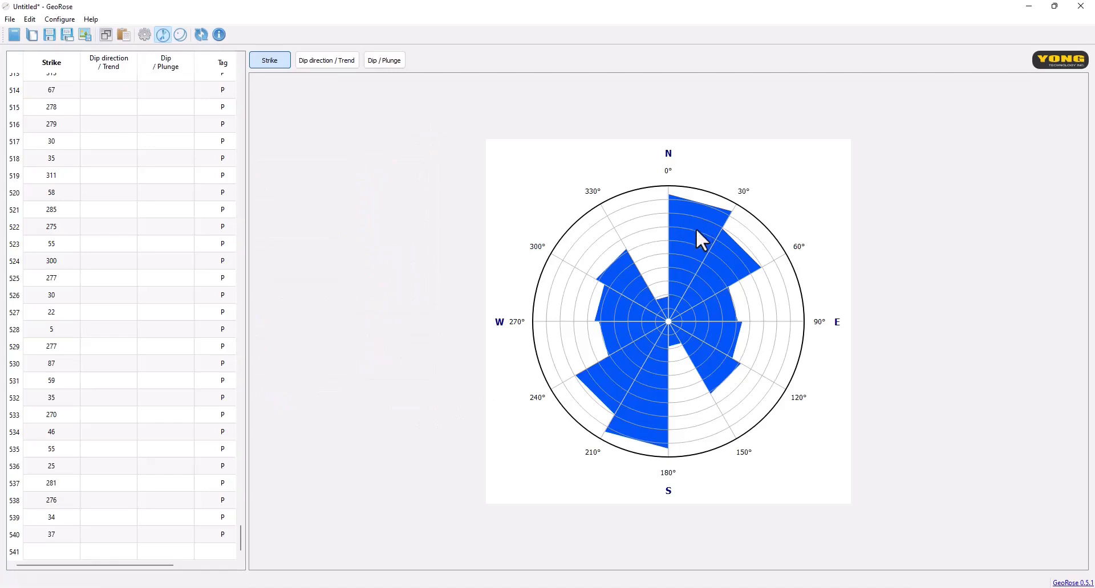
{"action": "mouse_move", "coordinate": [730, 321]}
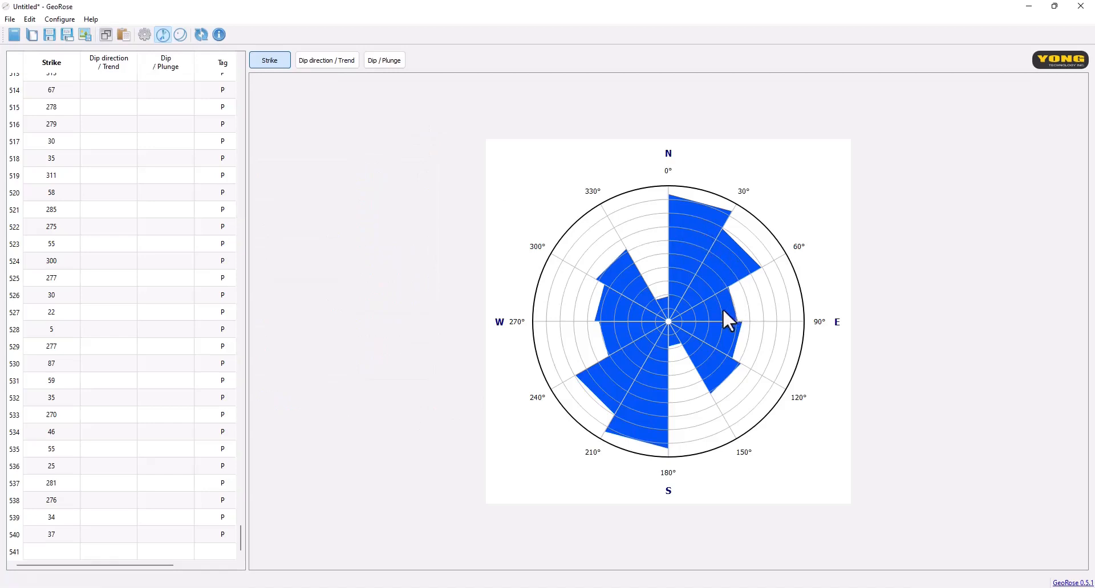
{"action": "mouse_move", "coordinate": [640, 275]}
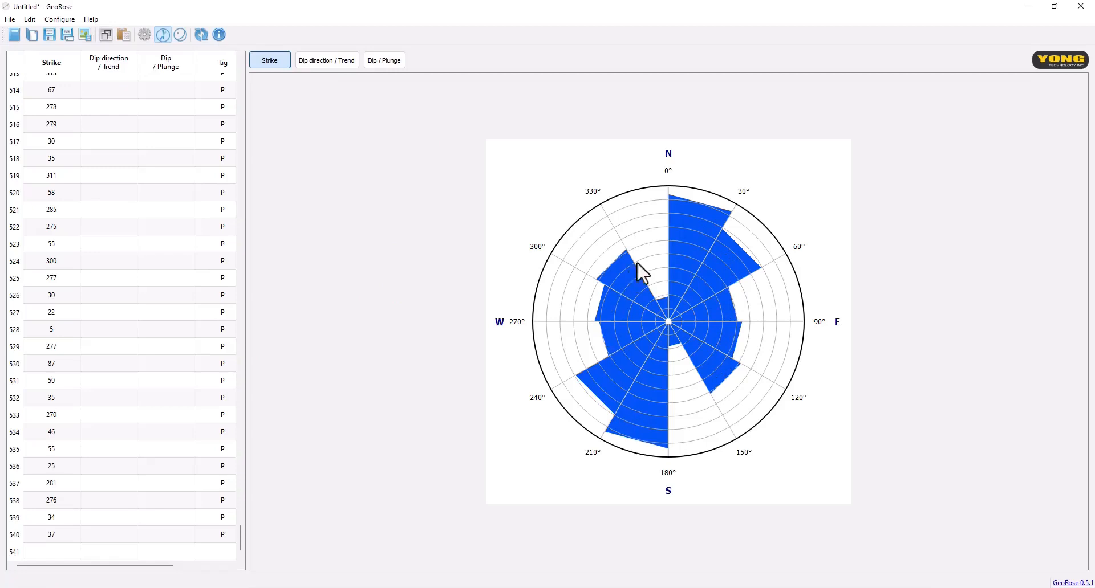
{"action": "mouse_move", "coordinate": [640, 407]}
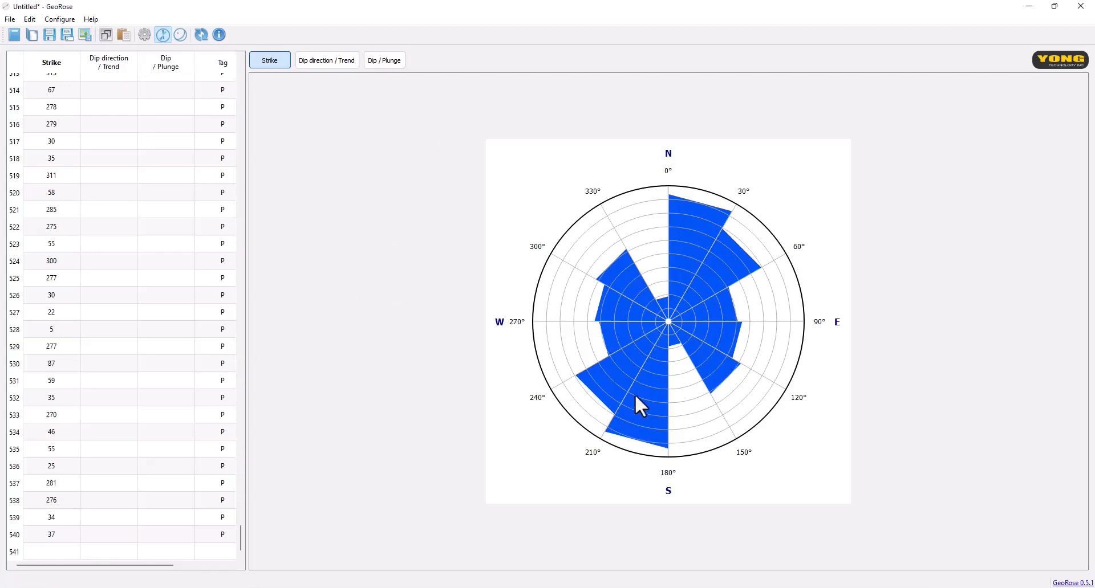
{"action": "mouse_move", "coordinate": [626, 280]}
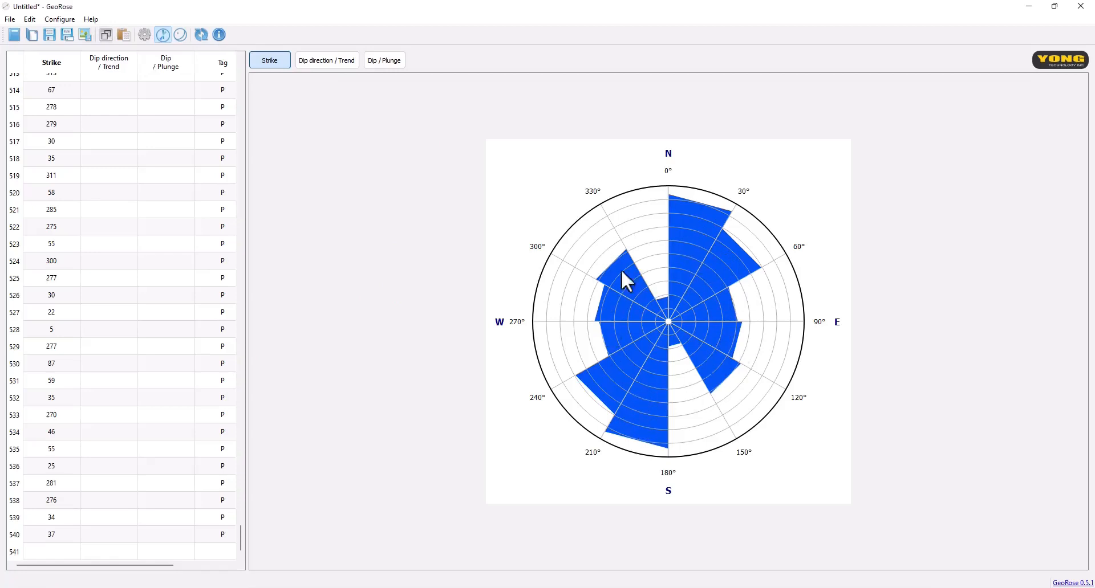
{"action": "mouse_move", "coordinate": [677, 363]}
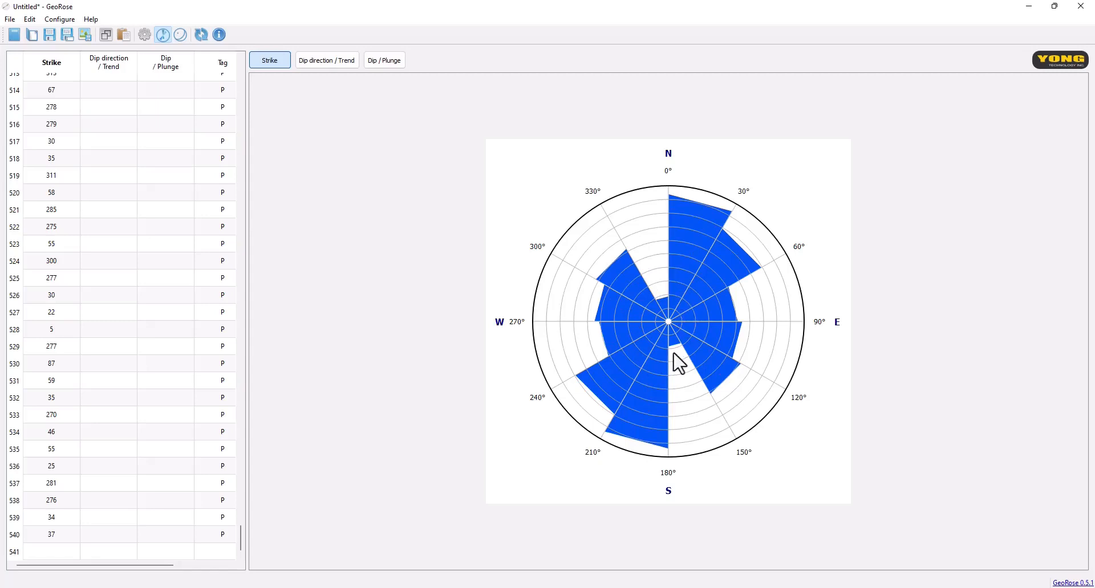
{"action": "mouse_move", "coordinate": [637, 389]}
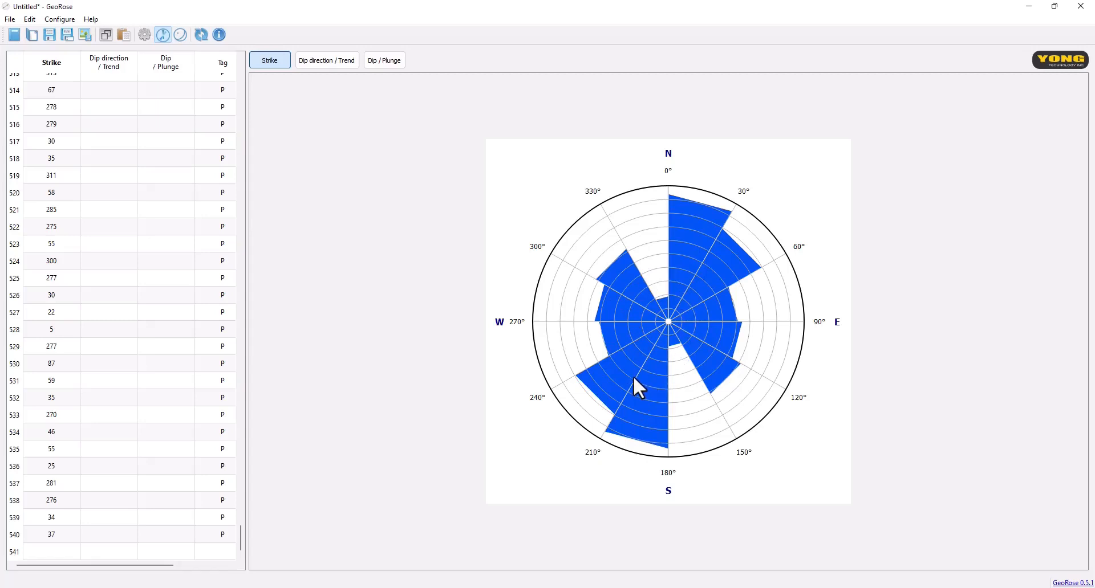
{"action": "mouse_move", "coordinate": [336, 173]}
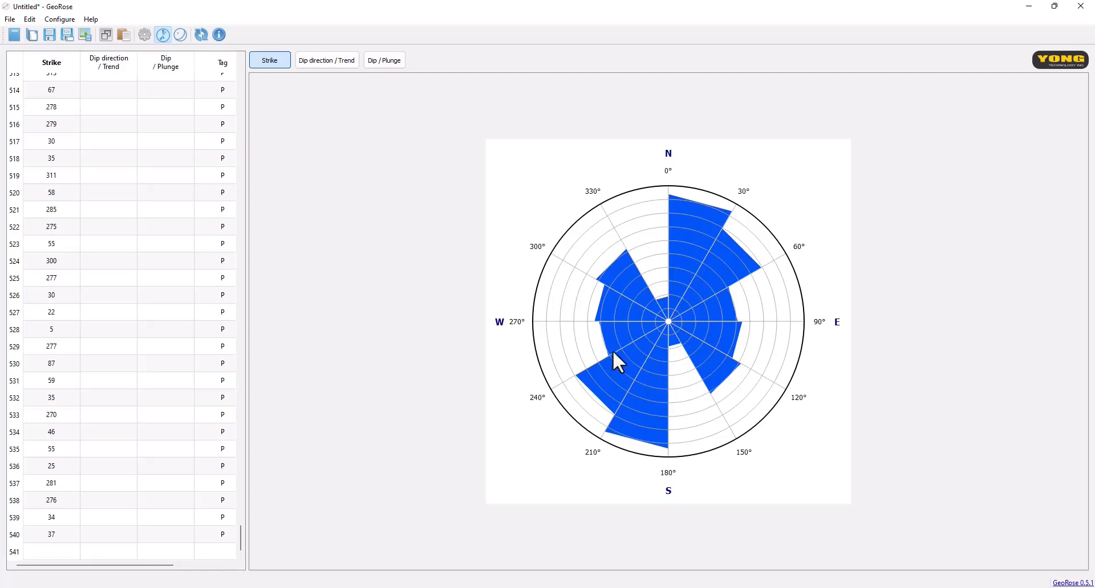
{"action": "mouse_move", "coordinate": [698, 236]}
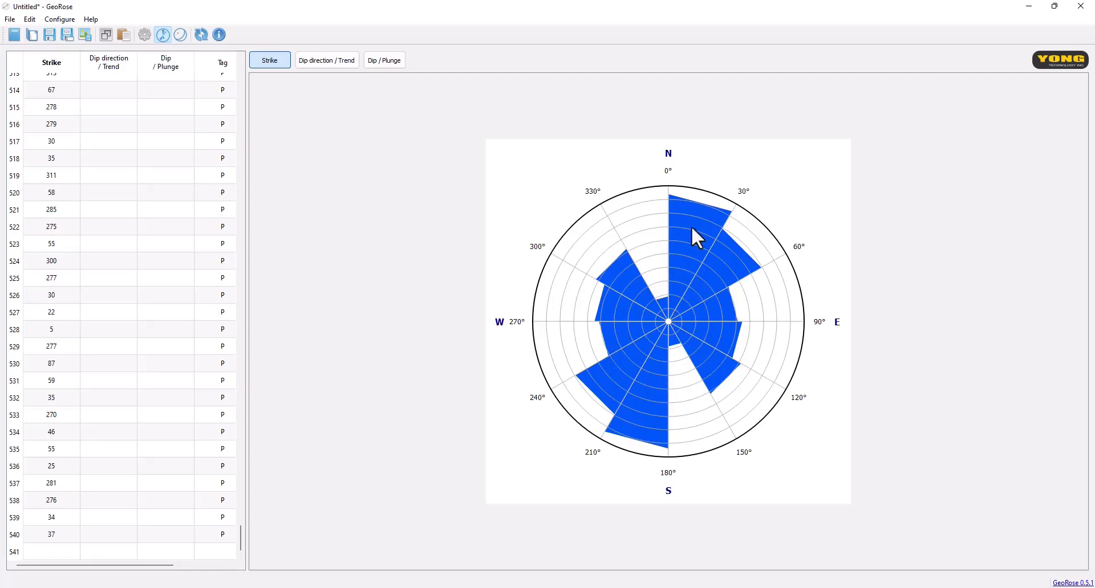
{"action": "mouse_move", "coordinate": [724, 281]}
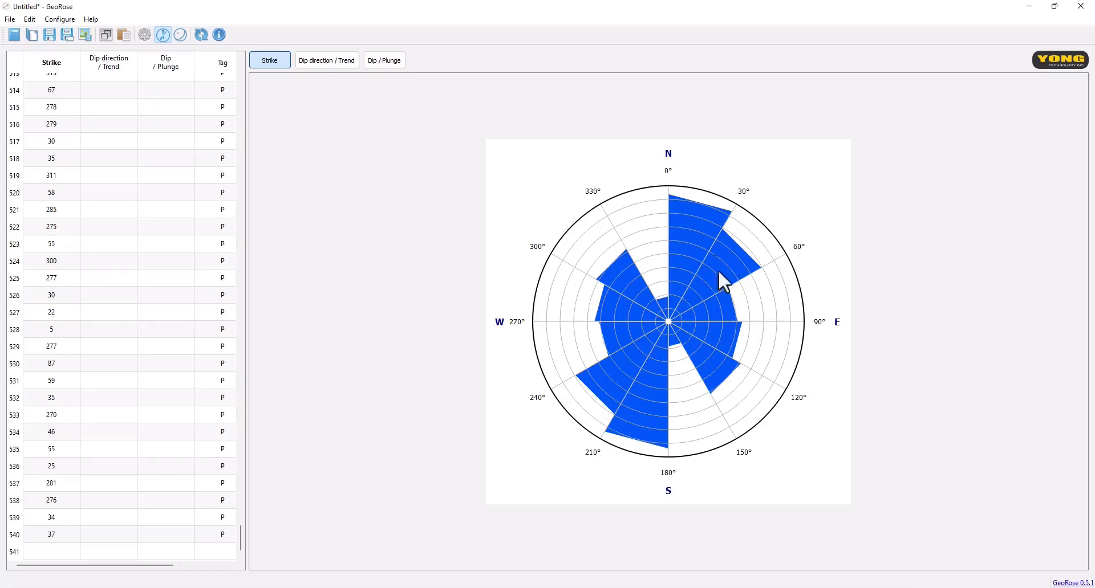
{"action": "mouse_move", "coordinate": [652, 318]}
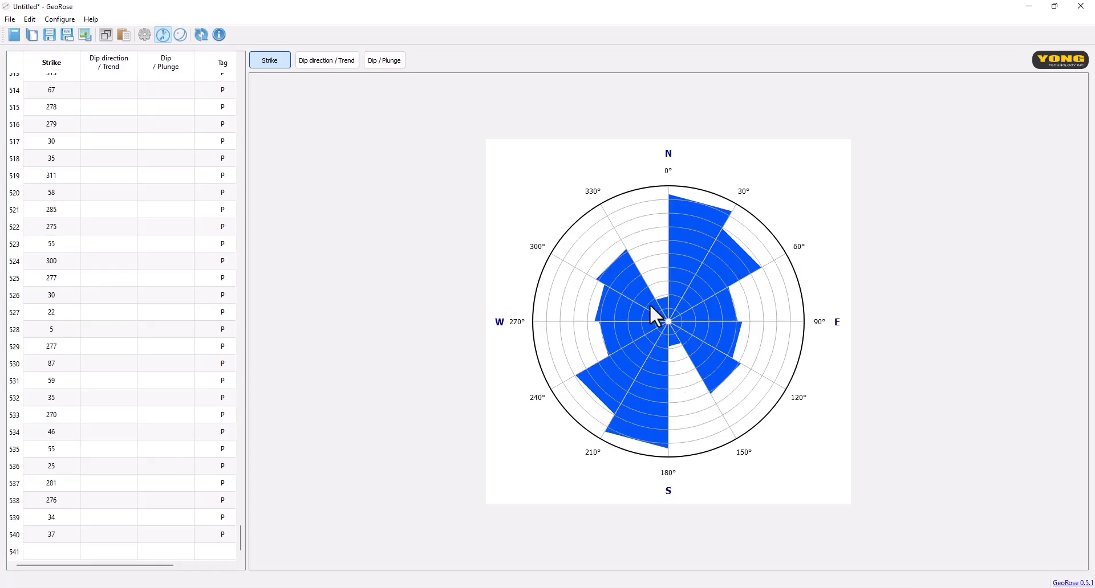
{"action": "mouse_move", "coordinate": [761, 290]}
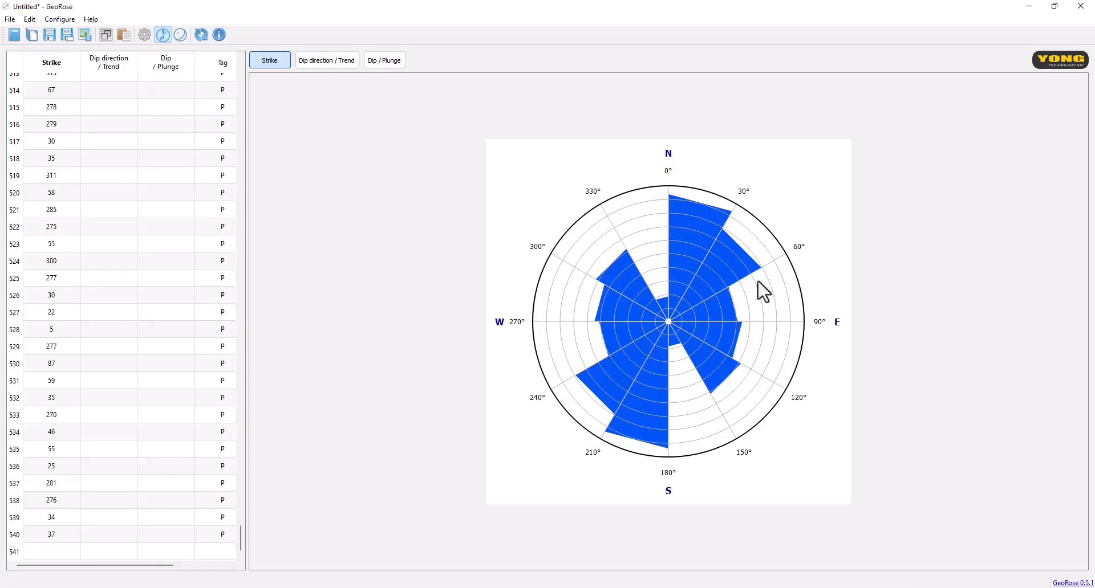
{"action": "mouse_move", "coordinate": [697, 313]}
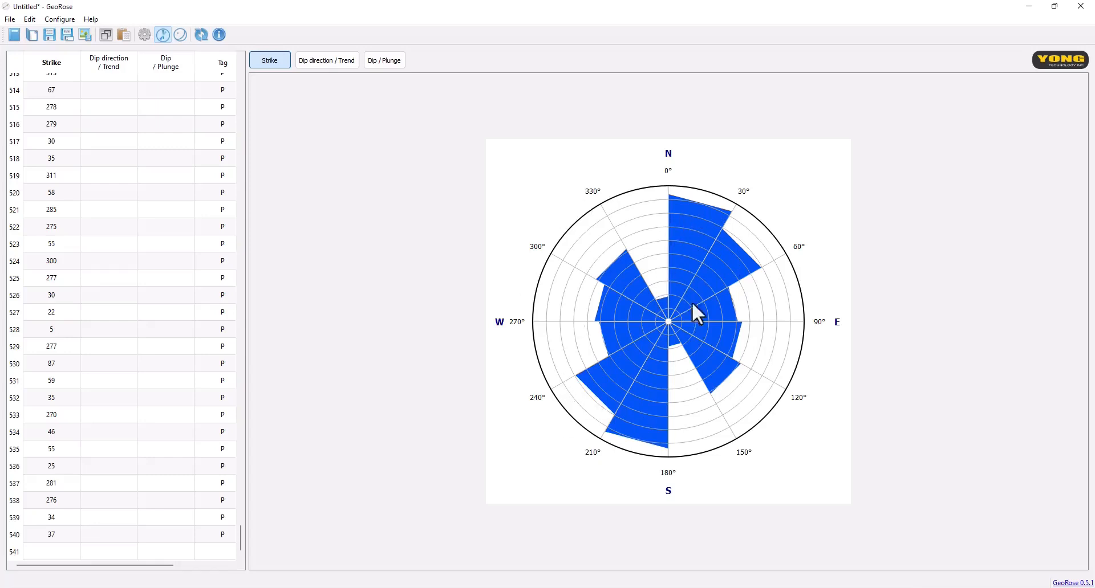
{"action": "mouse_move", "coordinate": [719, 211]}
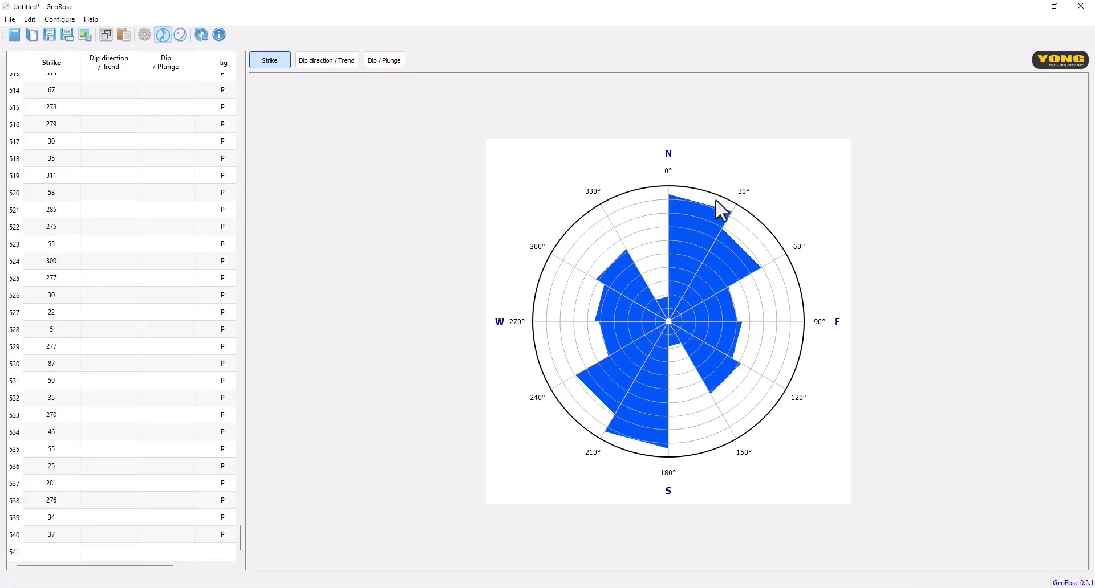
{"action": "mouse_move", "coordinate": [630, 322]}
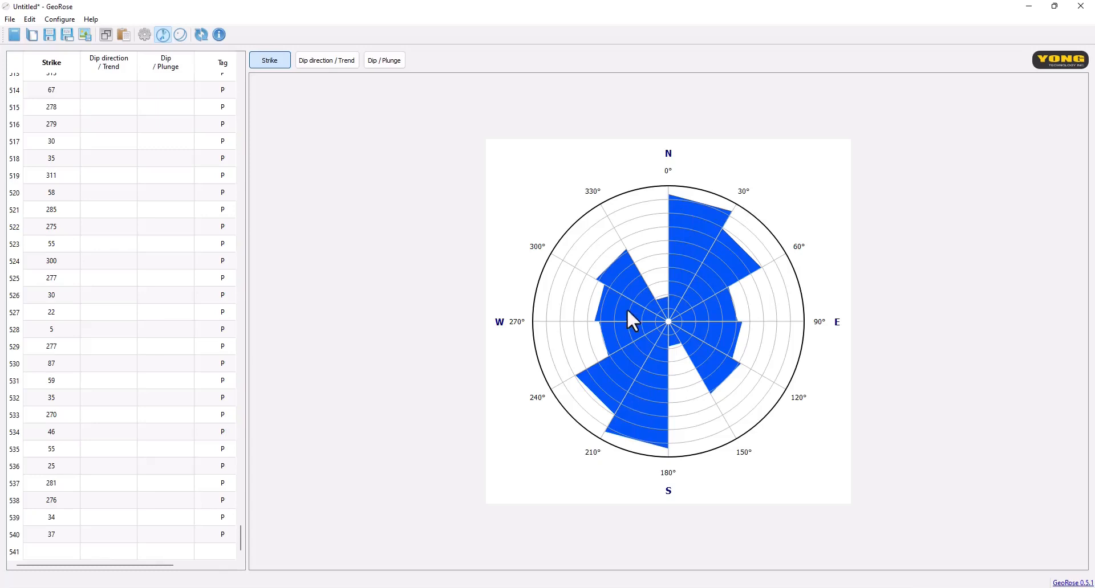
{"action": "mouse_move", "coordinate": [502, 201]}
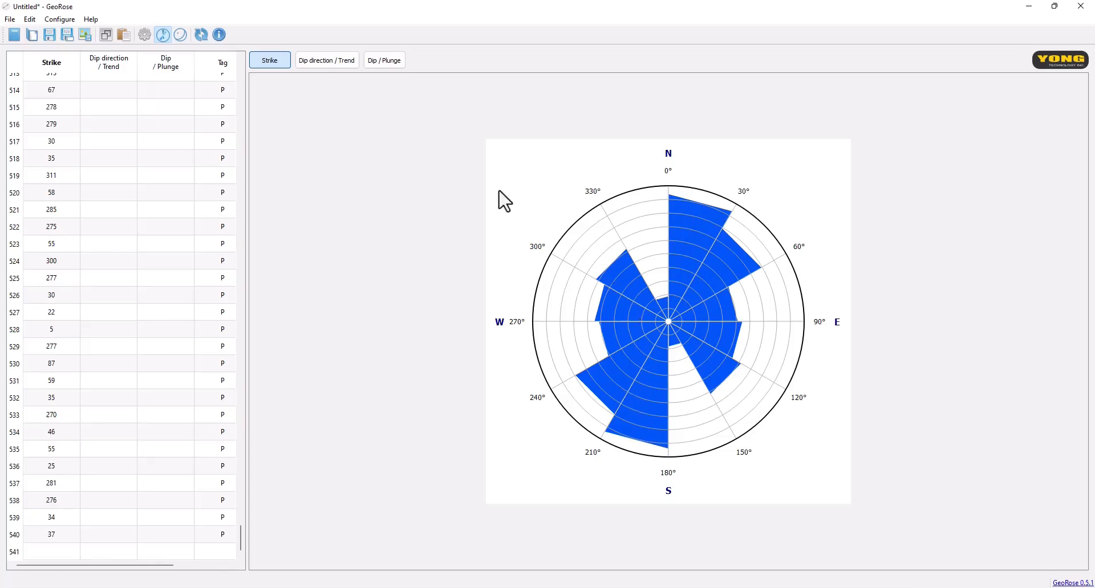
{"action": "mouse_move", "coordinate": [505, 208]}
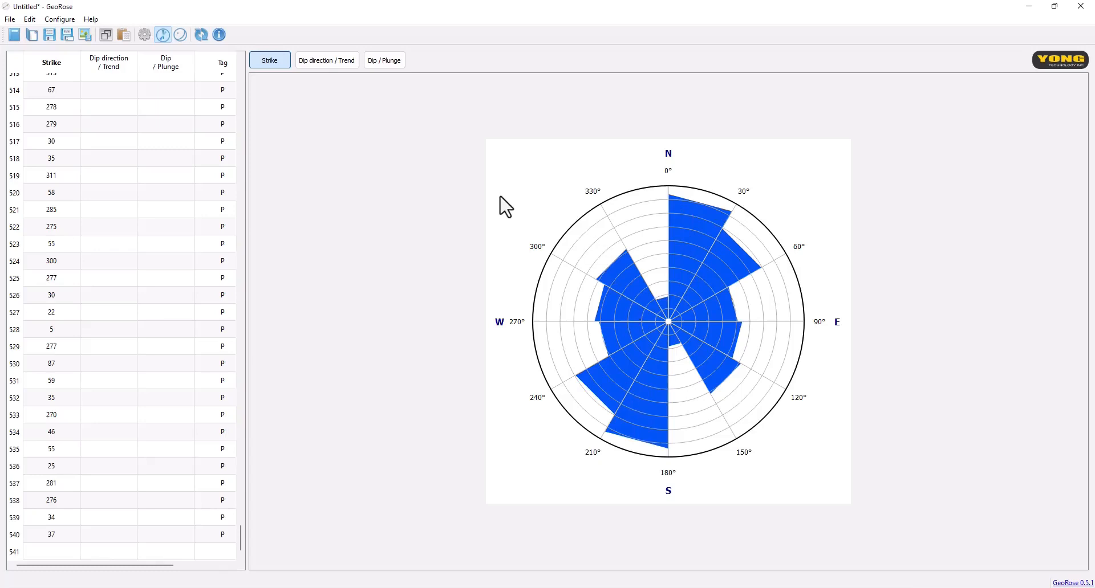
Export the image to Local Disk (C:) as PNG named 'Rose Diagram', triggering a permission warning.
{"action": "left_click", "coordinate": [10, 19]}
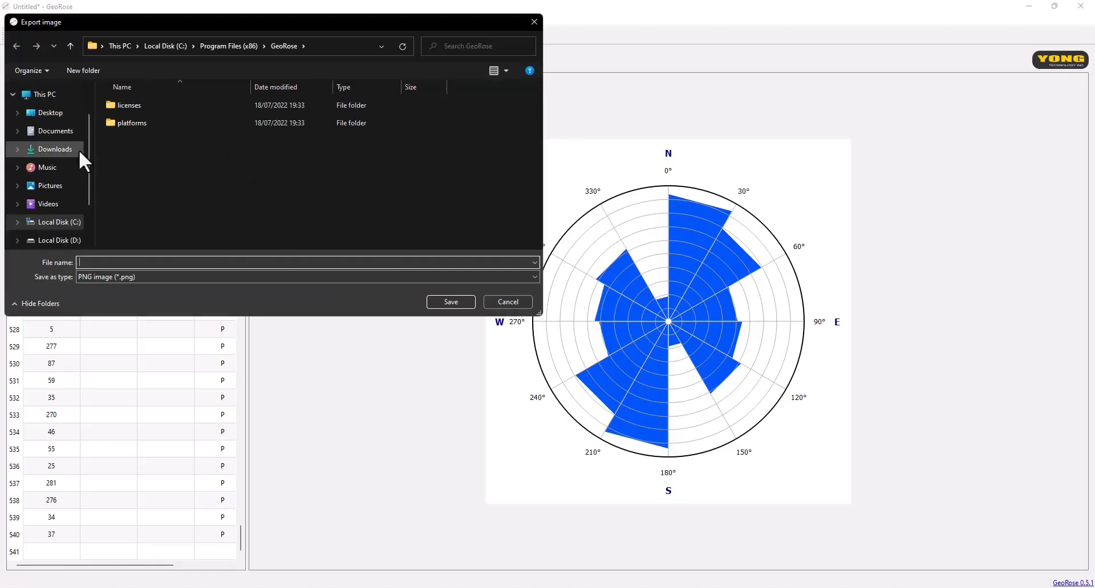
{"action": "mouse_move", "coordinate": [88, 217]}
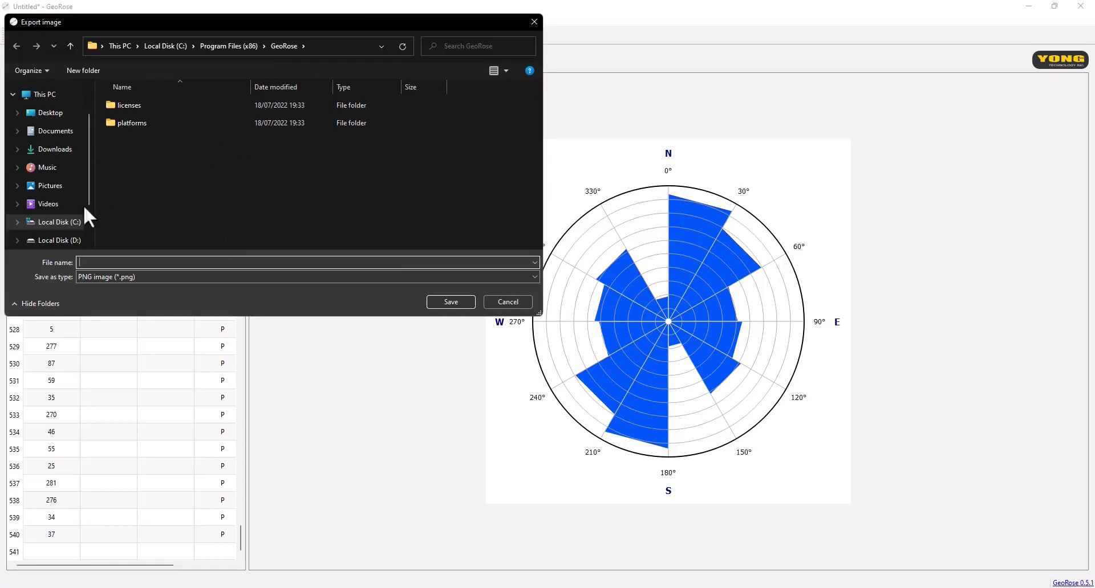
{"action": "left_click", "coordinate": [57, 222]}
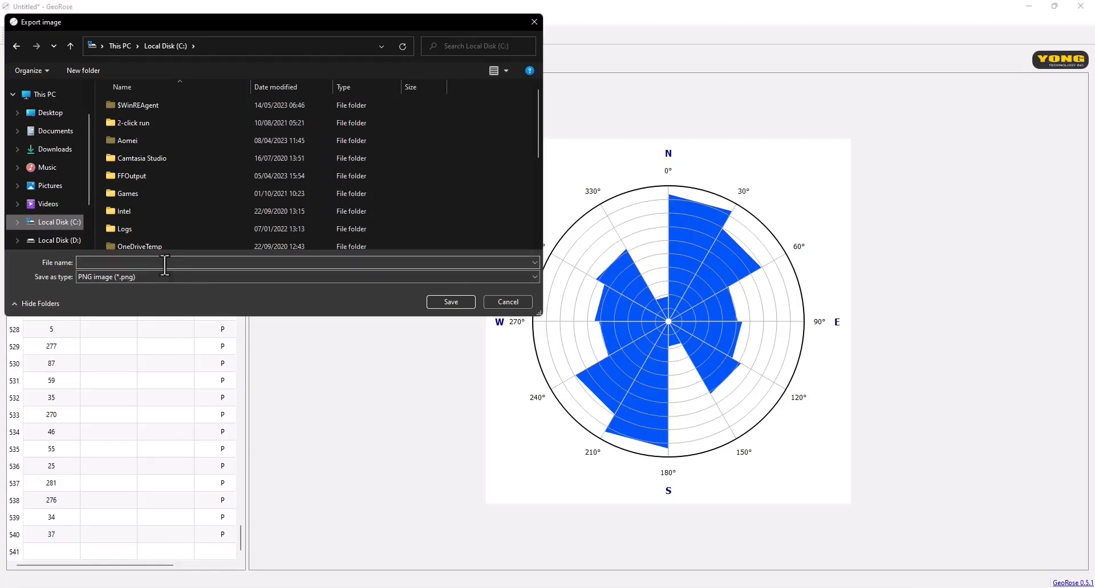
{"action": "type", "text": "R"}
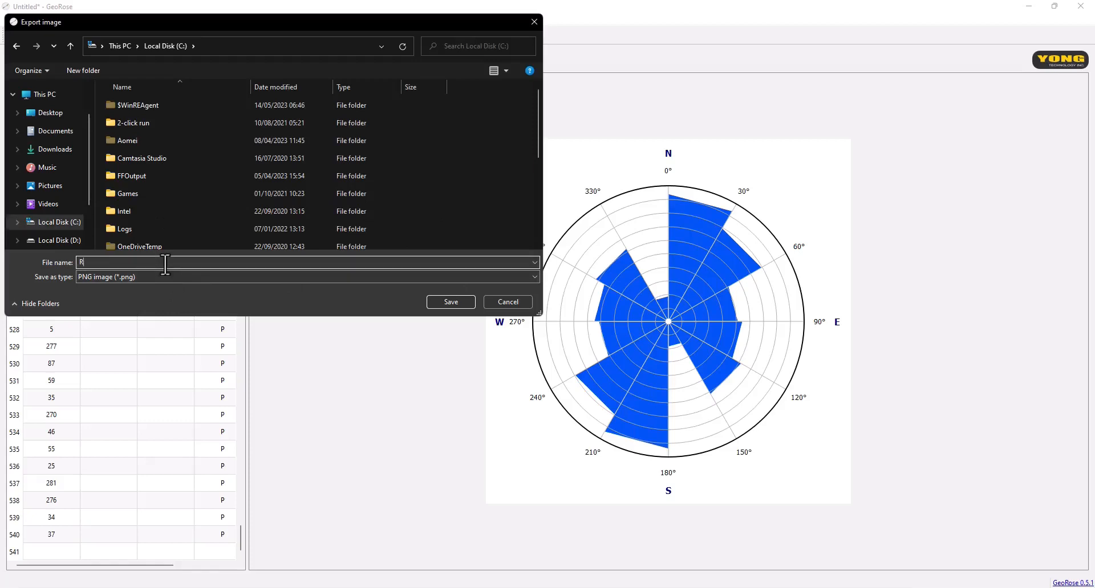
{"action": "type", "text": "ose Diagram"}
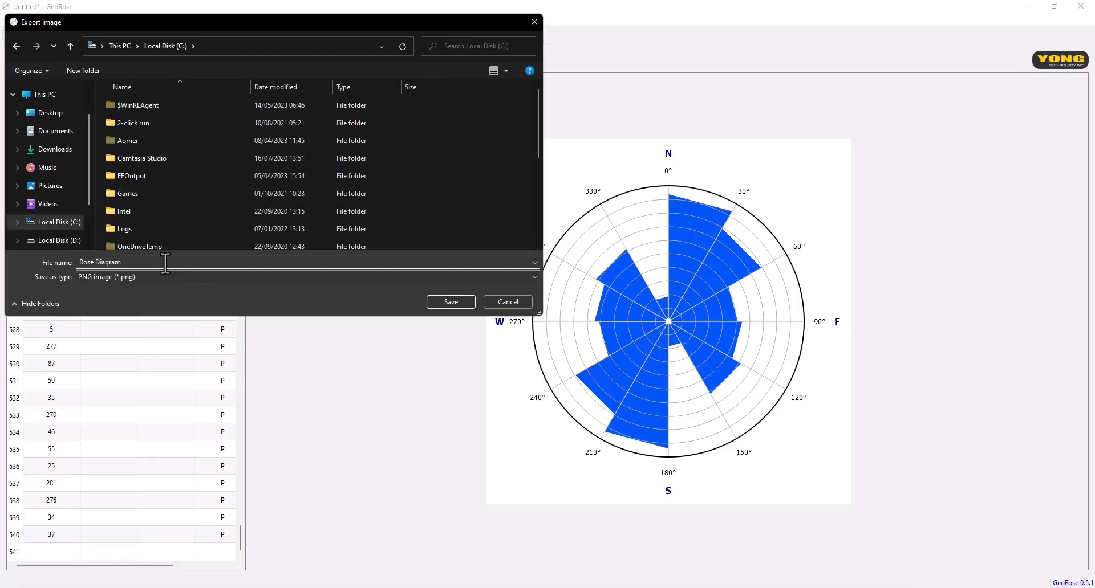
{"action": "left_click", "coordinate": [449, 301]}
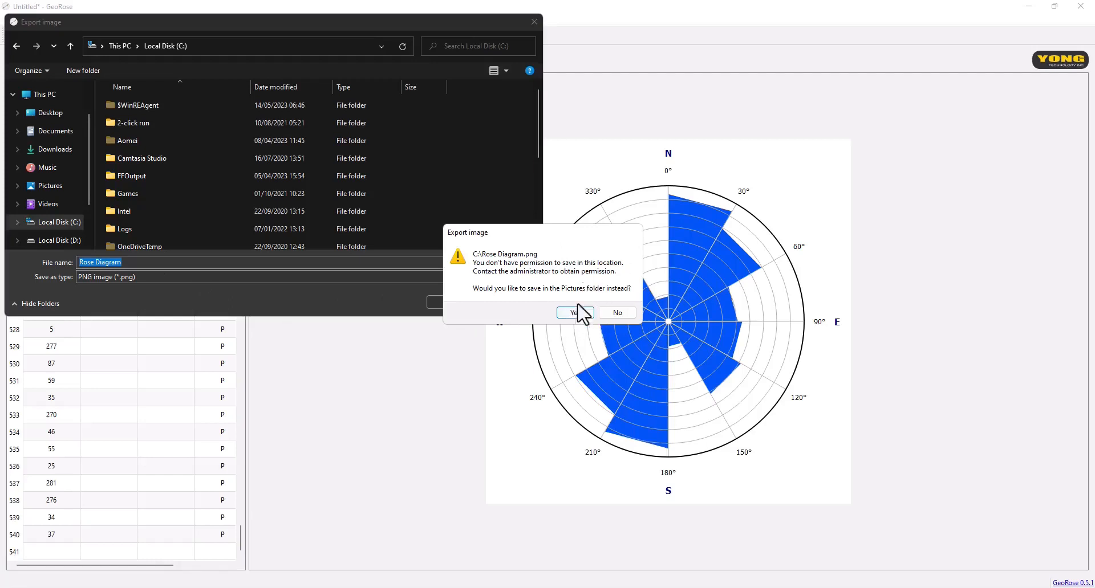
Accept the Pictures folder instead and save Rose Diagram.png there.
{"action": "left_click", "coordinate": [573, 312]}
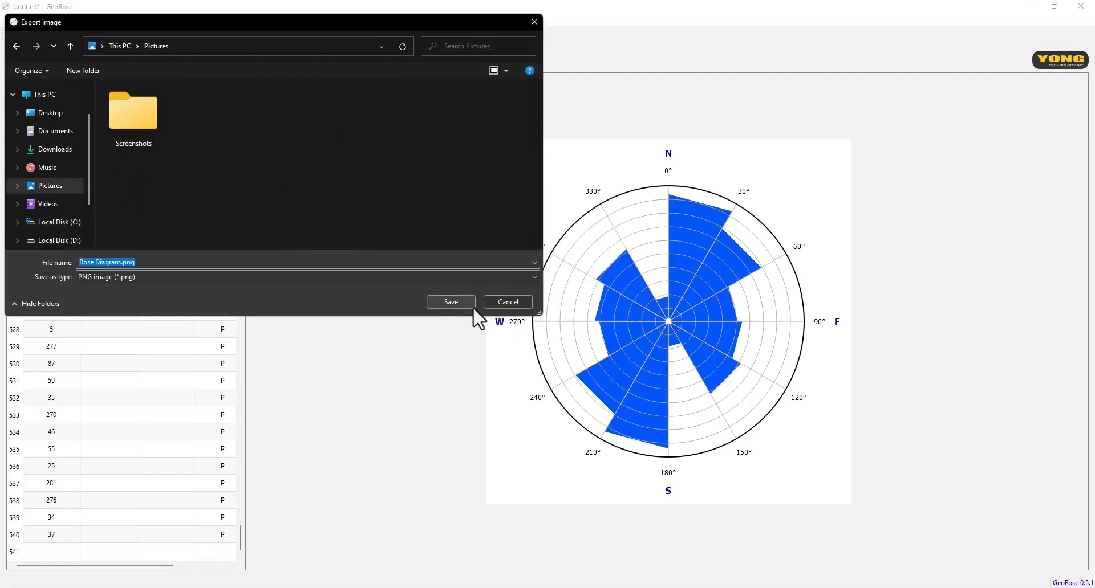
{"action": "mouse_move", "coordinate": [49, 222]}
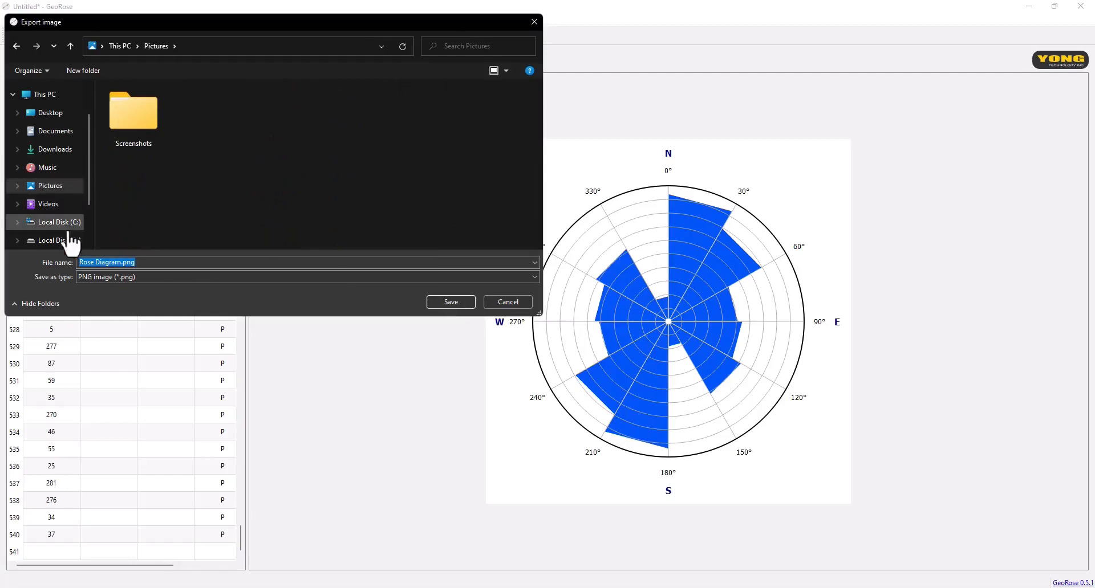
{"action": "mouse_move", "coordinate": [69, 241]}
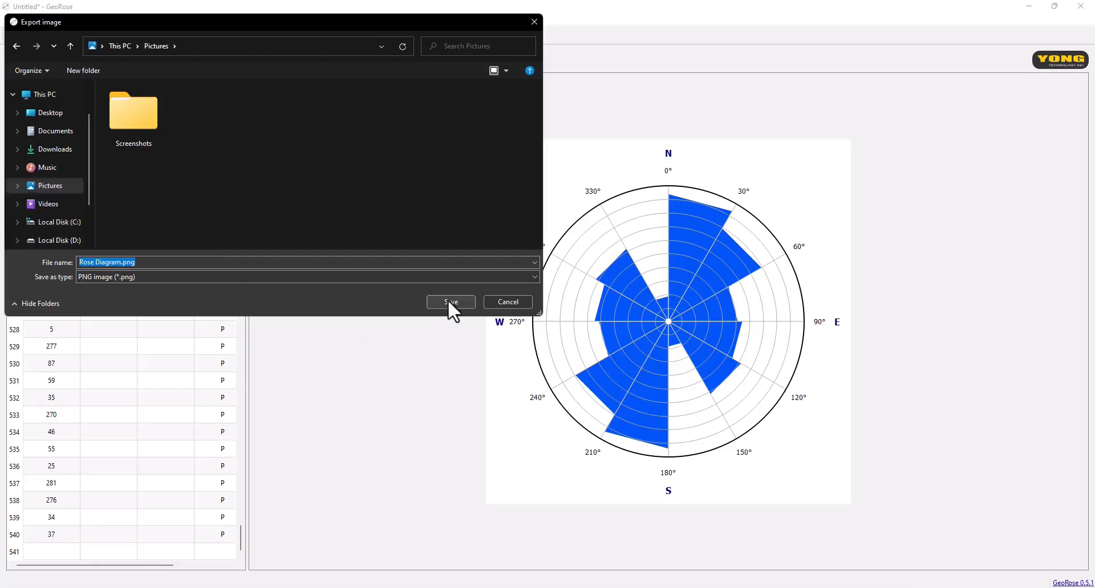
{"action": "left_click", "coordinate": [450, 301]}
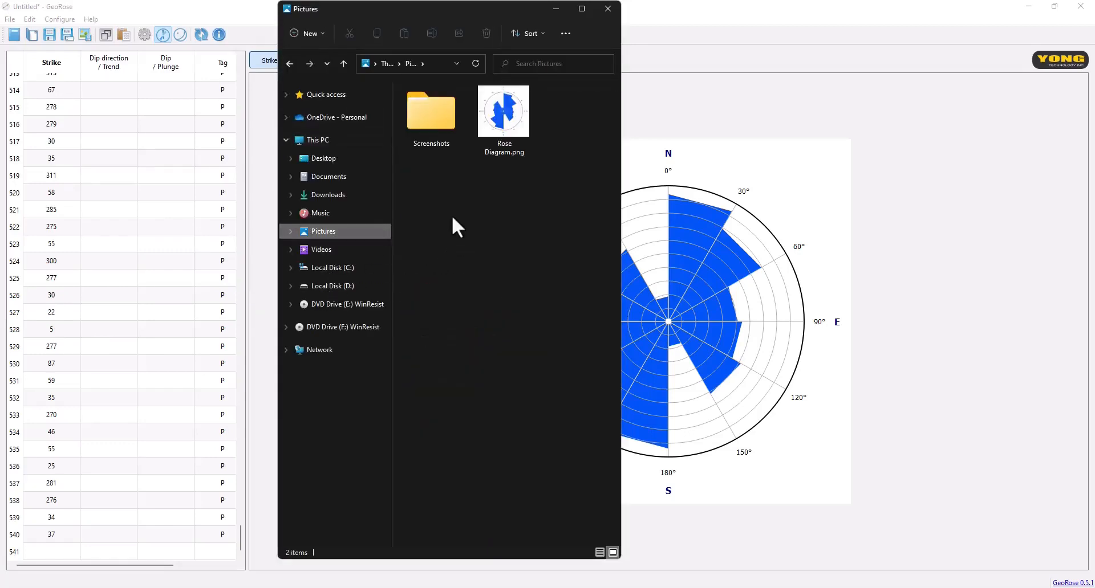
View the exported 640 × 640 Rose Diagram.png in the photo viewer.
{"action": "left_click", "coordinate": [503, 110]}
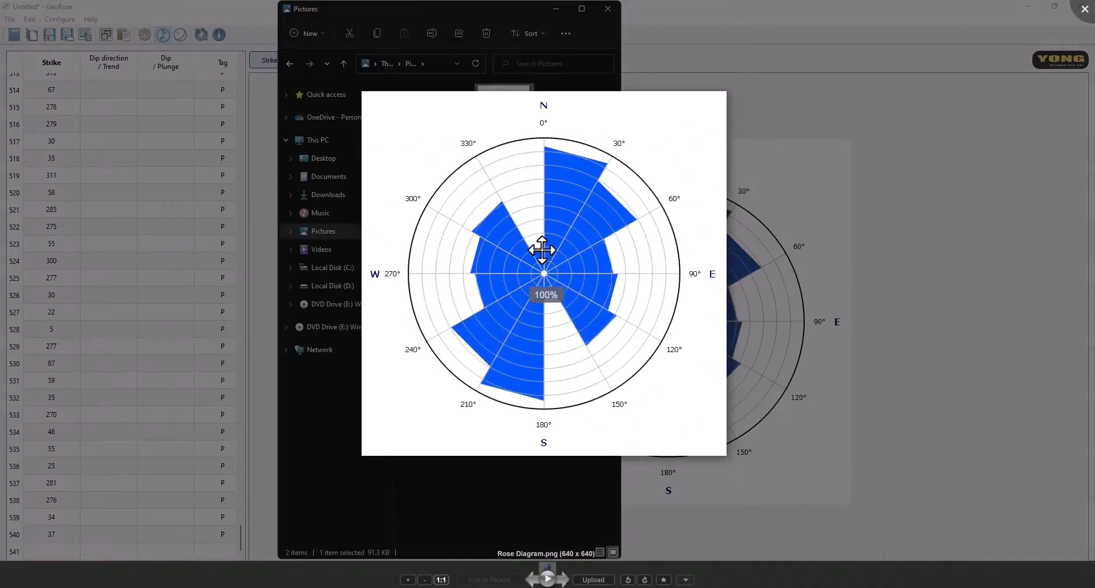
{"action": "mouse_move", "coordinate": [543, 250]}
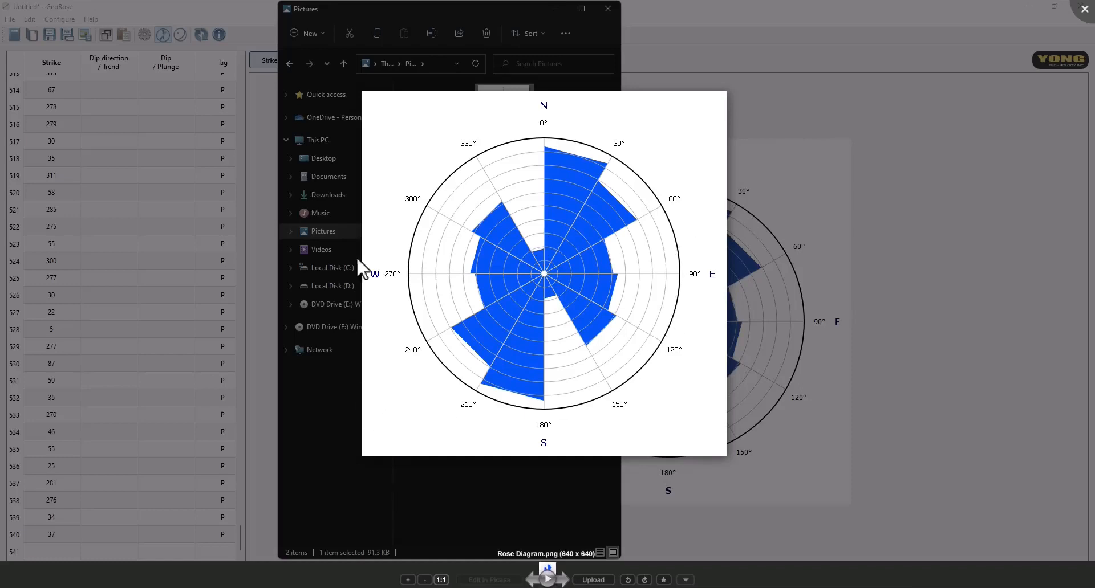
{"action": "mouse_move", "coordinate": [780, 473]}
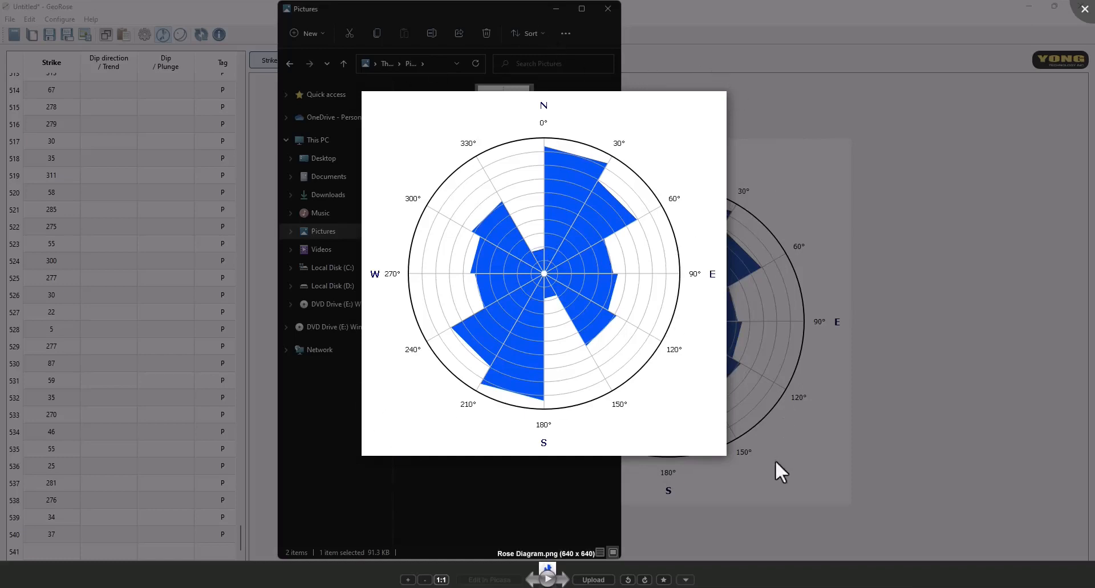
{"action": "mouse_move", "coordinate": [315, 125]}
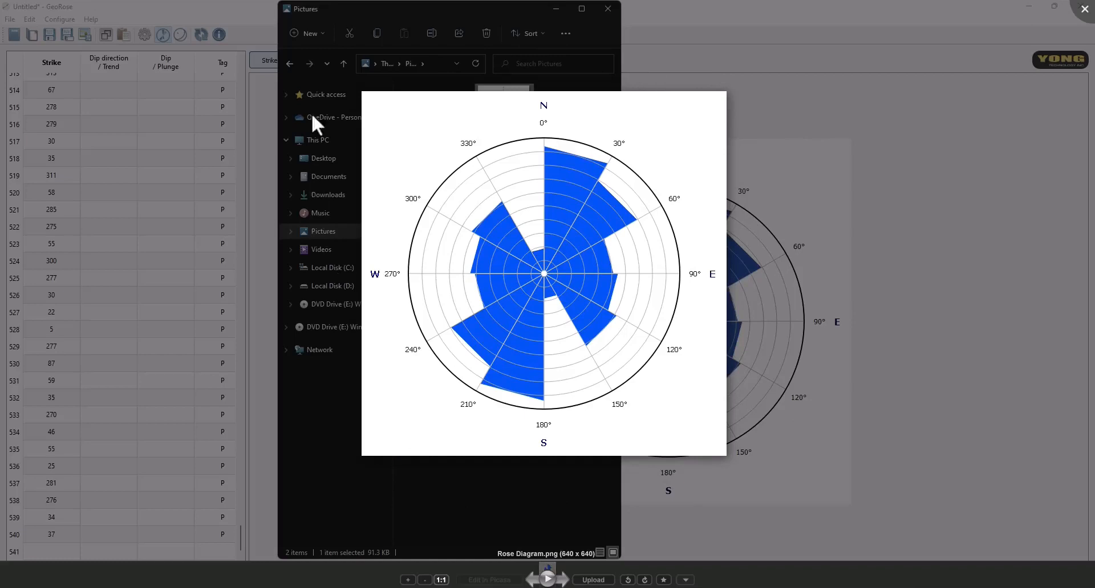
{"action": "mouse_move", "coordinate": [315, 86]}
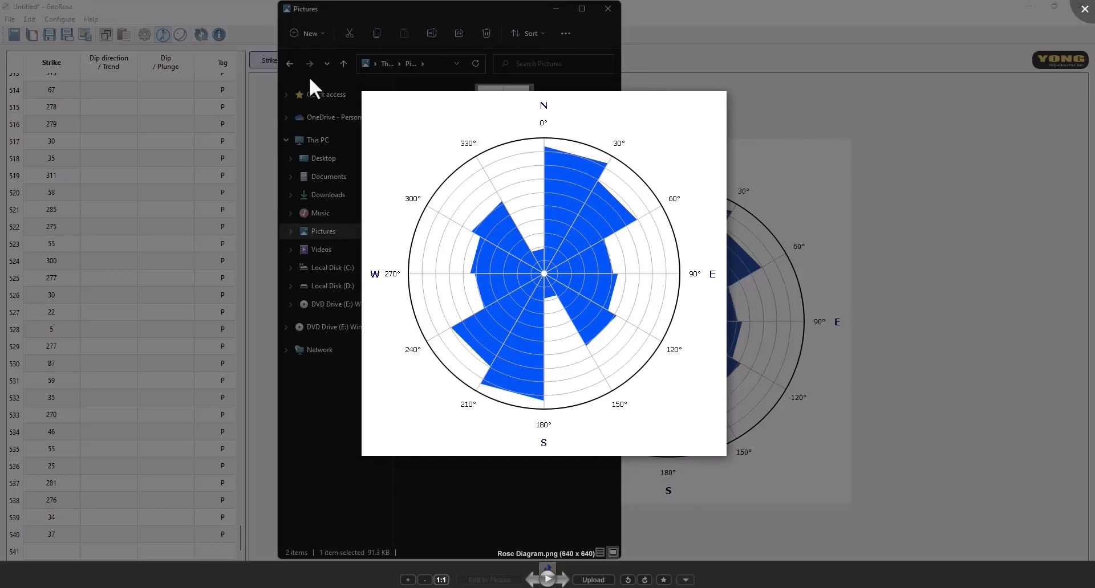
{"action": "mouse_move", "coordinate": [306, 235]}
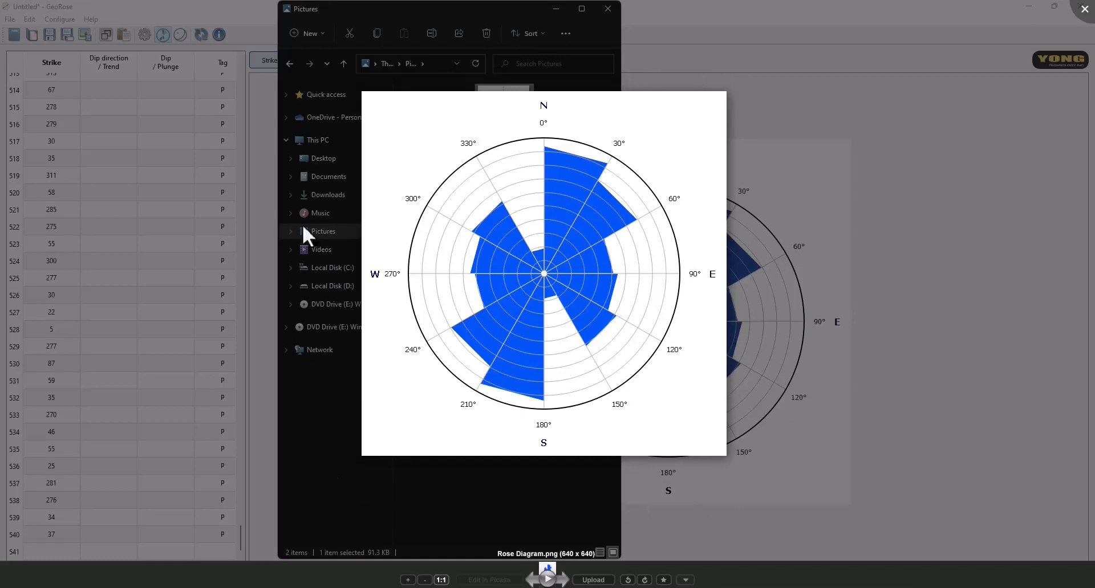
{"action": "mouse_move", "coordinate": [312, 122]}
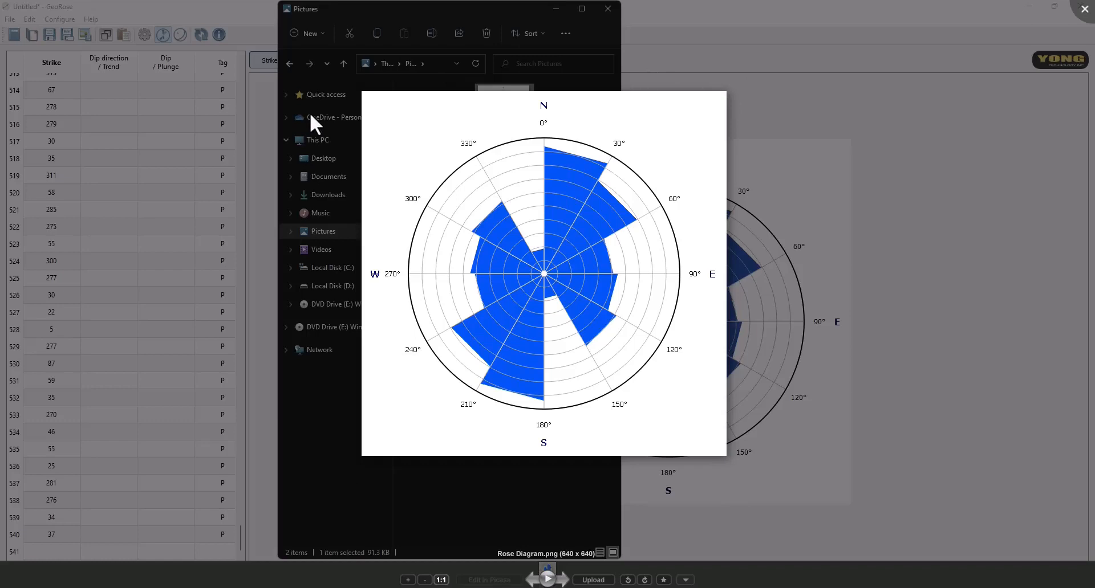